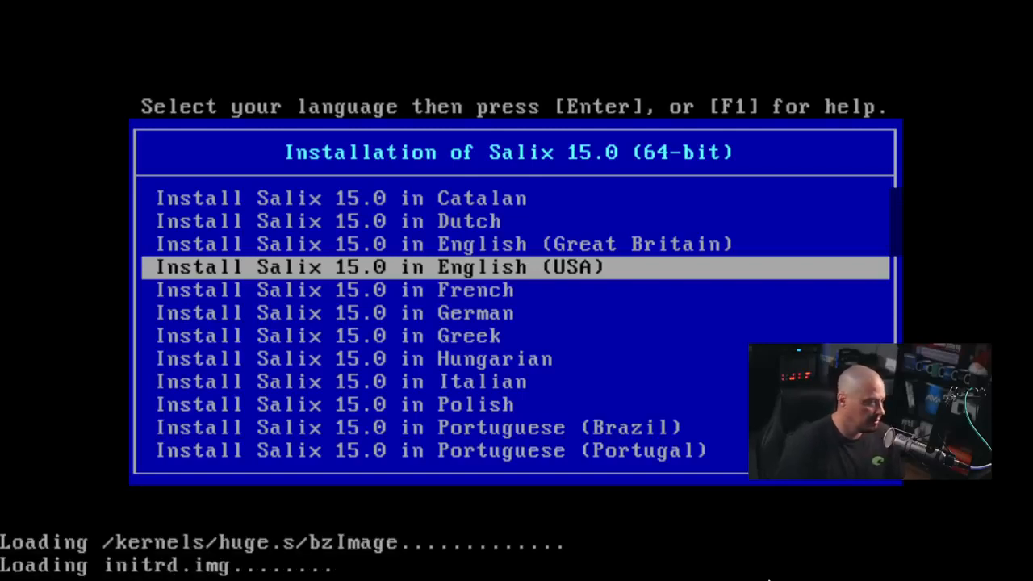
Boot 'Install Salix 15.0 in English (USA)' and run setup at the root prompt
key(Return)
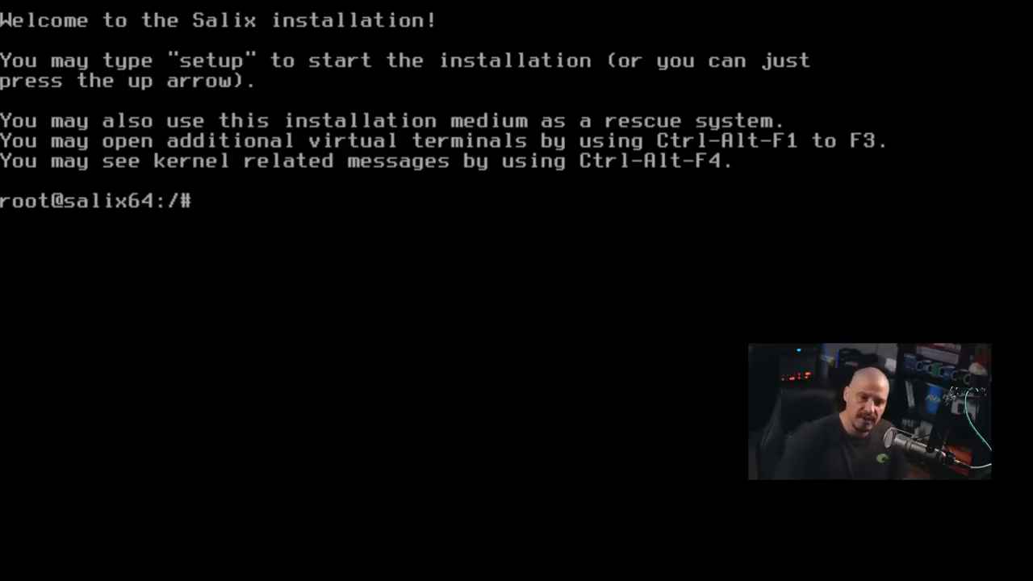
text(setup)
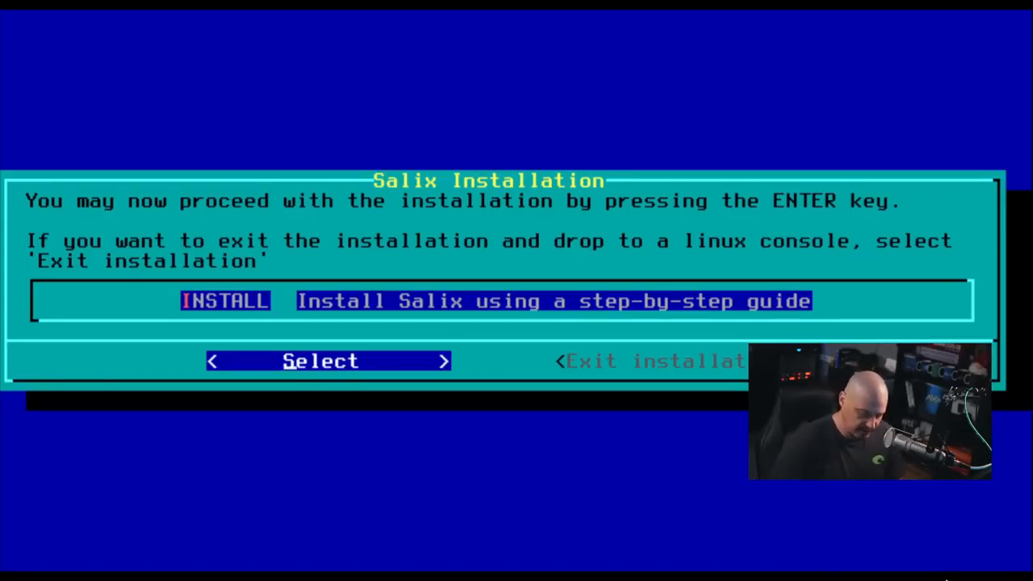
Start the step-by-step installation guide and page through to the Partitions Editor
key(enter)
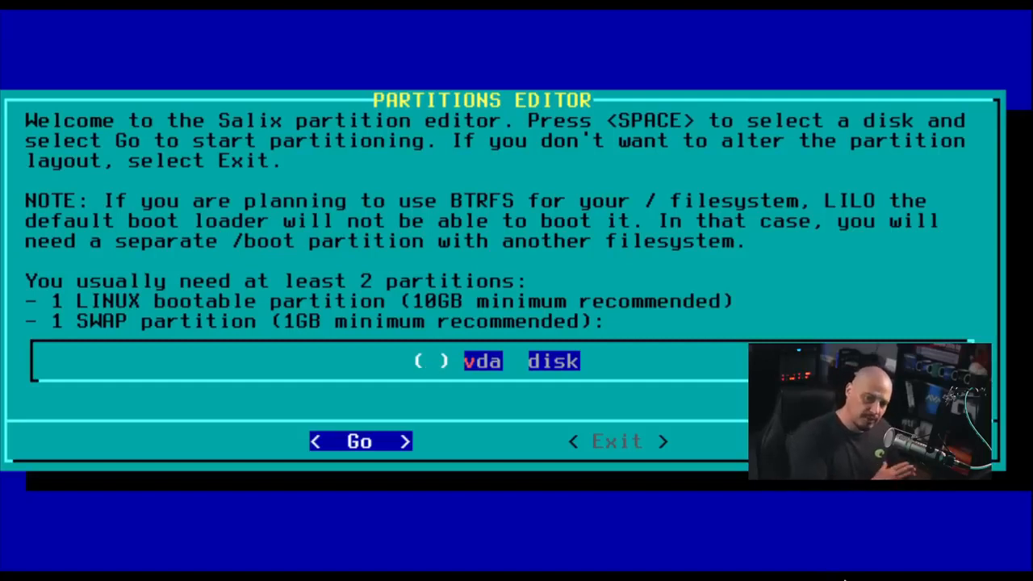
key(space)
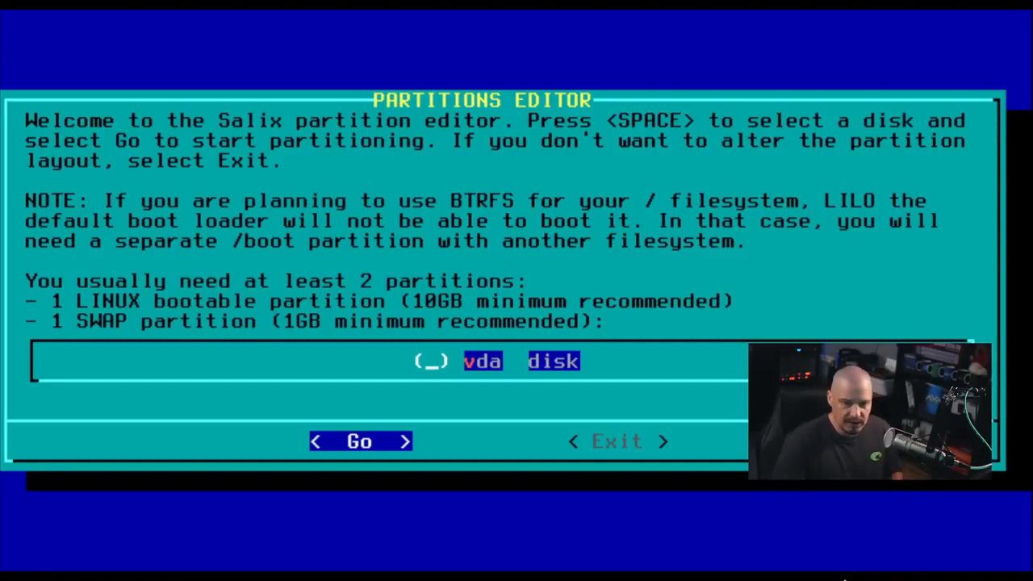
key(space)
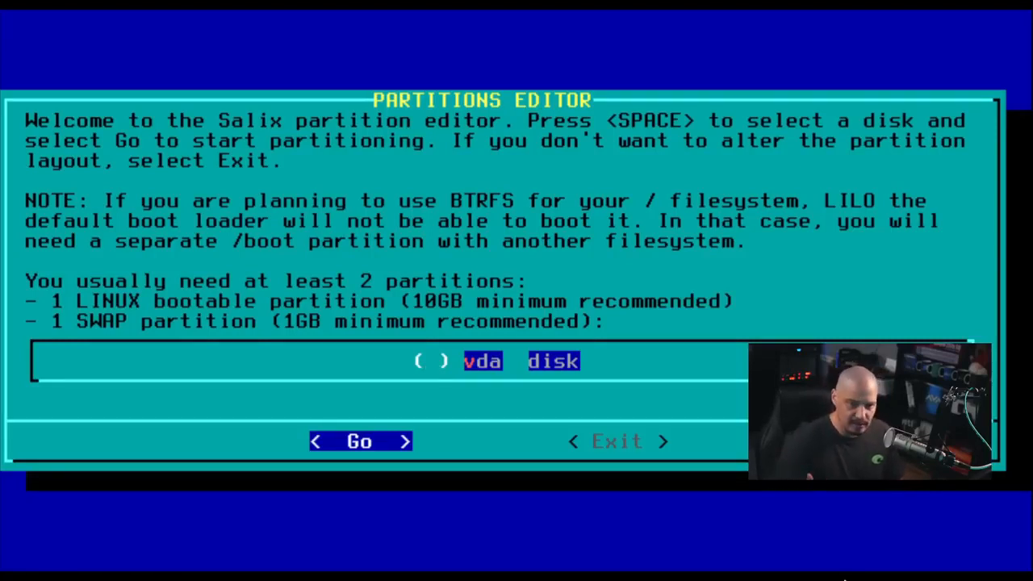
key(space)
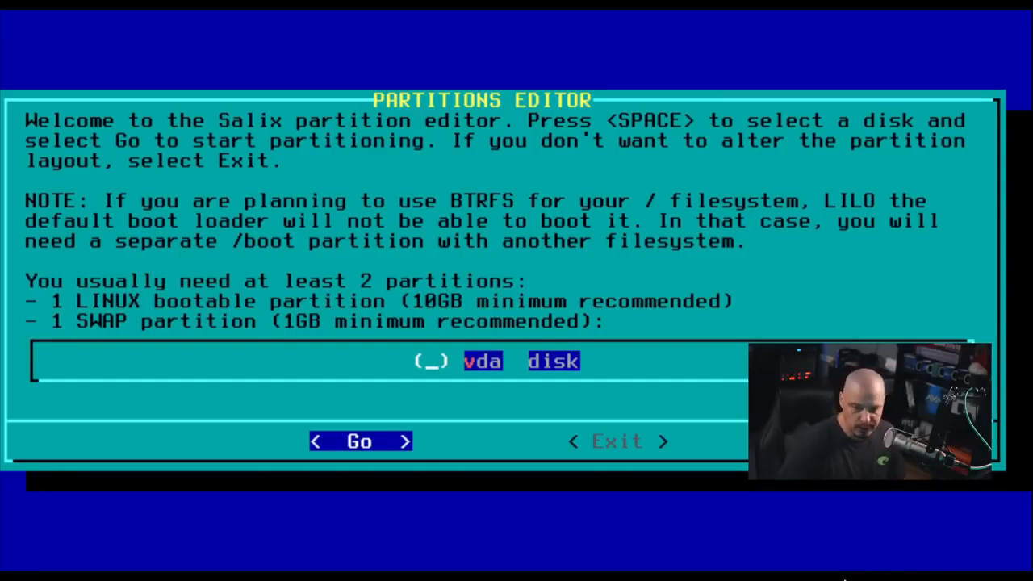
key(space)
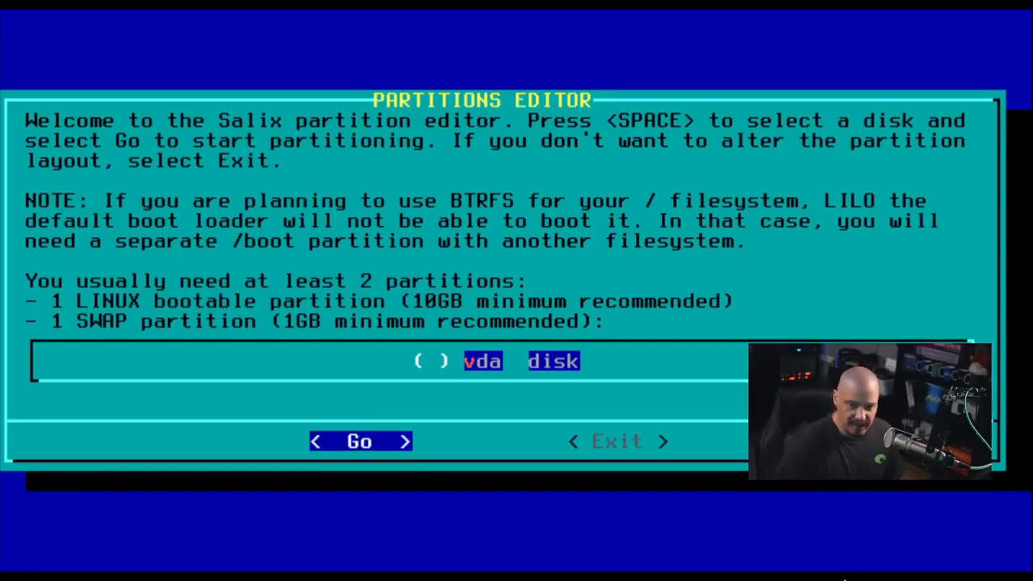
Dismiss the 'No Linux partitions detected' warning and mark the vda disk for partitioning
click(360, 442)
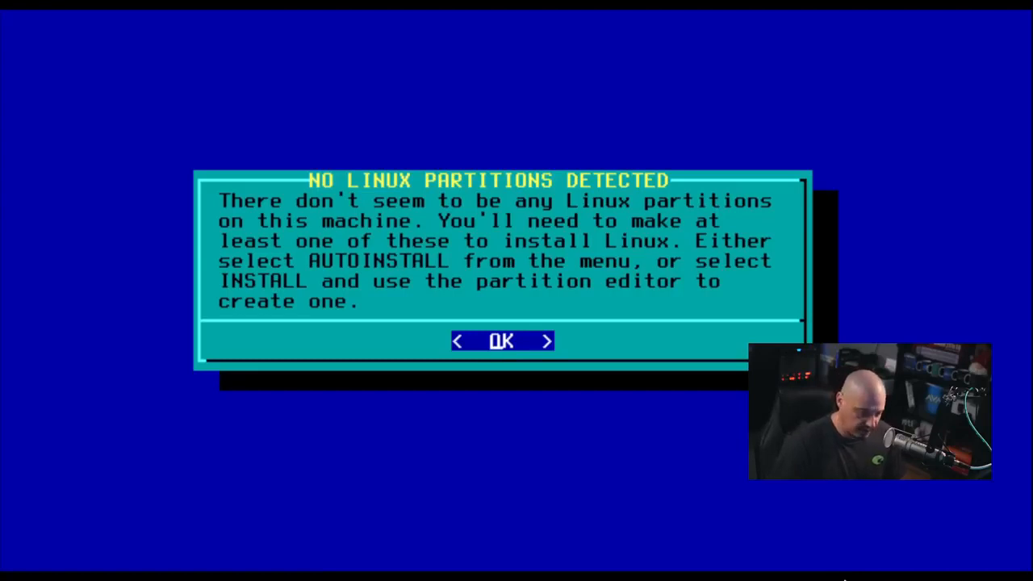
click(500, 340)
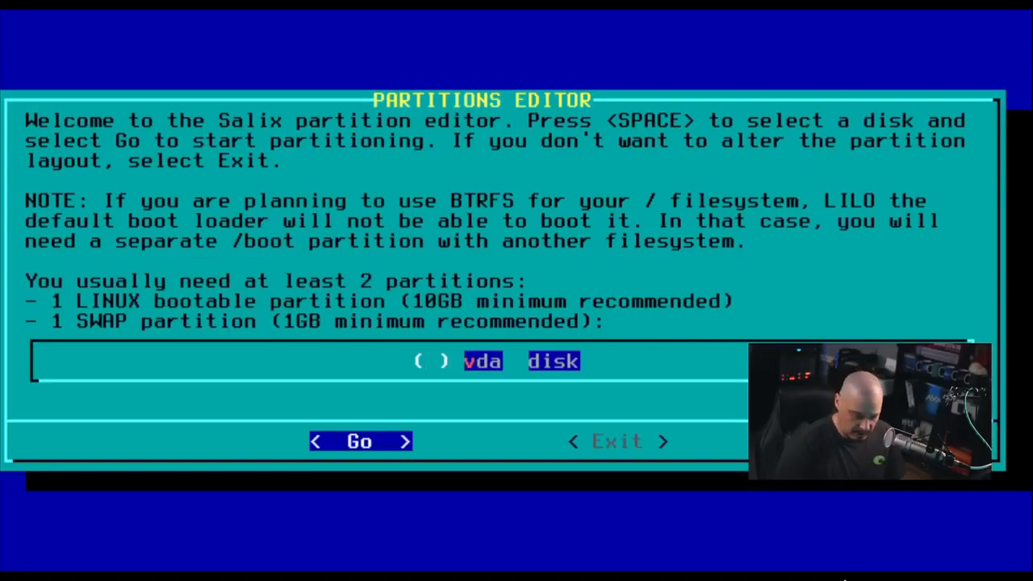
key(Tab)
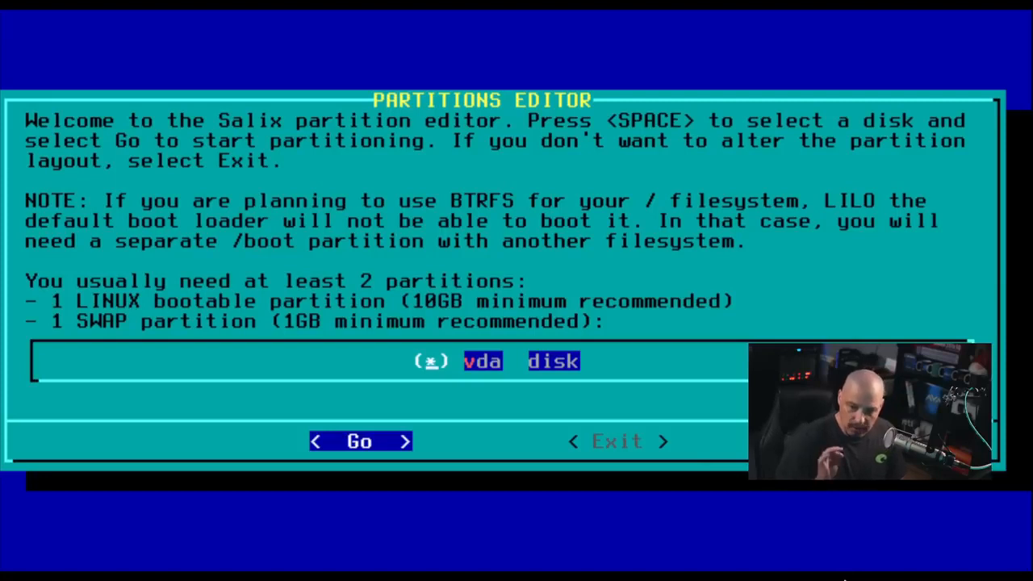
click(360, 442)
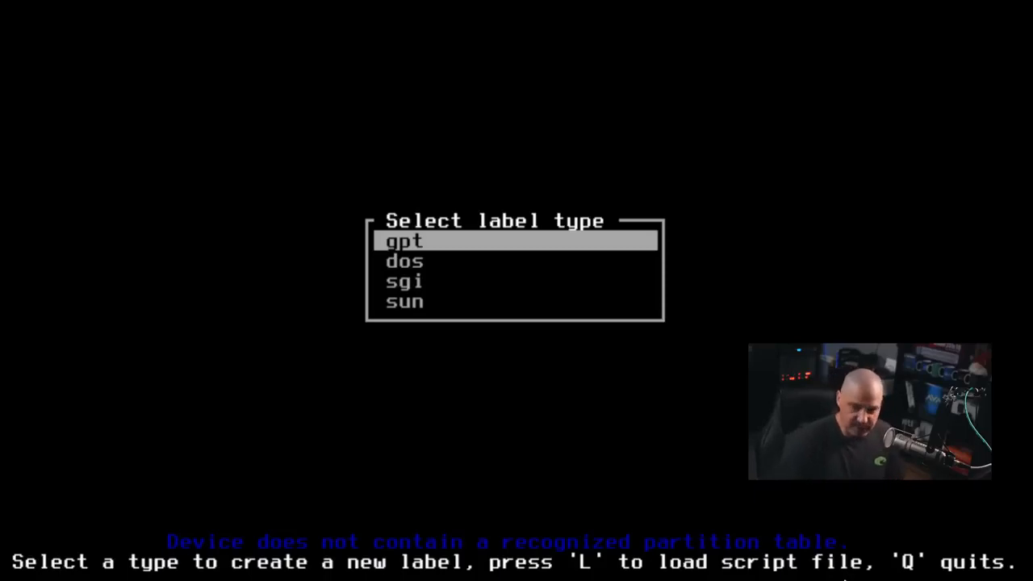
Label vda with a dos partition table and create a new 1G partition from free space
click(404, 261)
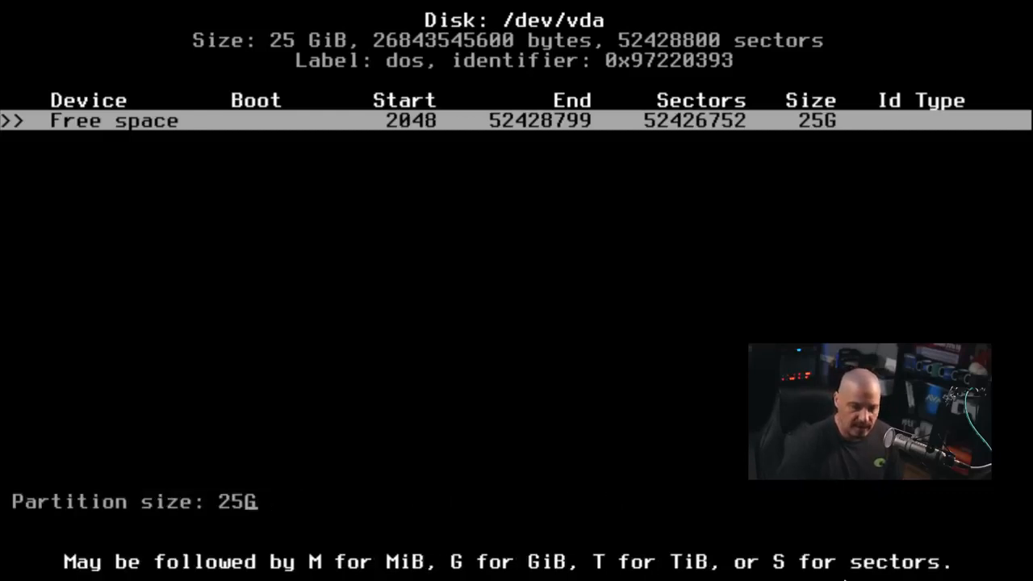
text(1G)
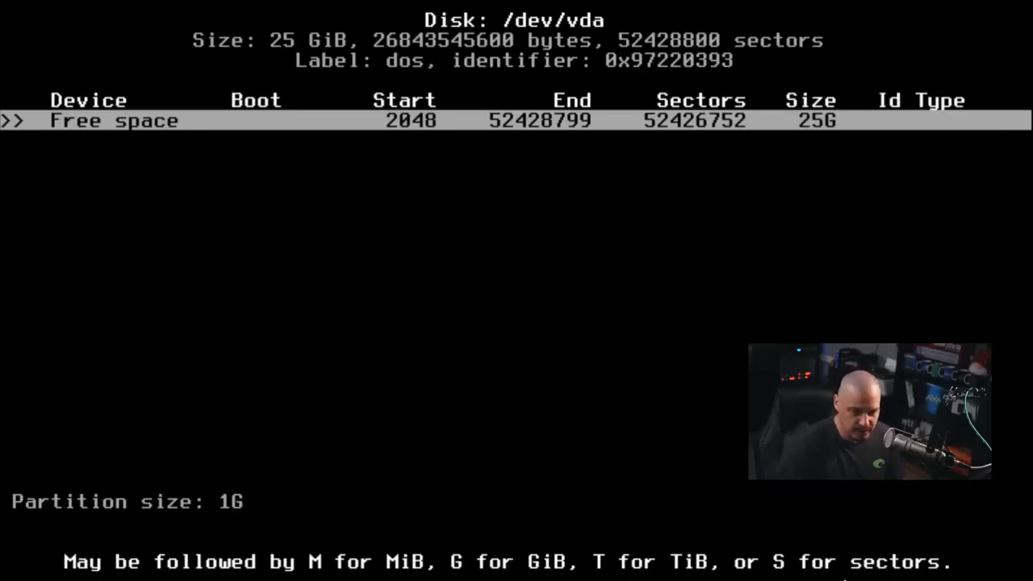
key(enter)
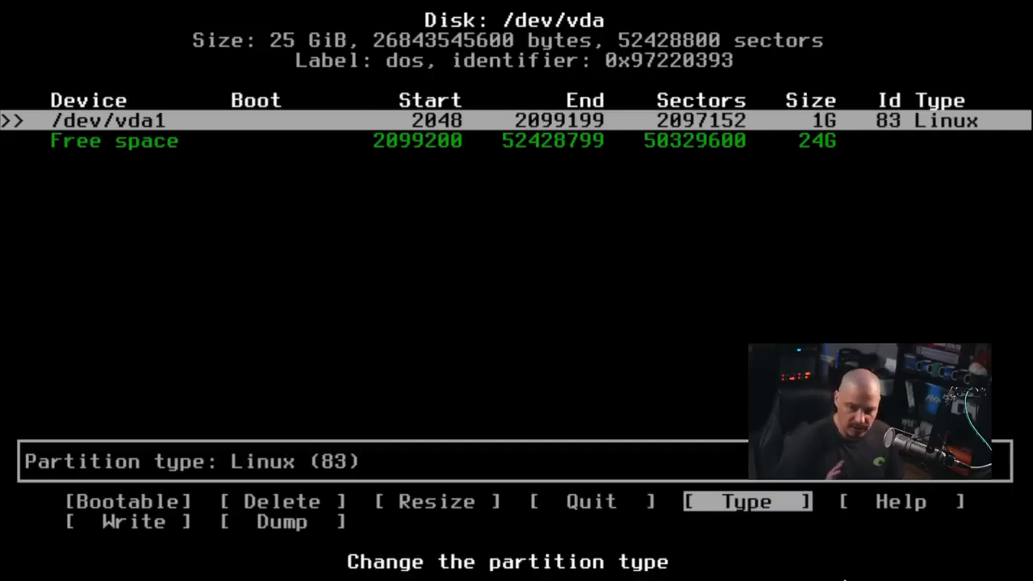
Set vda1 to type 82 Linux swap, add a 24G Linux vda2, and write the table with yes
click(745, 500)
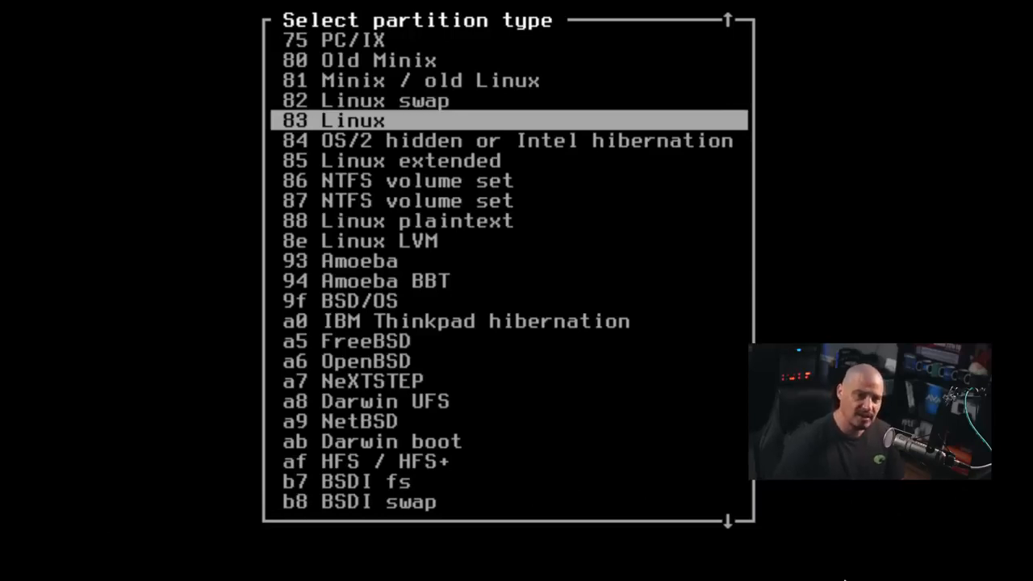
key(Up)
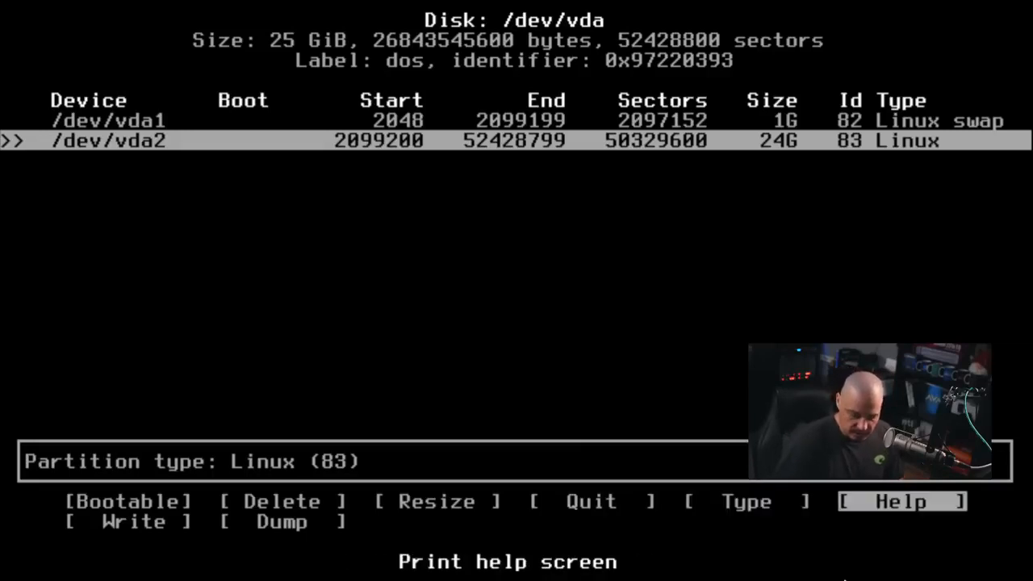
click(134, 523)
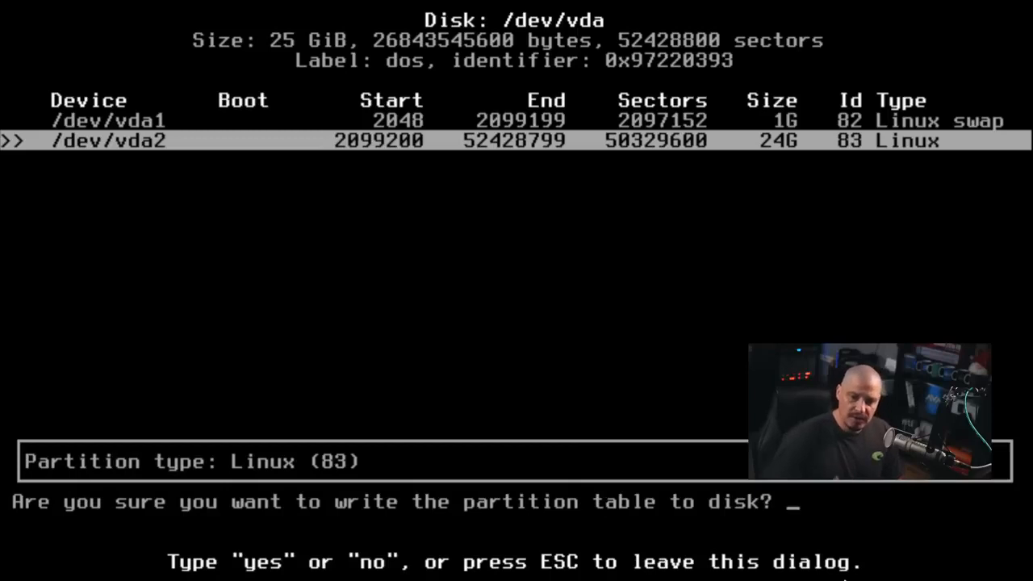
text(yes)
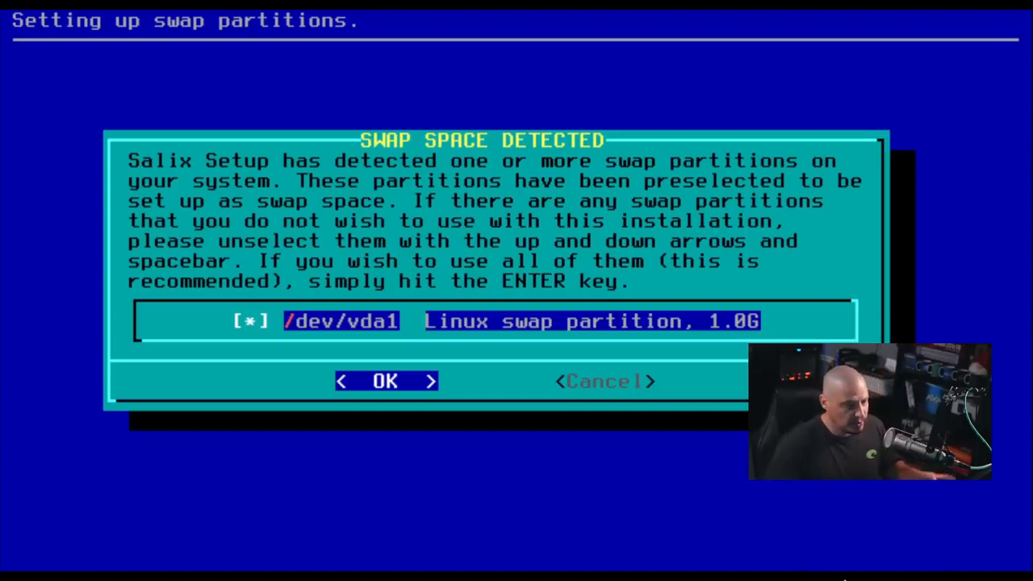
Use /dev/vda1 as swap without a bad-block check and acknowledge Swap Space Configured
click(385, 380)
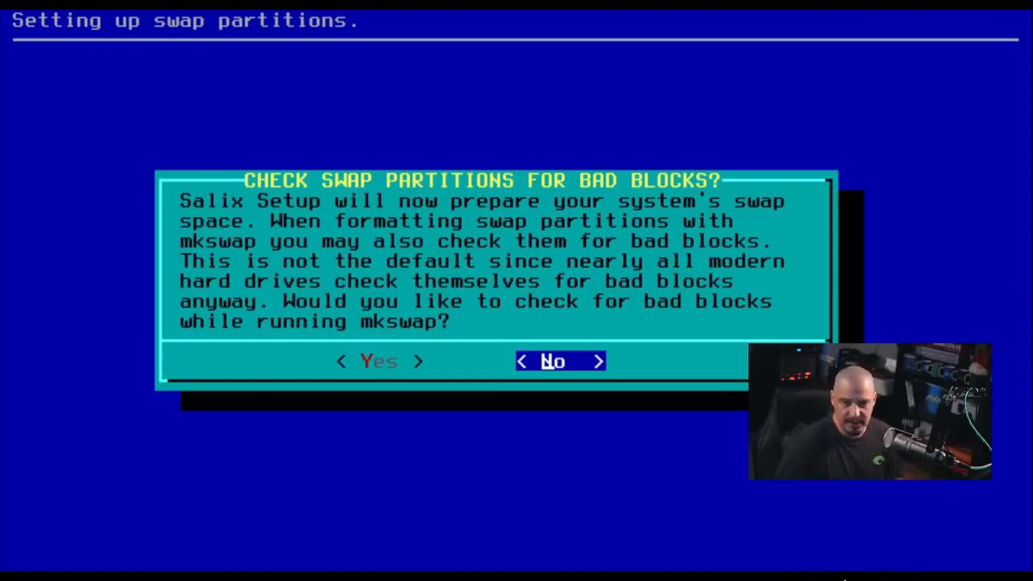
click(558, 362)
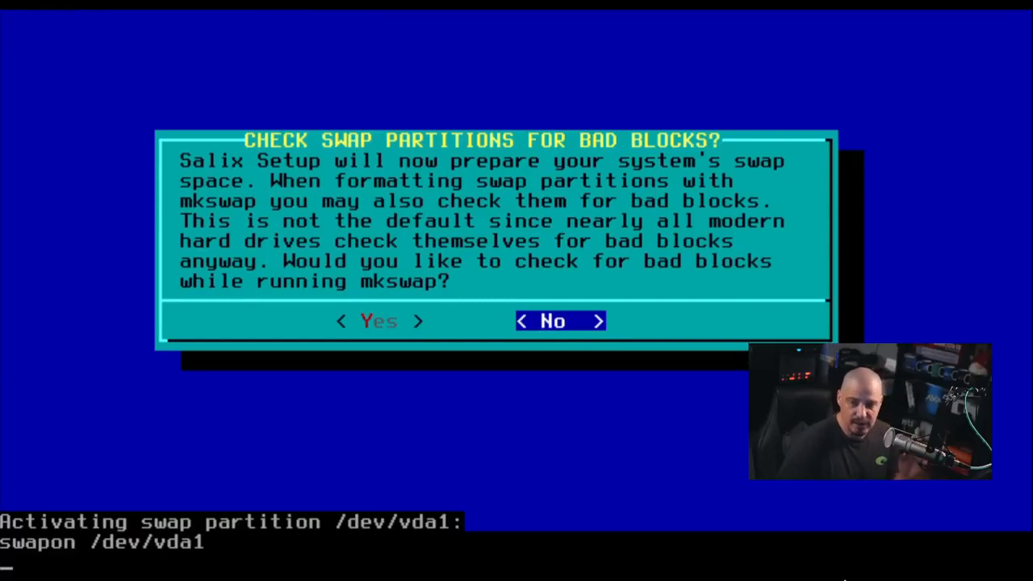
click(558, 321)
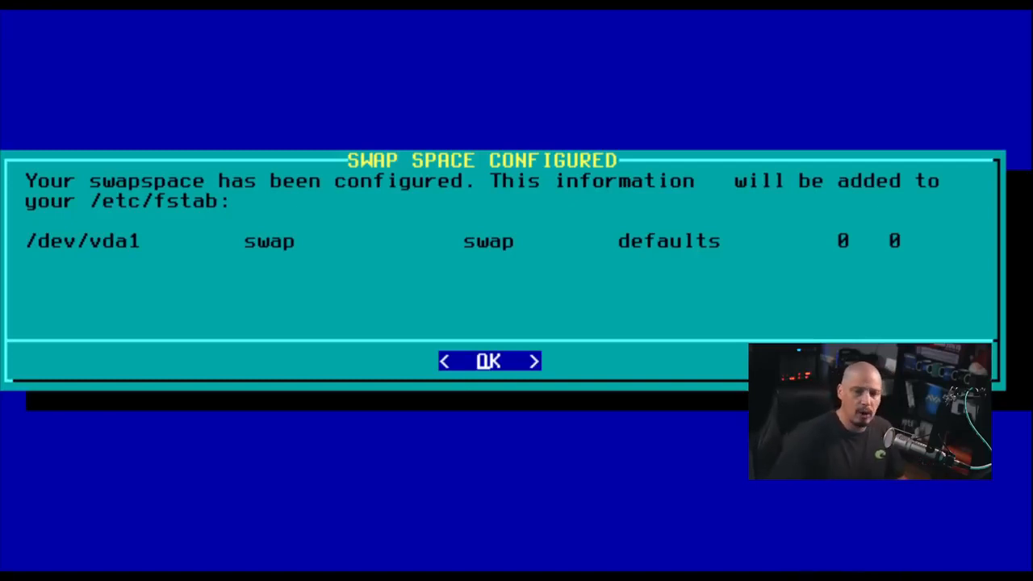
click(487, 362)
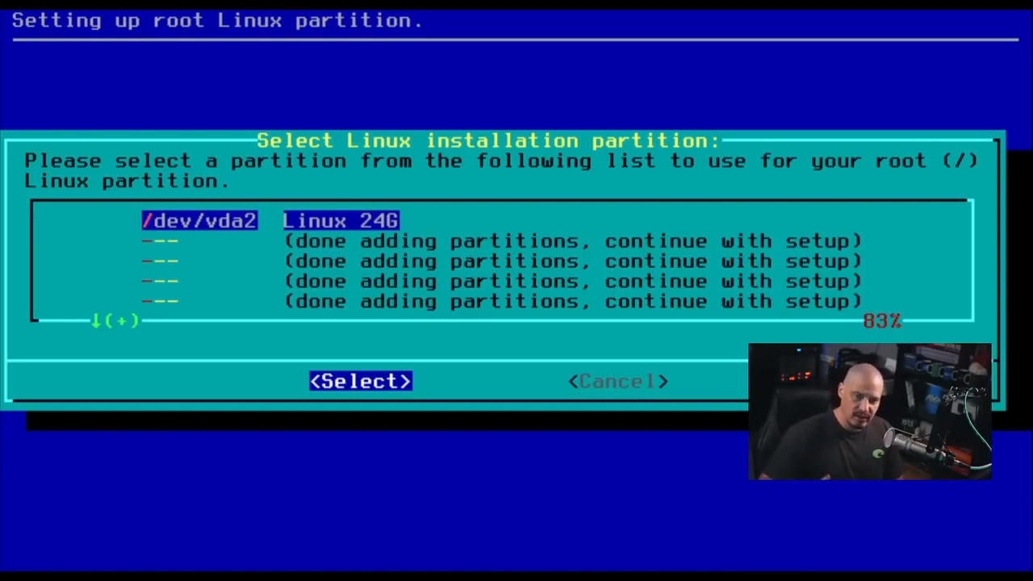
Make /dev/vda2 the root partition, quick-formatted as ext4, and accept the fstab summary
click(360, 381)
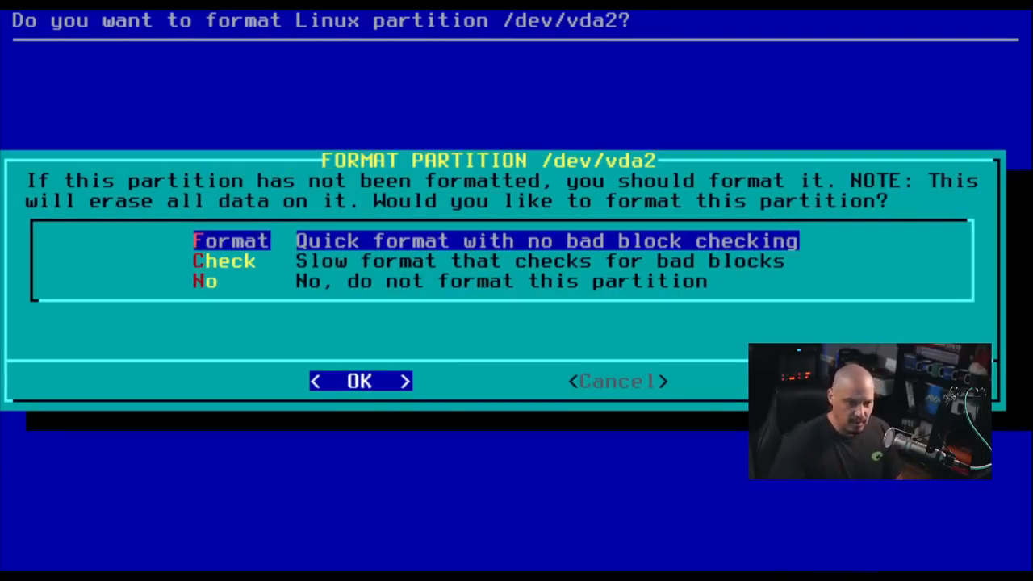
click(358, 381)
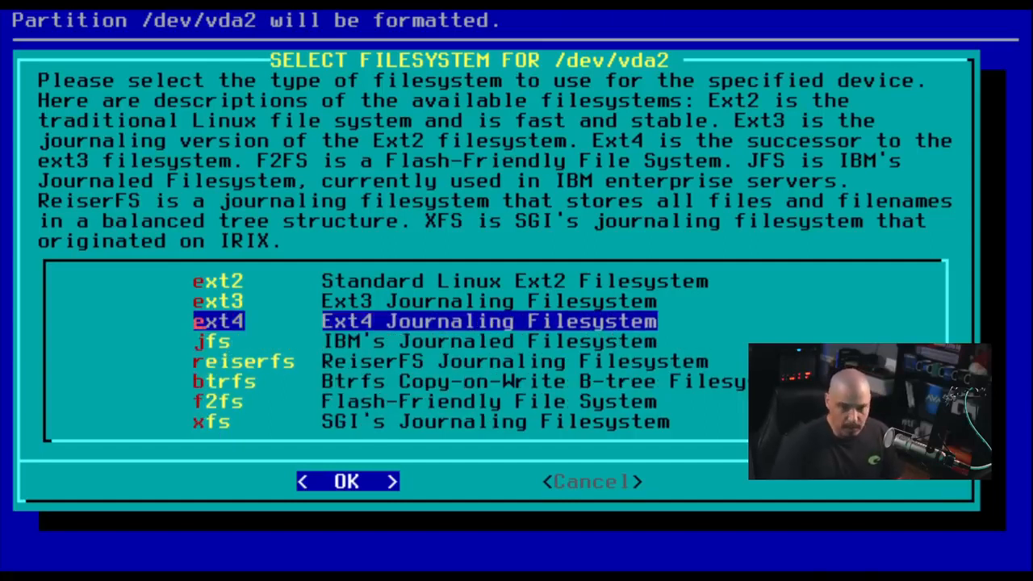
click(345, 481)
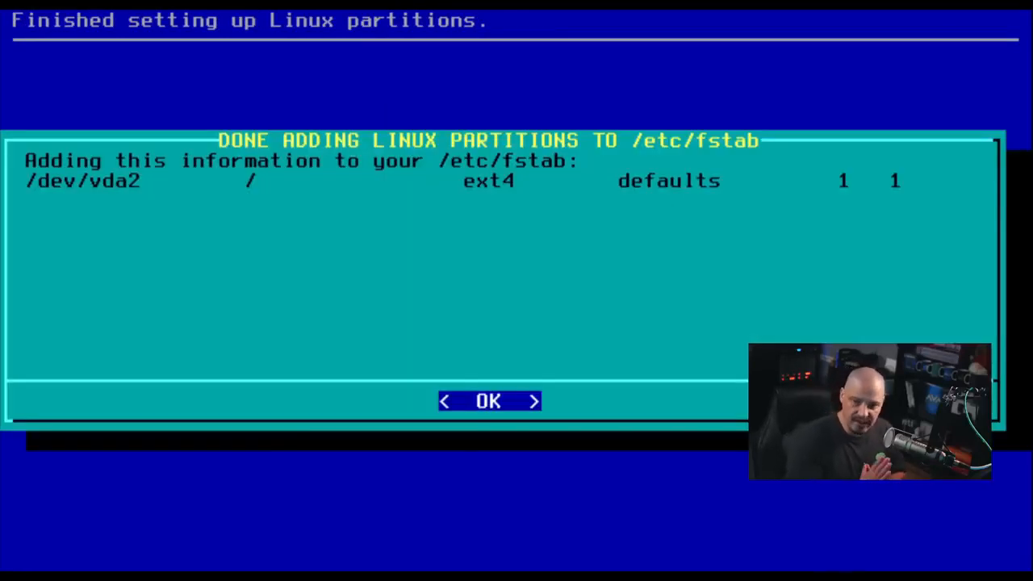
click(487, 400)
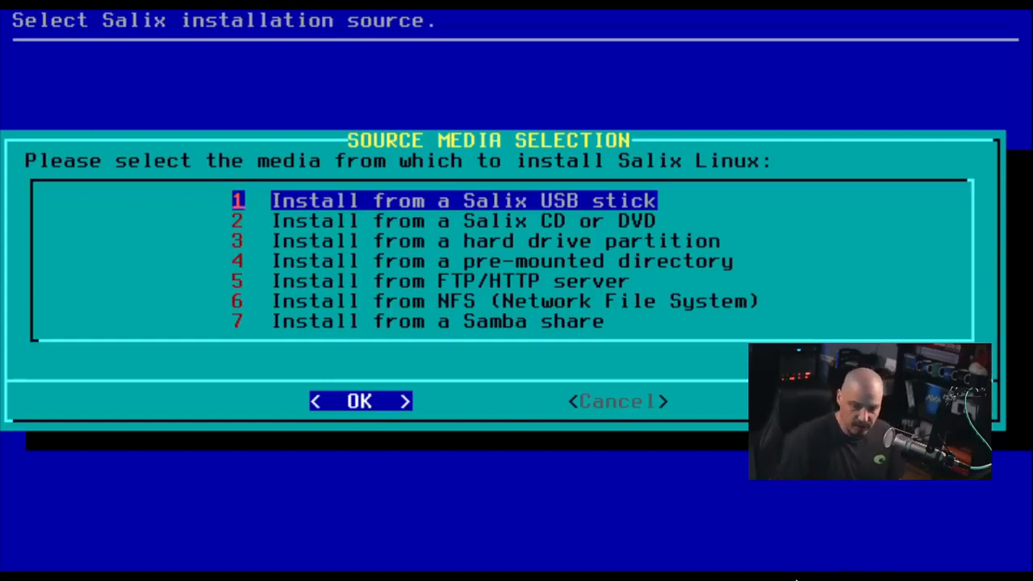
Choose option 2 'Install from a Salix CD or DVD' as the installation source
key(Down)
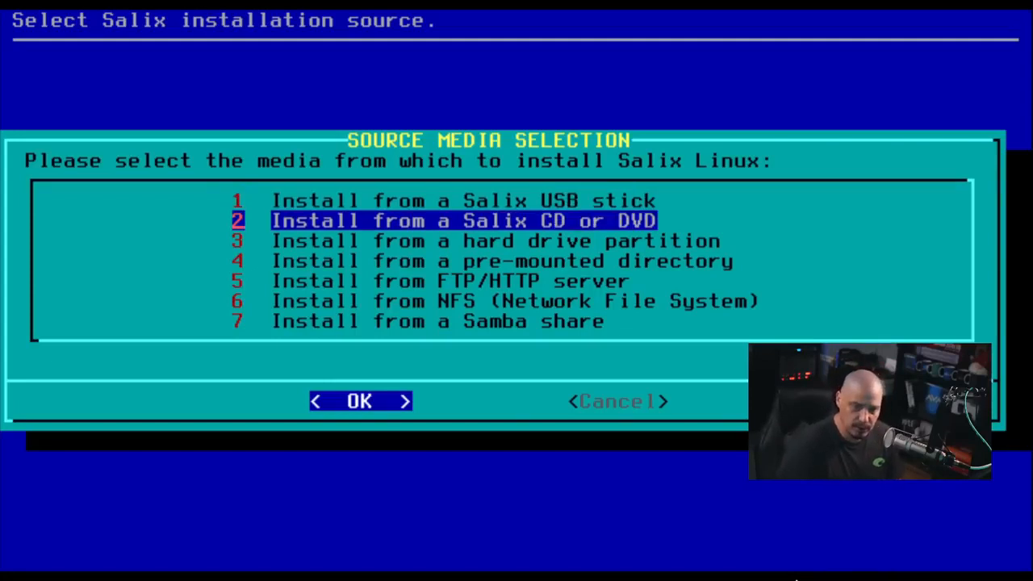
click(358, 401)
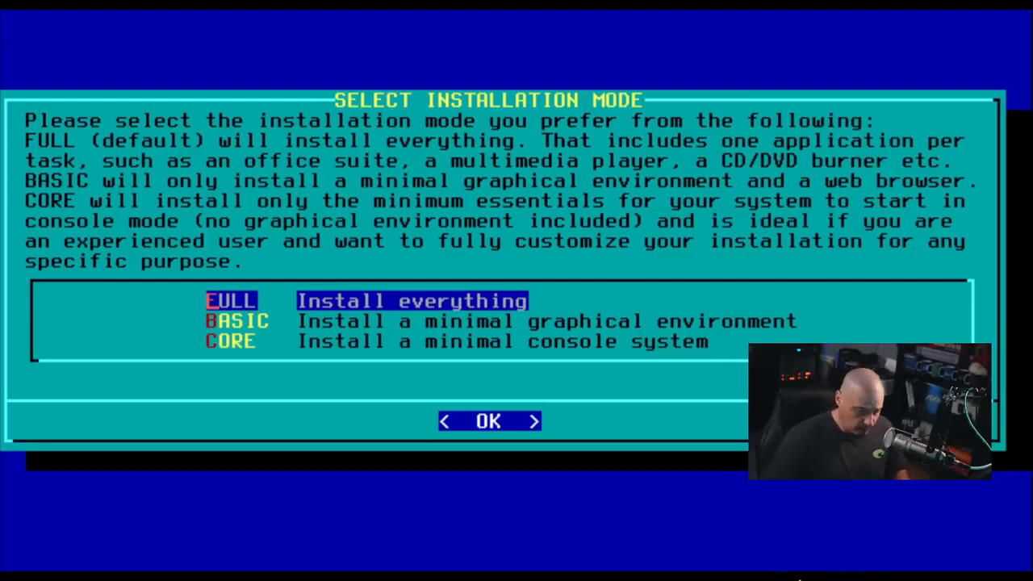
Confirm the FULL install-everything mode so packages install up to the INSTALL LILO dialog
click(487, 419)
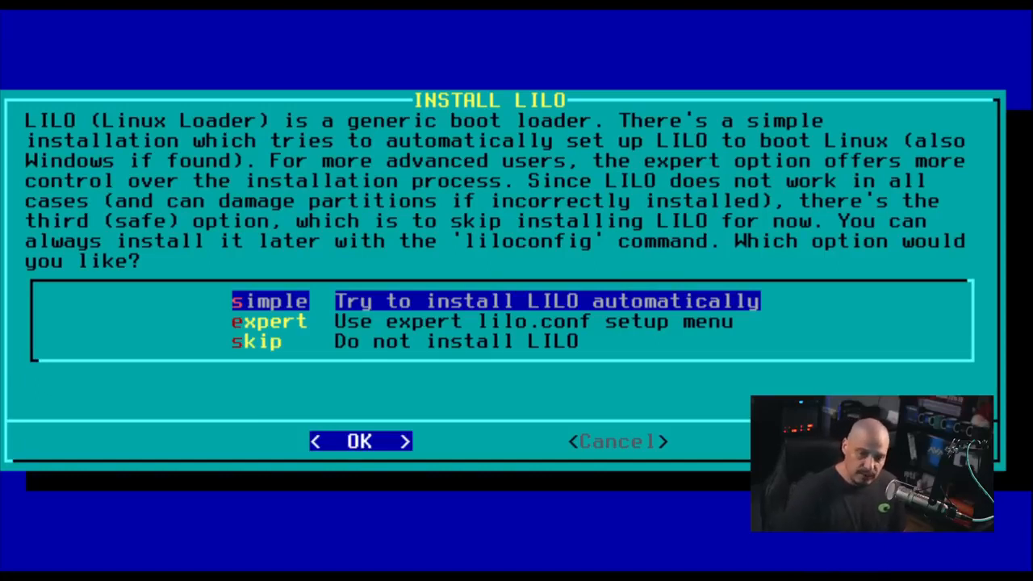
Choose simple LILO installation with the 1024x768x64k frame buffer console
click(358, 441)
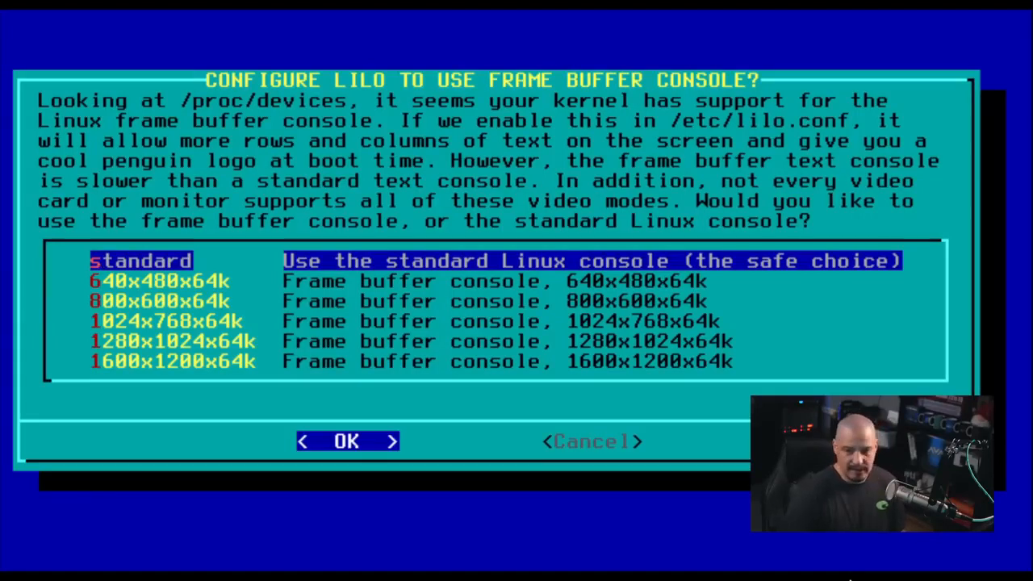
key(Down)
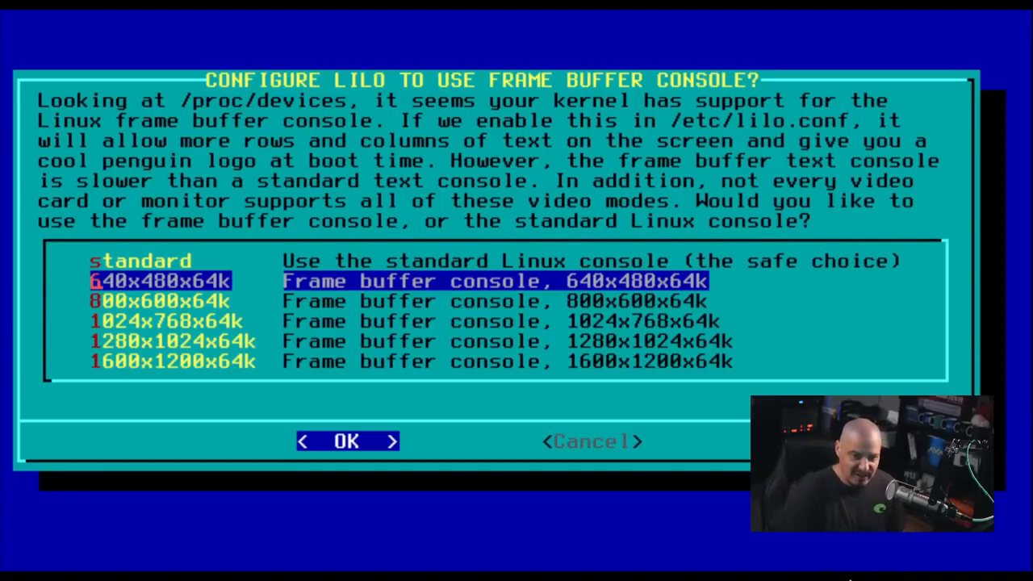
key(Down)
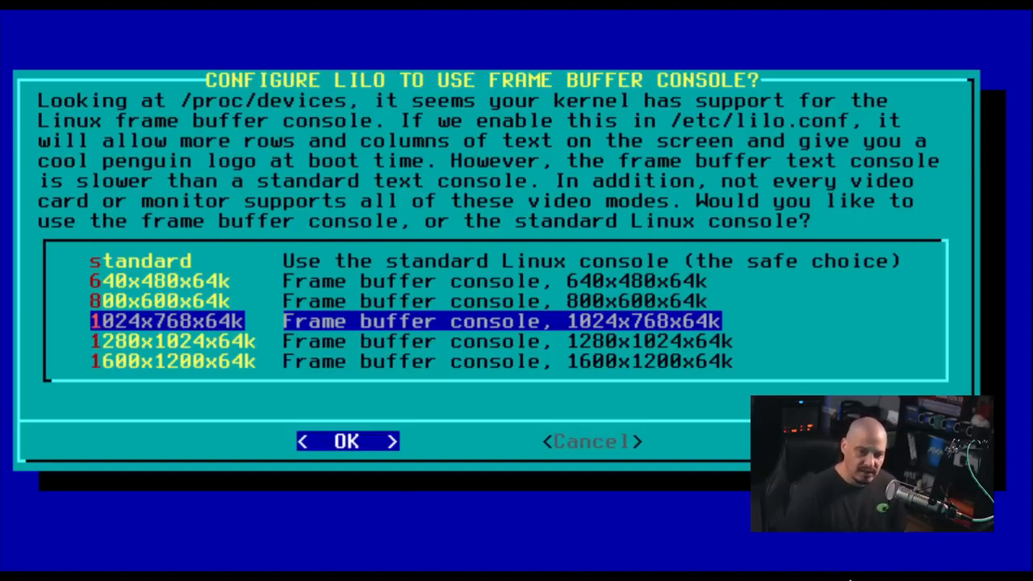
click(347, 442)
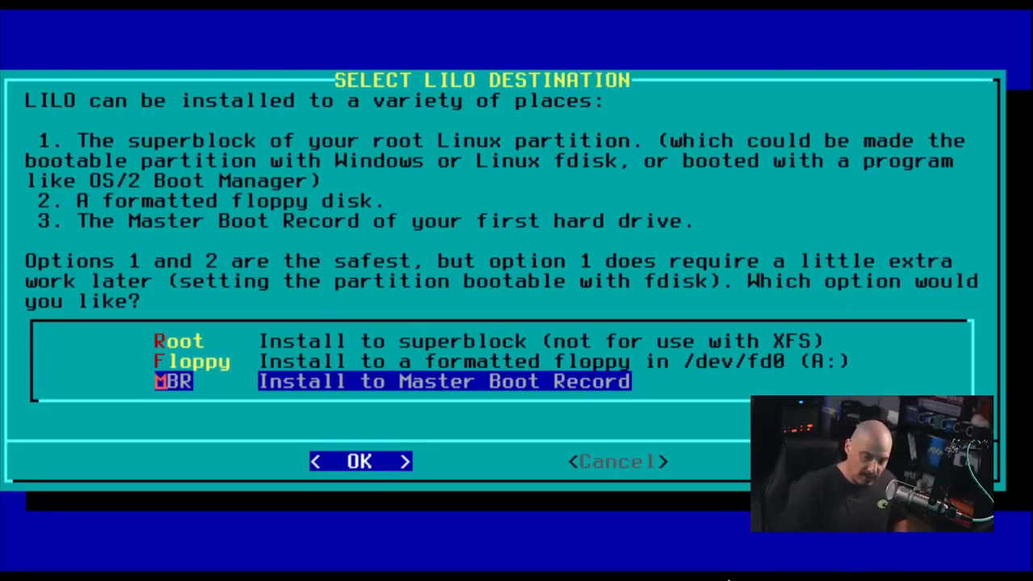
Install LILO to the MBR (Master Boot Record)
click(358, 462)
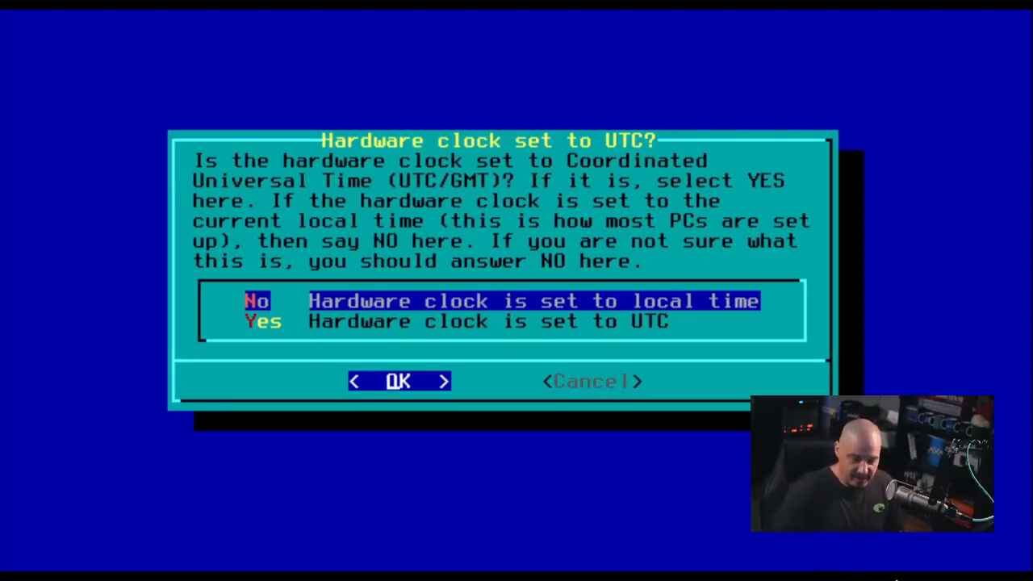
Keep the hardware clock on local time and scroll the zone list back to America/Chicago
click(397, 380)
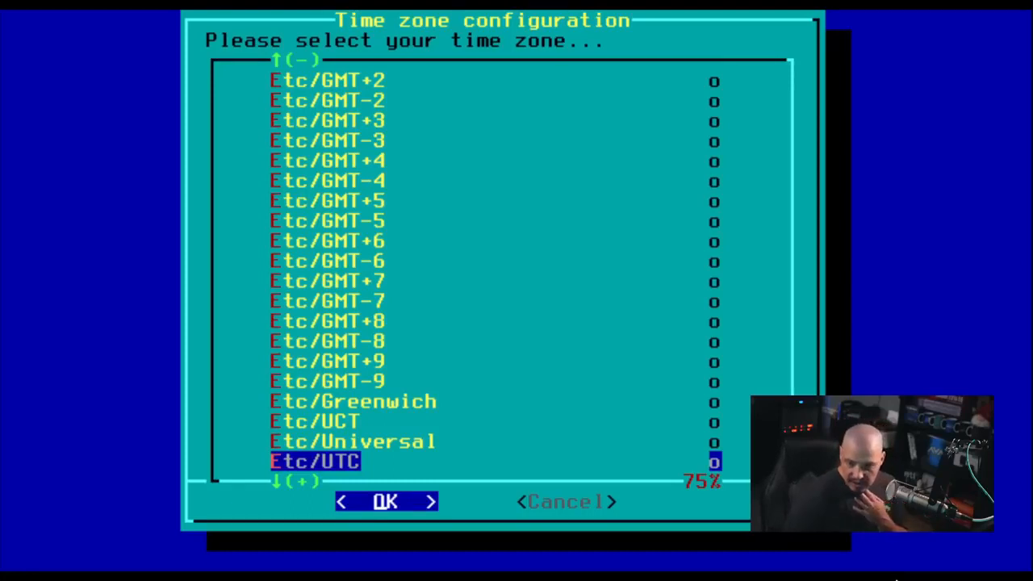
key(Up)
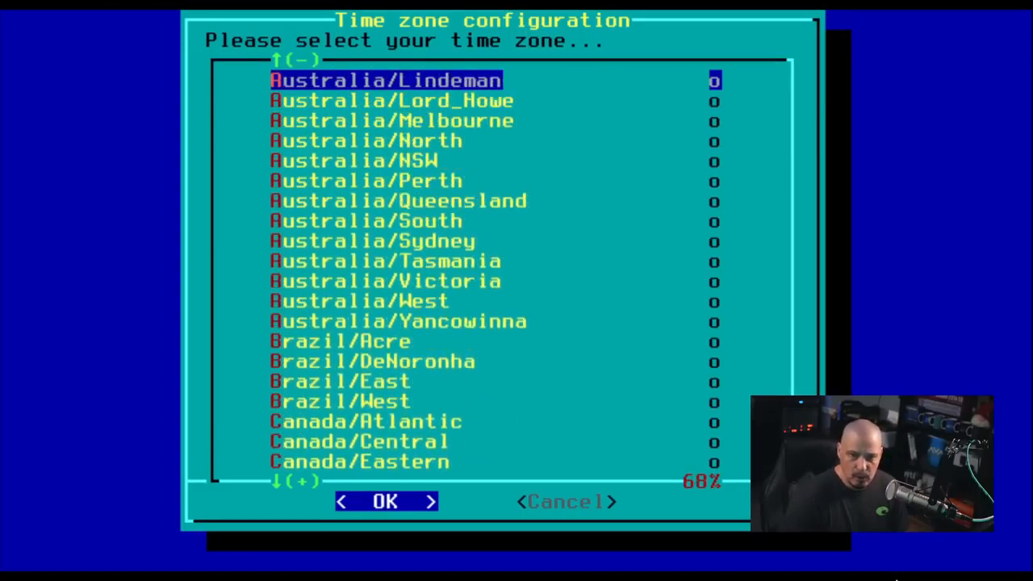
scroll(up, 3)
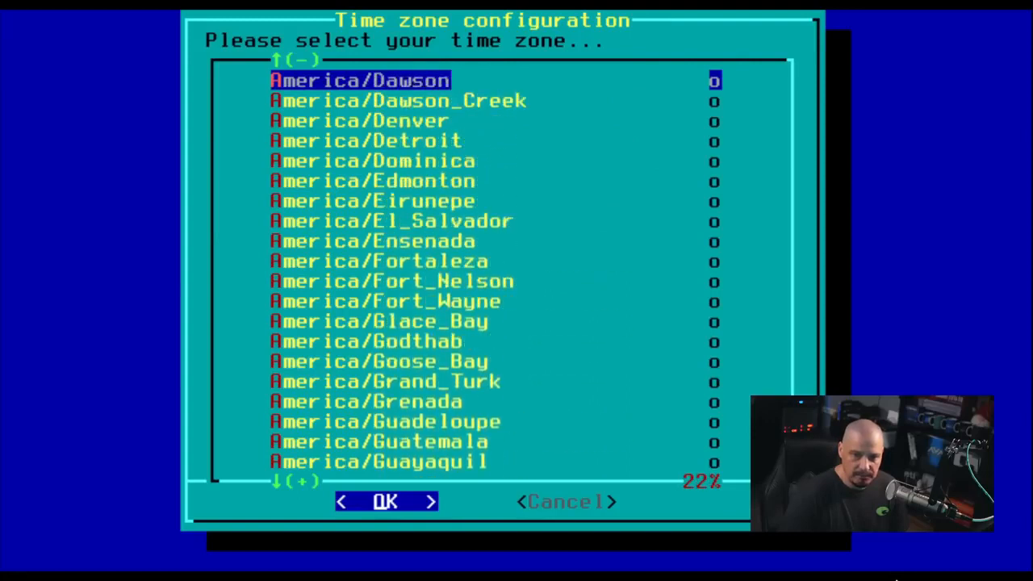
scroll(up, 3)
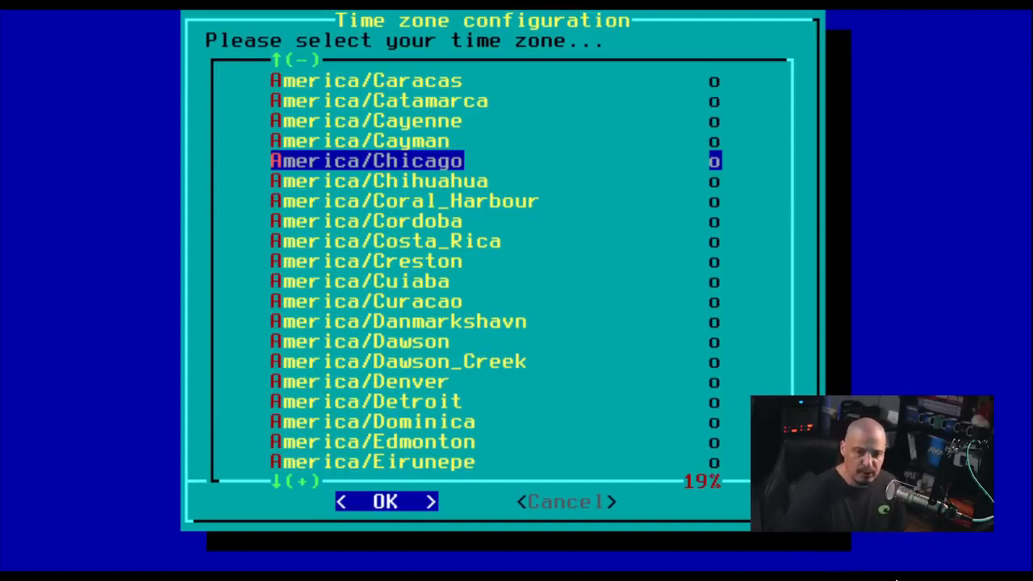
Confirm America/Chicago as time zone and en_US.utf8 as the system language
click(384, 500)
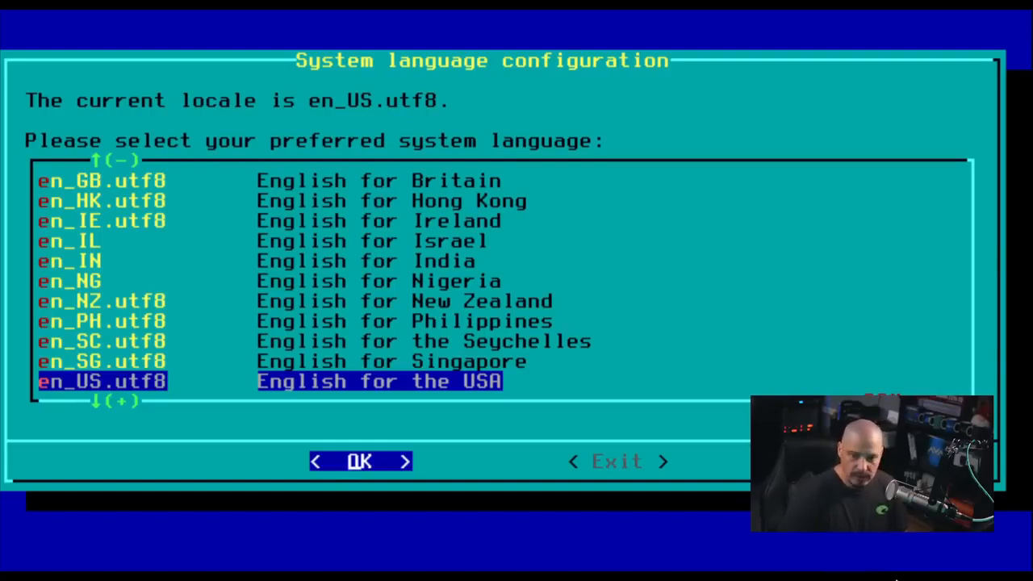
click(358, 461)
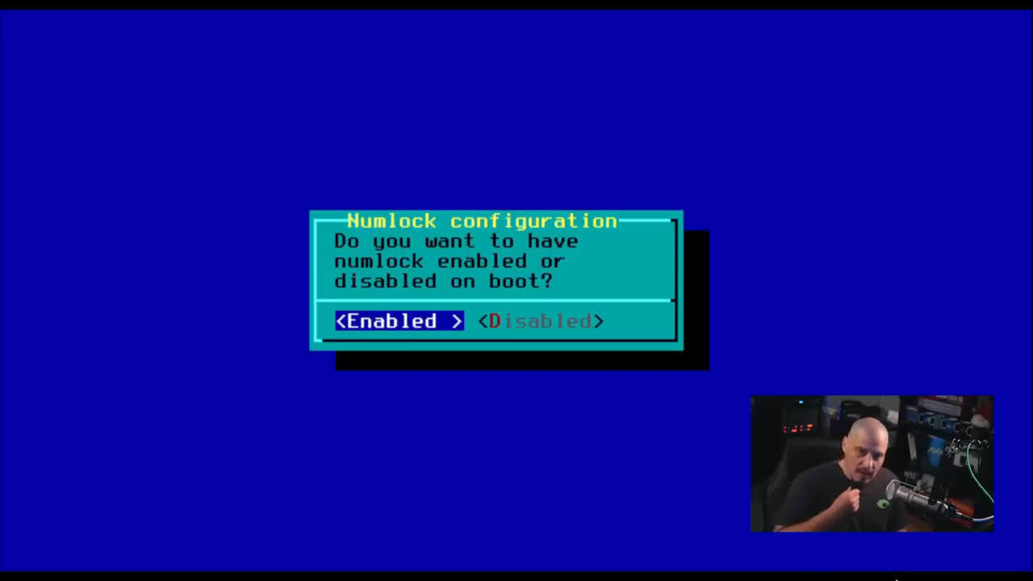
Answer the Numlock configuration question with Enabled
key(Right)
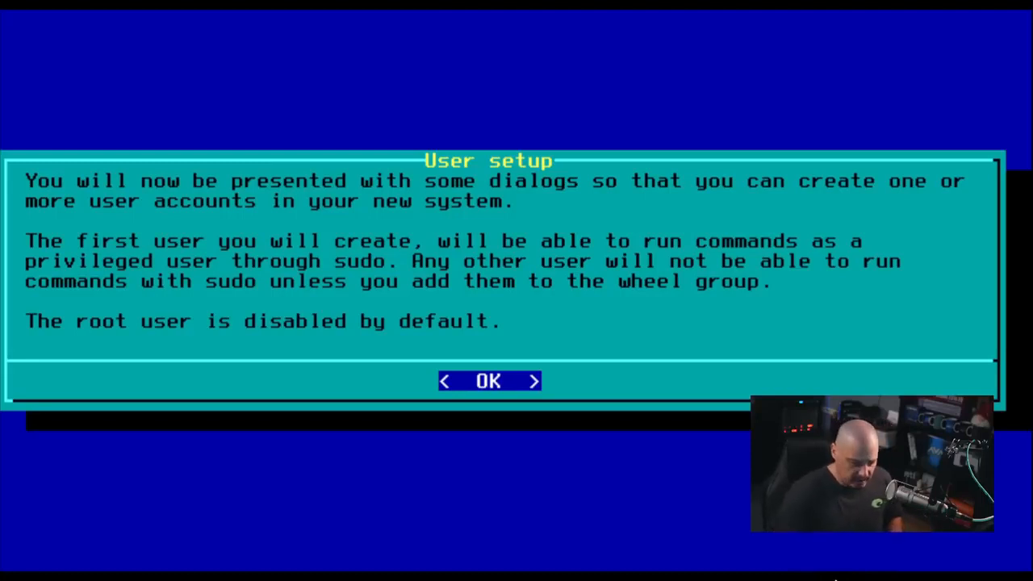
Create account 'dt' with a password that fails the dictionary check, and dismiss the error
click(488, 381)
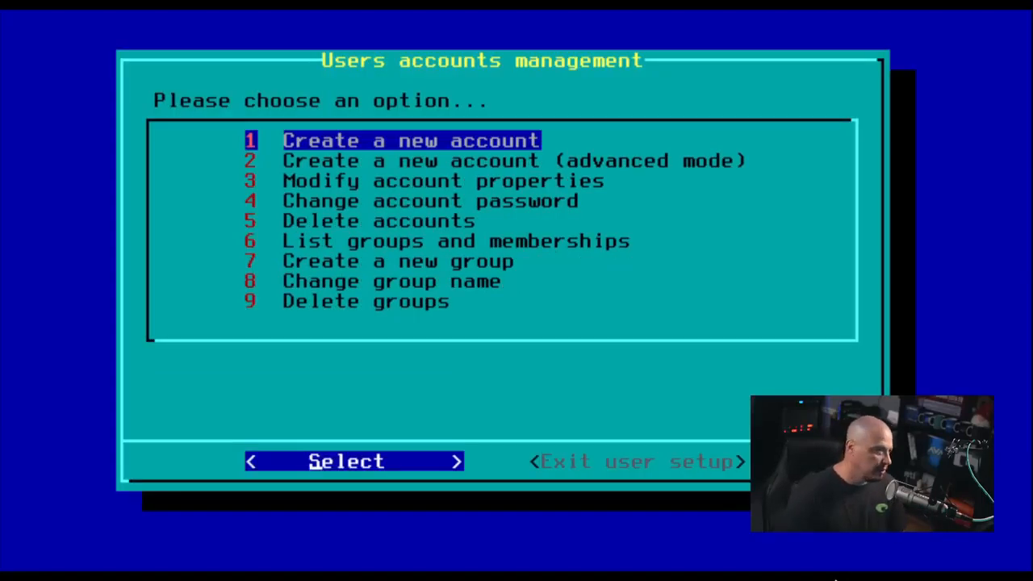
click(345, 462)
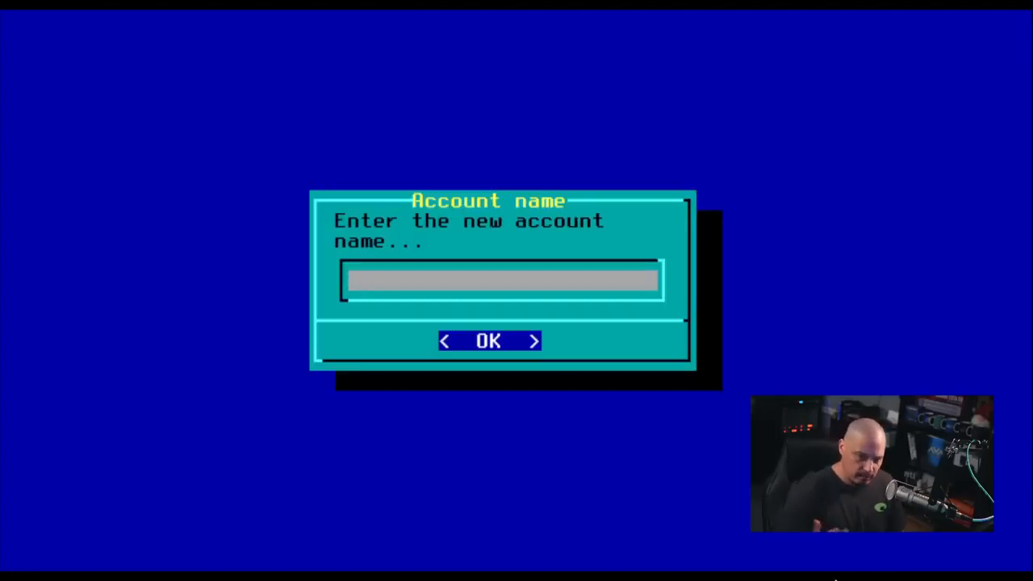
text(dt)
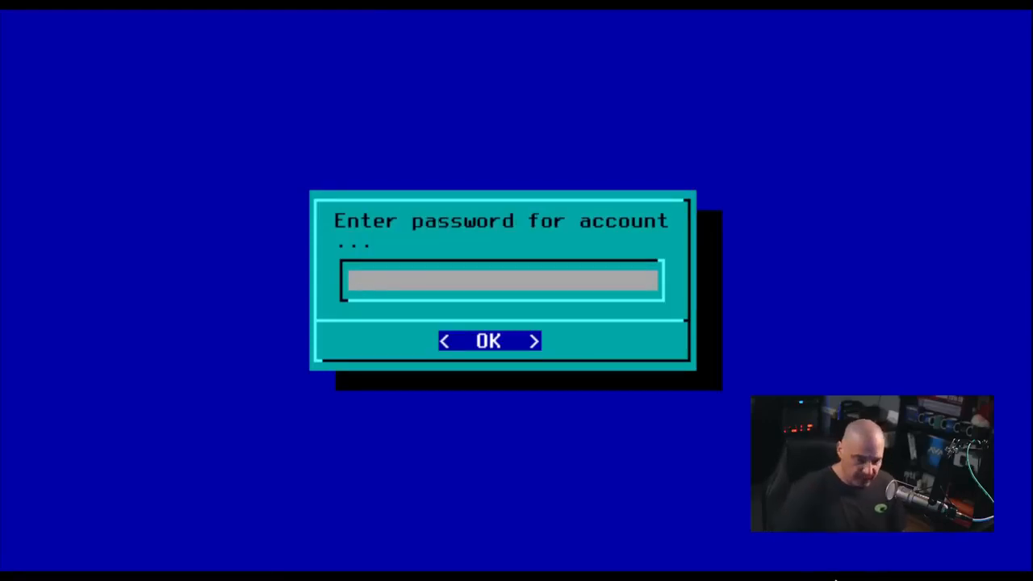
click(487, 340)
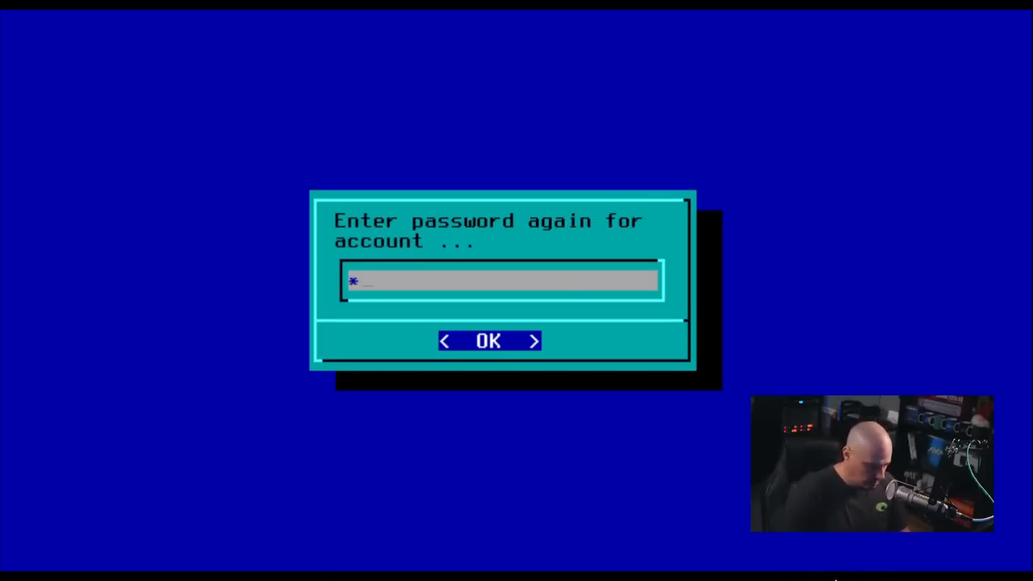
click(487, 340)
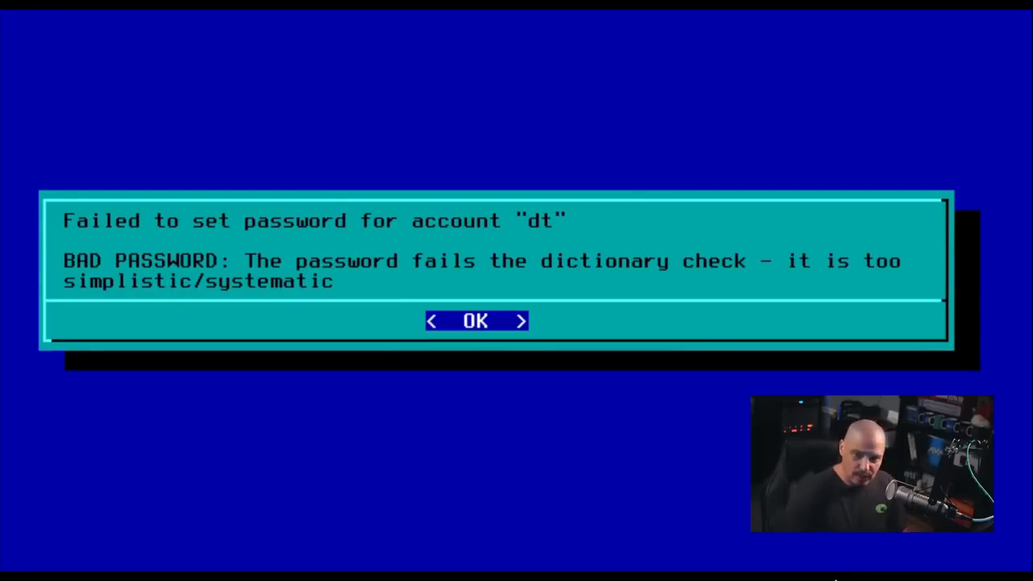
click(474, 319)
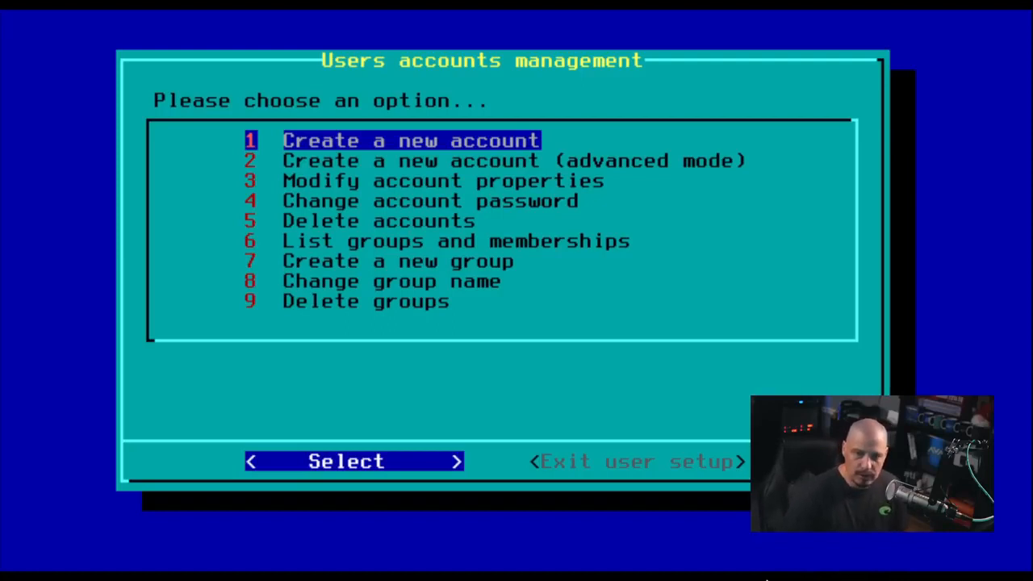
key(Down)
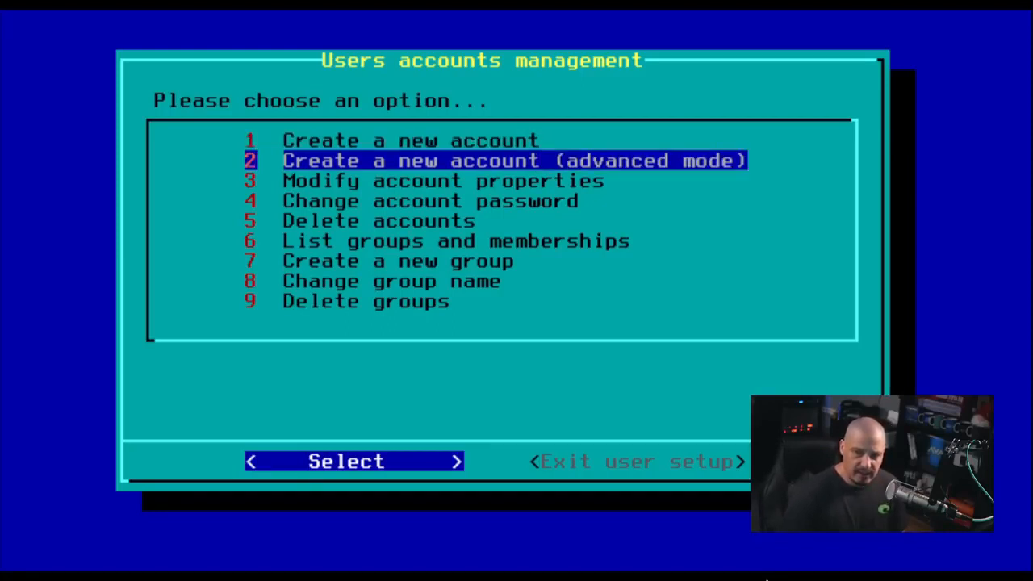
key(Down)
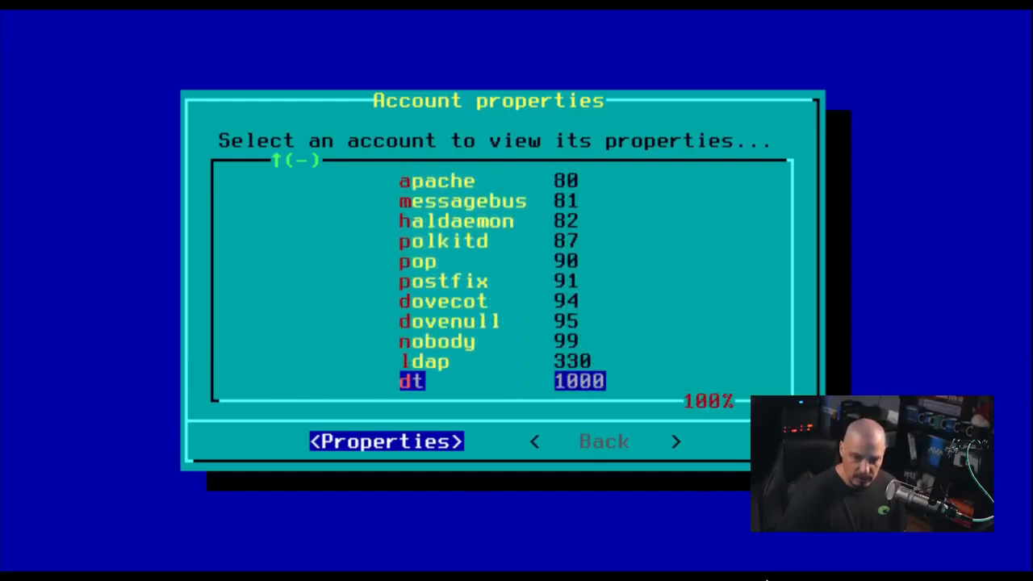
click(386, 442)
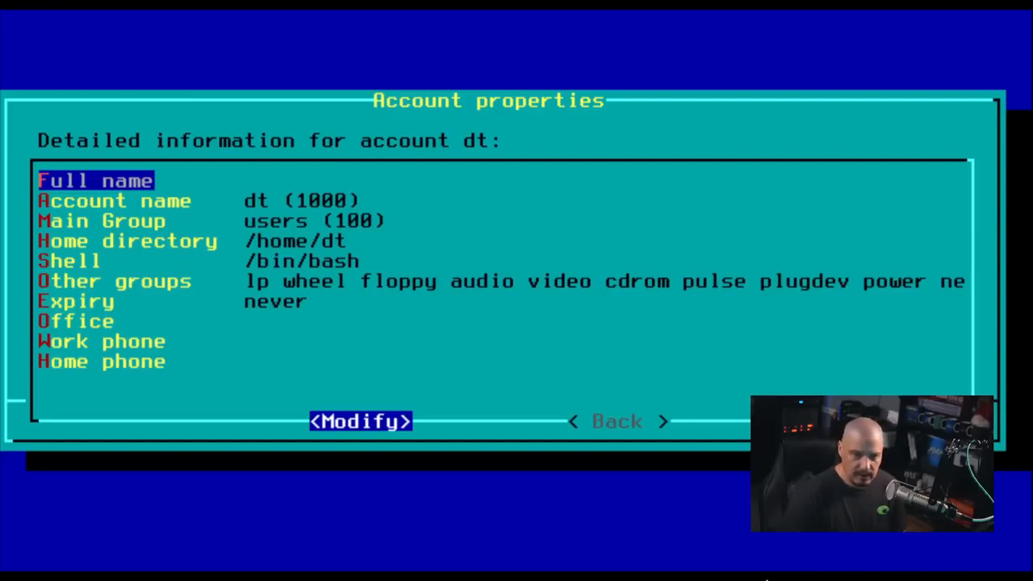
key(Down)
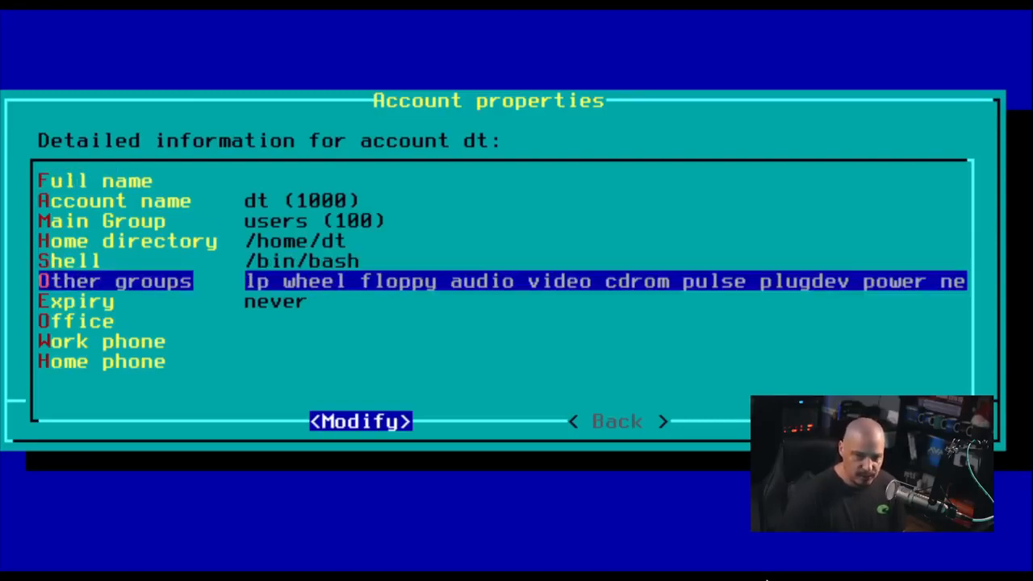
click(360, 419)
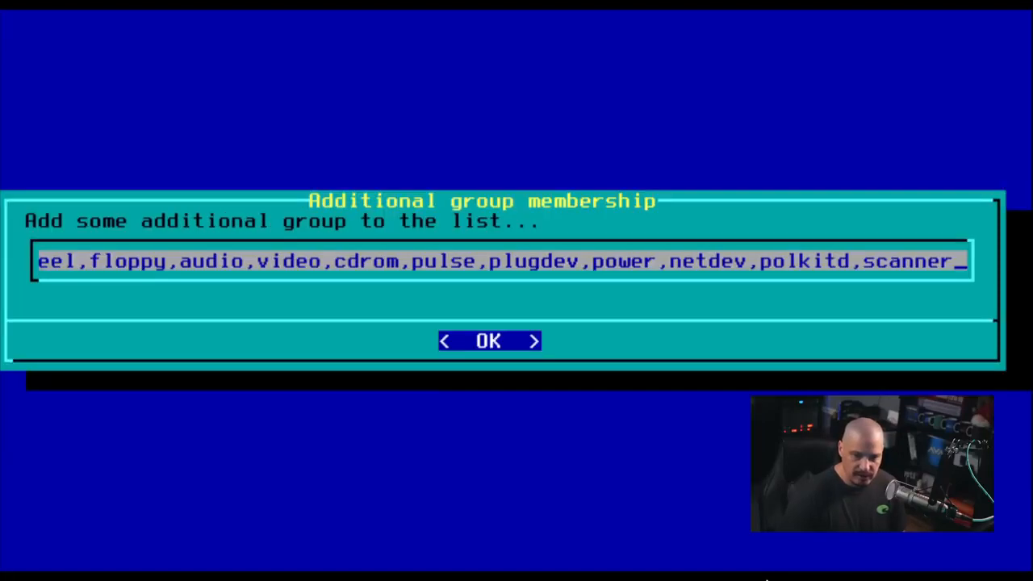
click(487, 341)
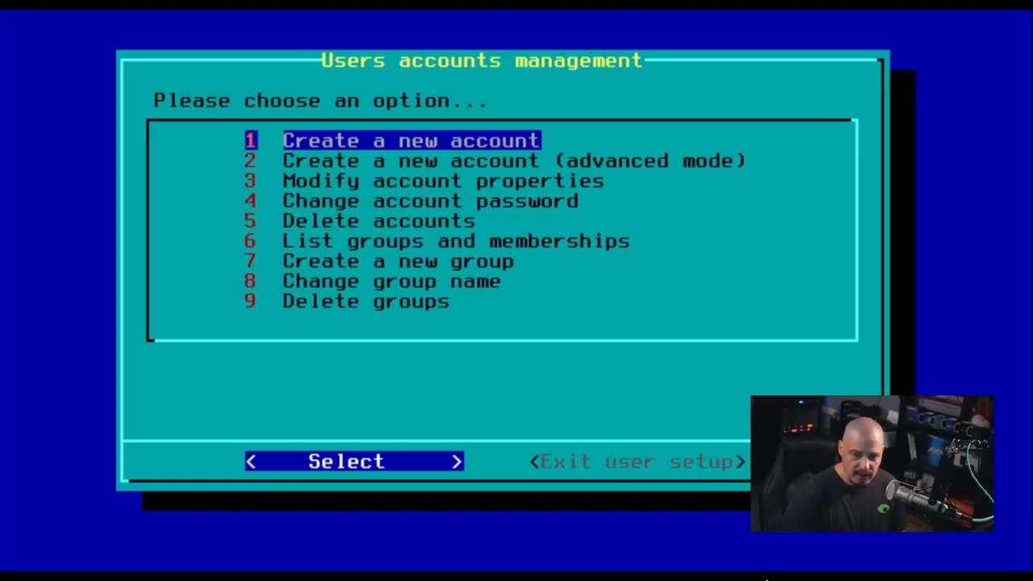
key(Tab)
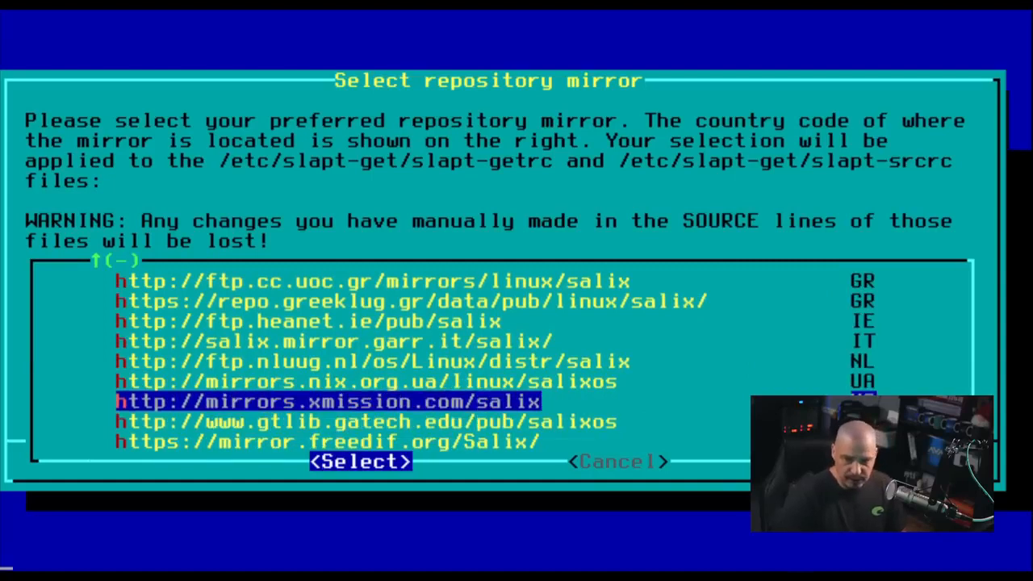
click(358, 462)
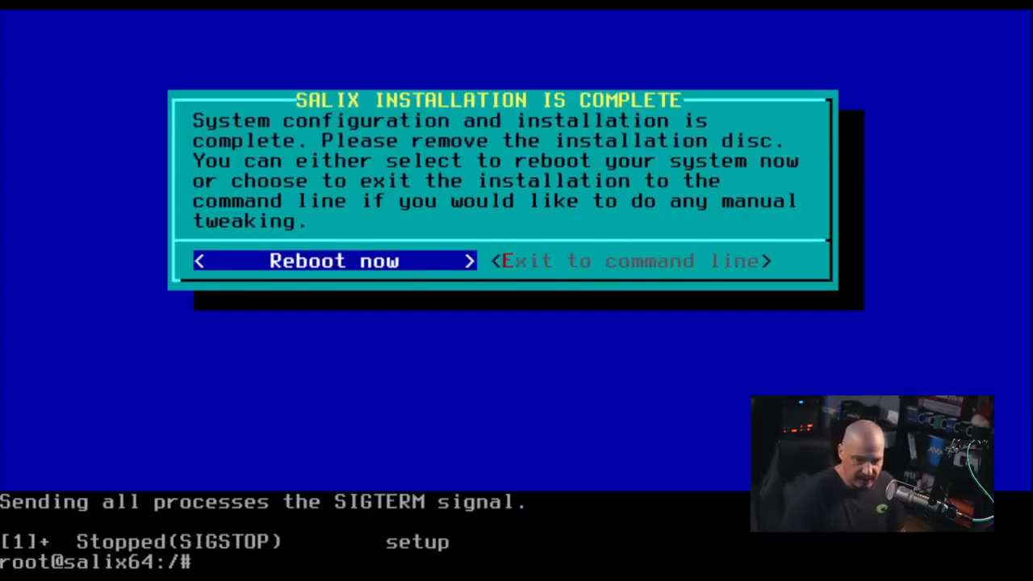
Reboot into the installed system and run xrandr in a terminal to list display modes
click(333, 260)
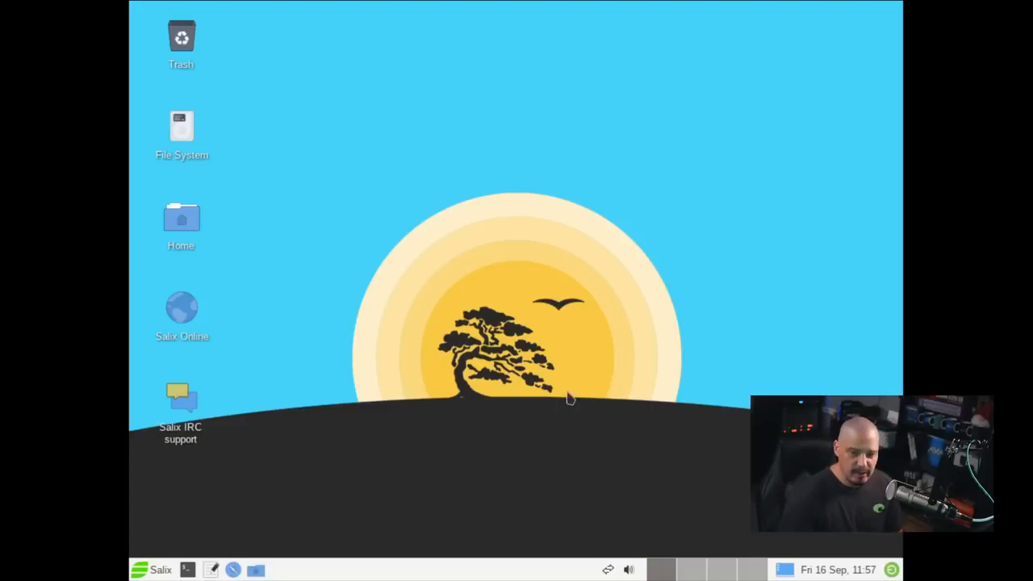
mouse_move(190, 571)
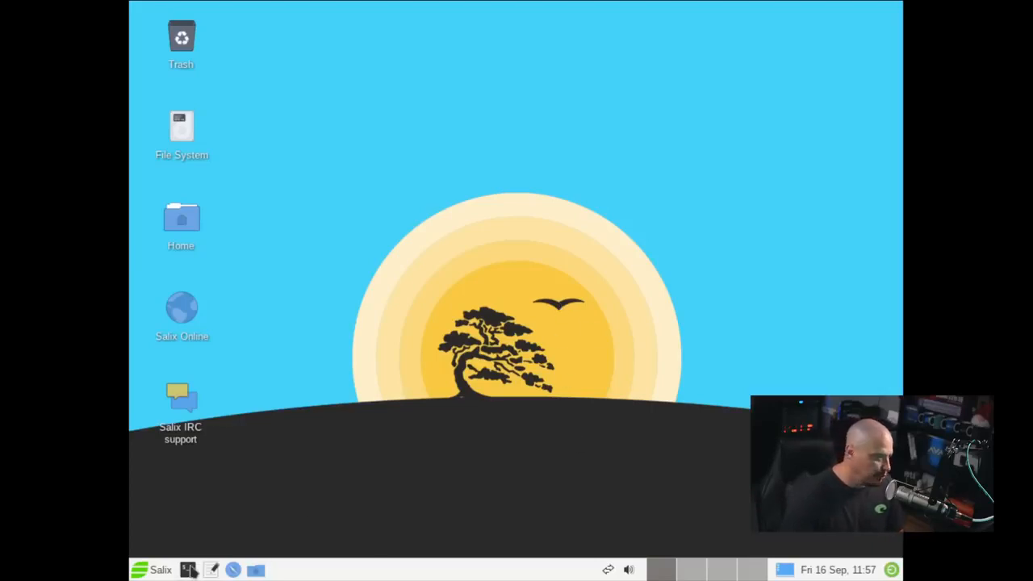
click(187, 570)
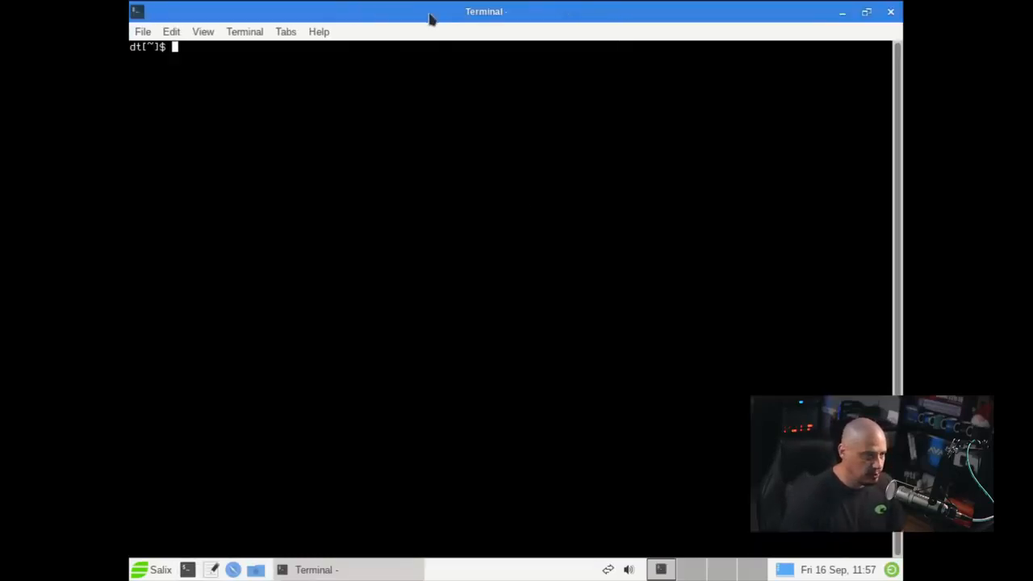
text(!)
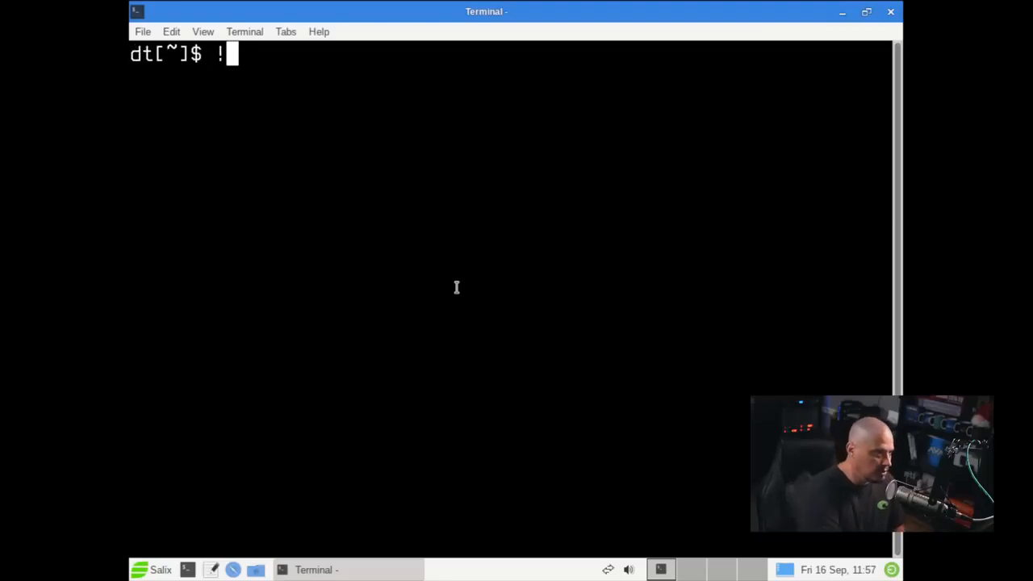
text(xrandr)
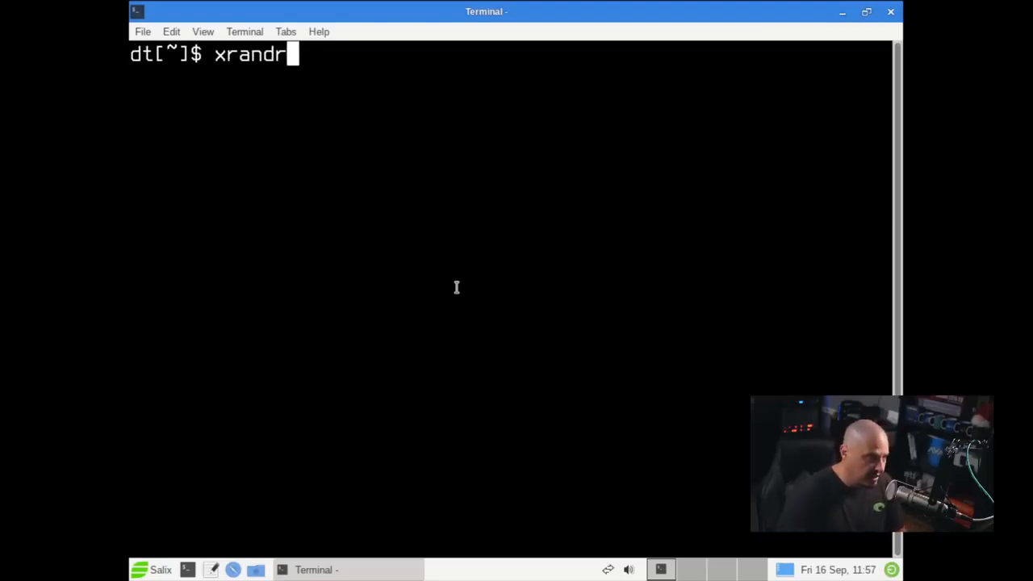
key(Return)
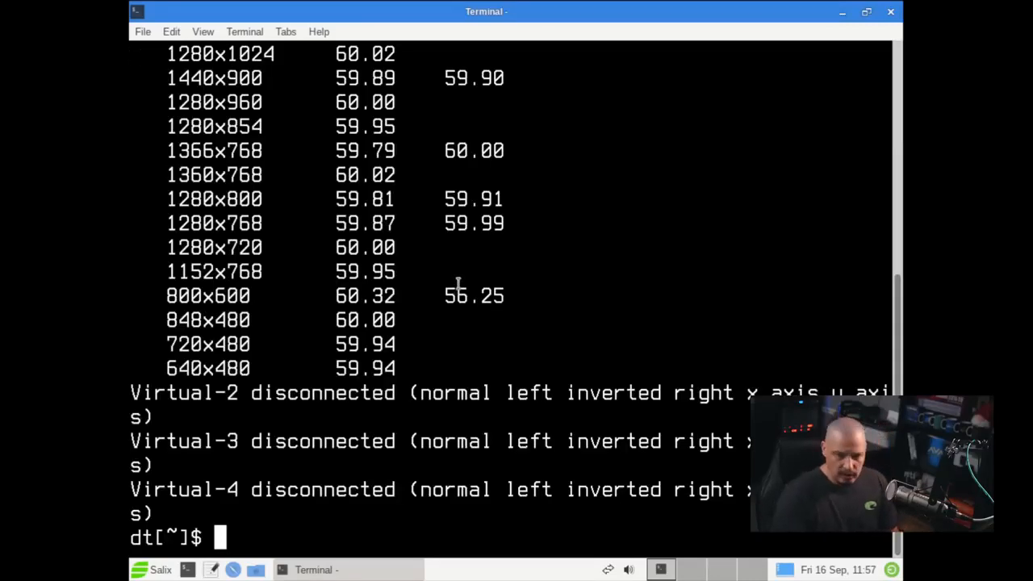
mouse_move(481, 369)
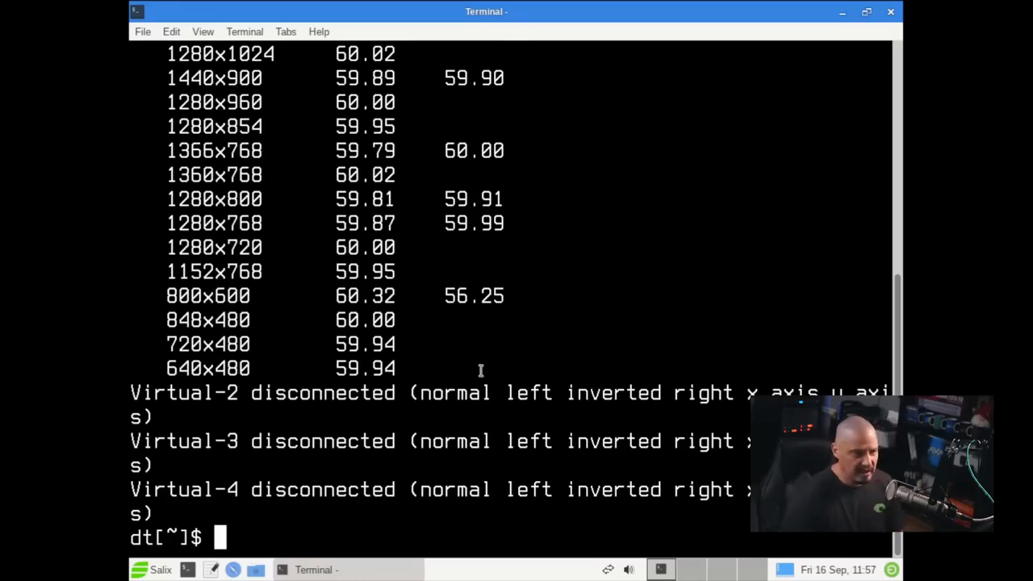
scroll(up, 3)
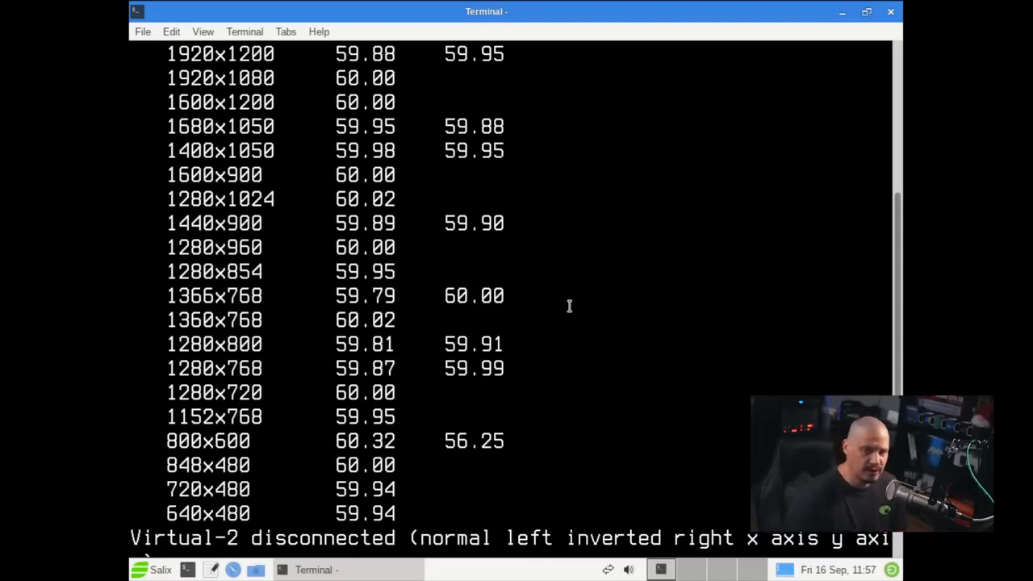
mouse_move(280, 179)
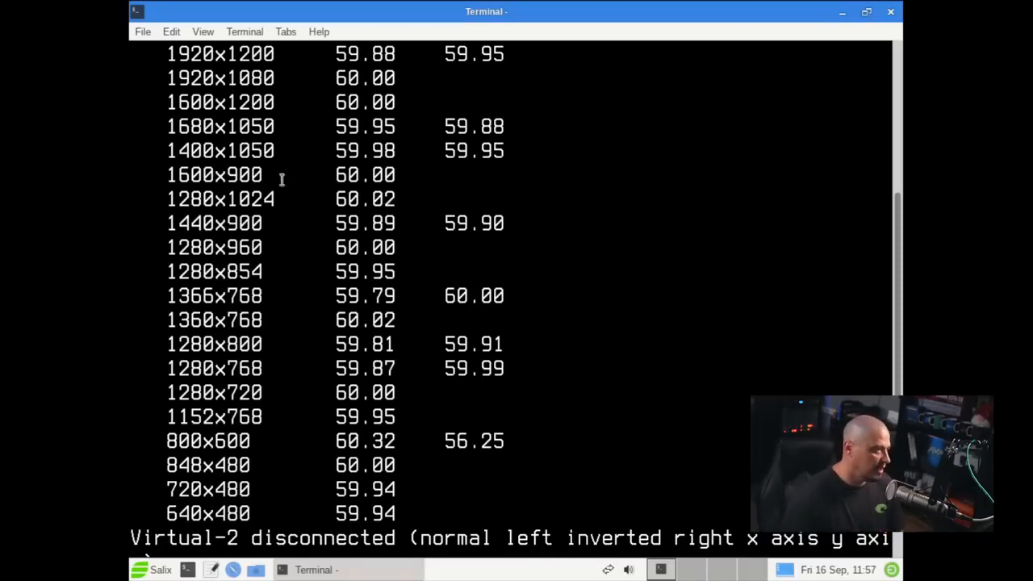
double_click(220, 77)
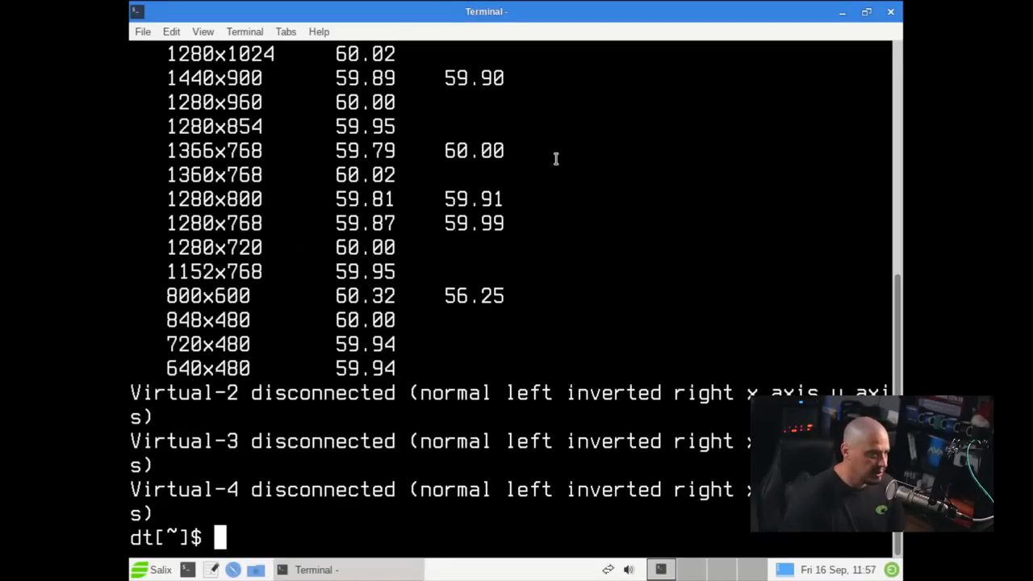
Run xrandr -s 1920x1080 to switch the screen resolution
text(xra)
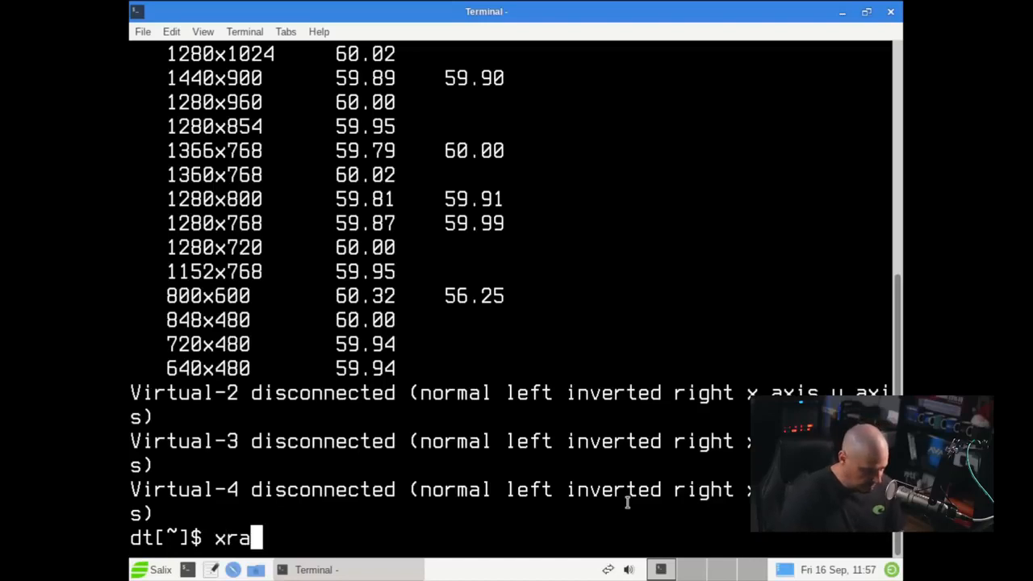
text(ndr)
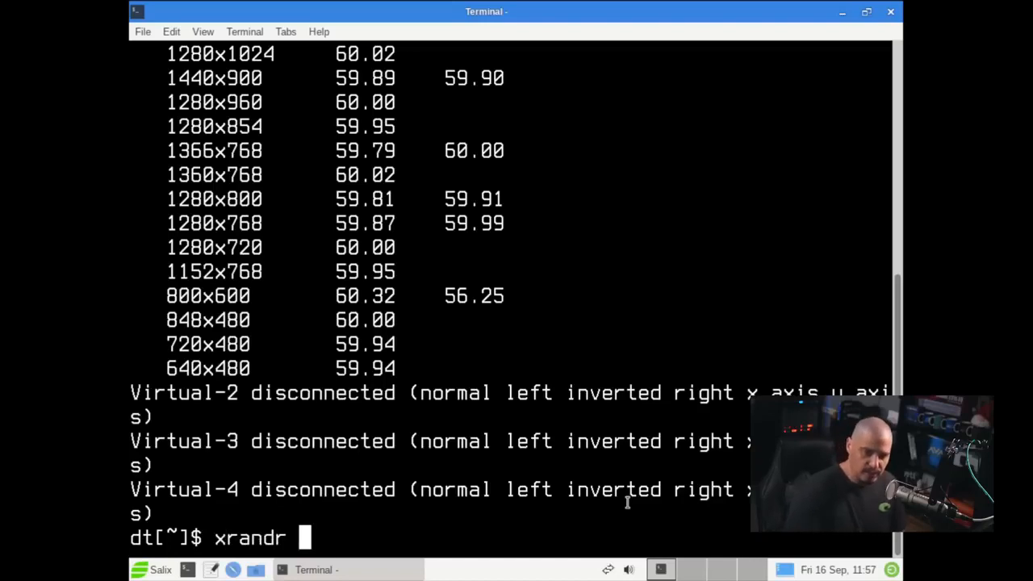
text(-s 18)
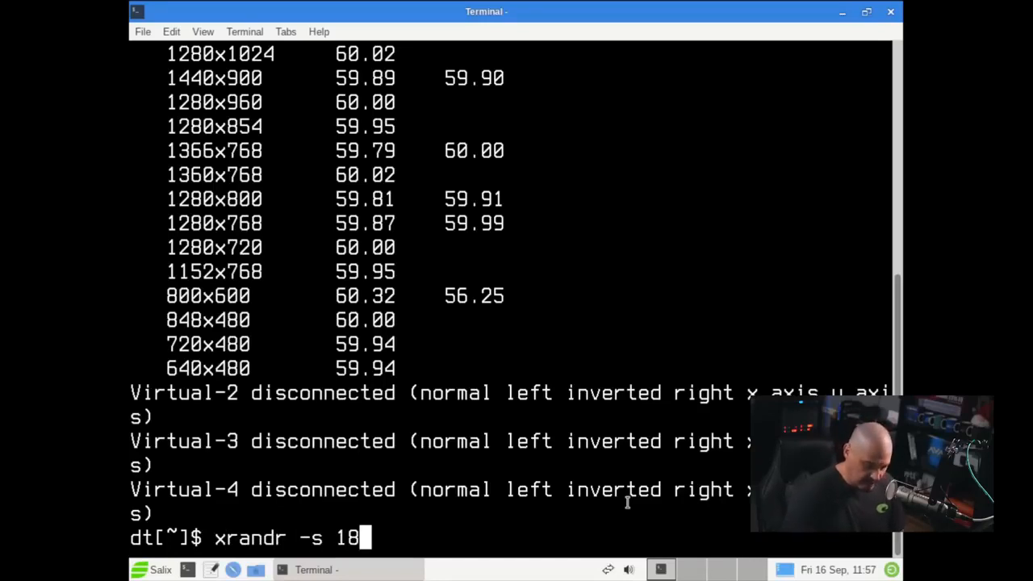
text(920x)
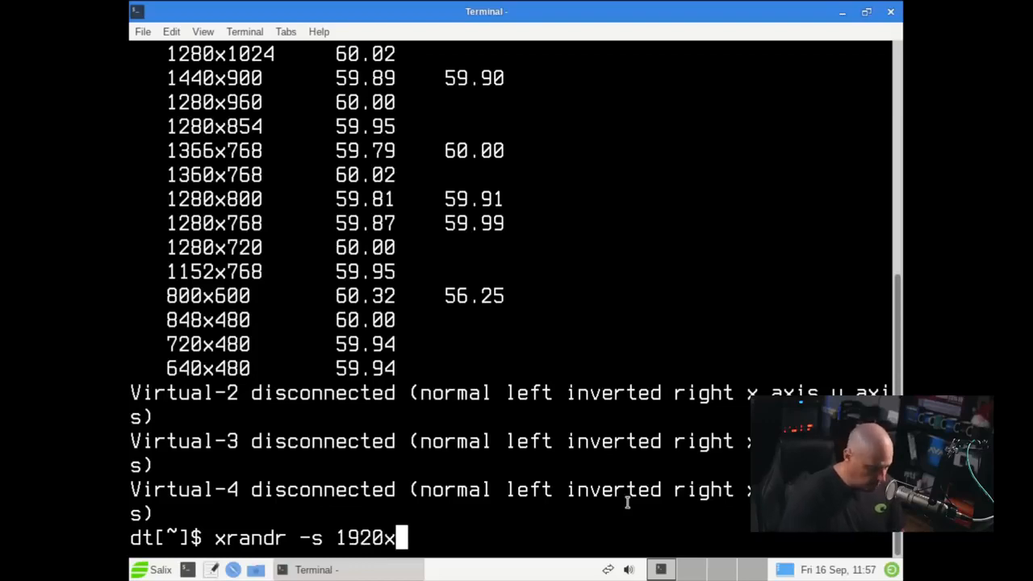
text(1080)
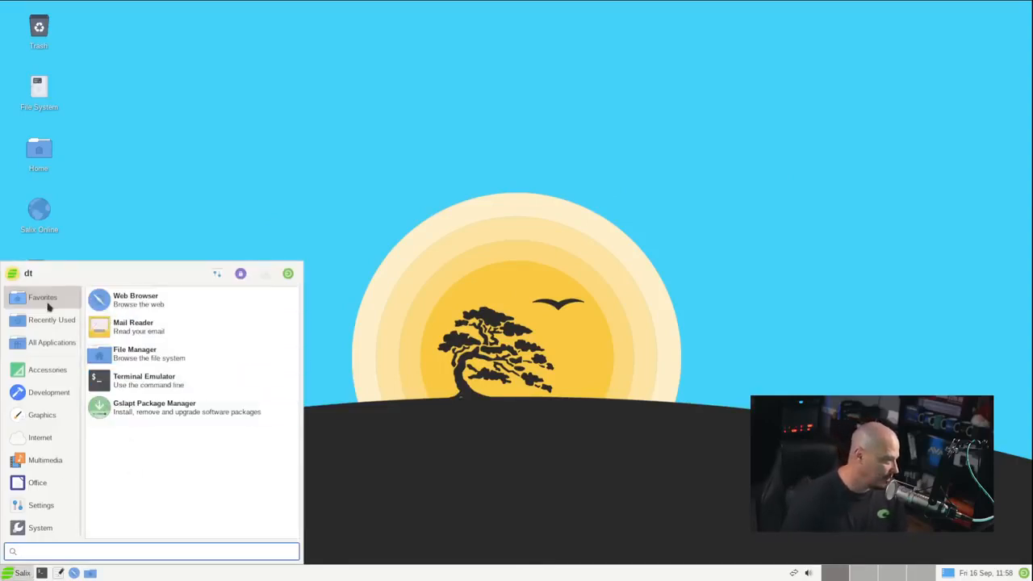
Browse the Office and Accessories categories of the Xfce applications menu
click(37, 481)
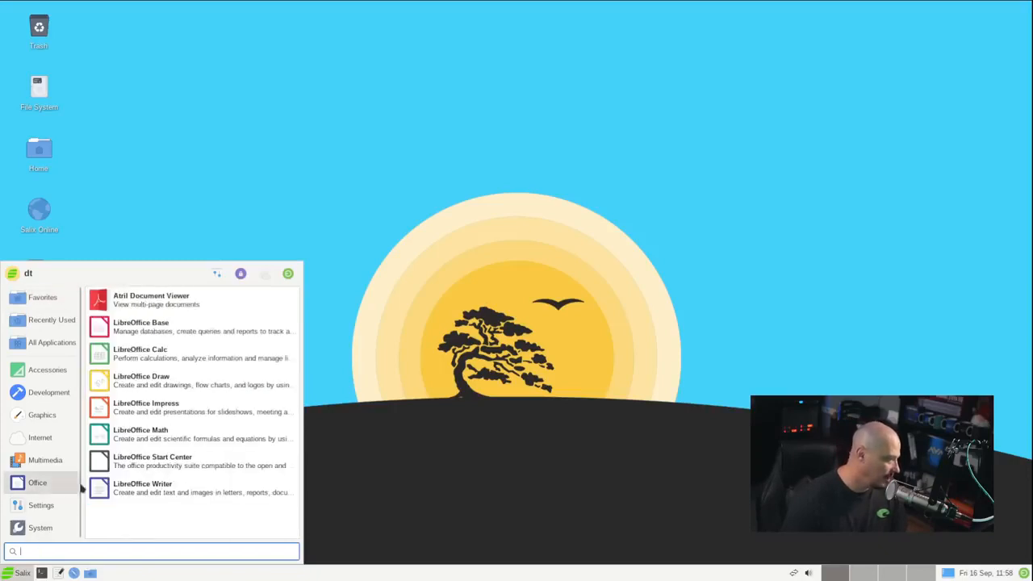
click(42, 297)
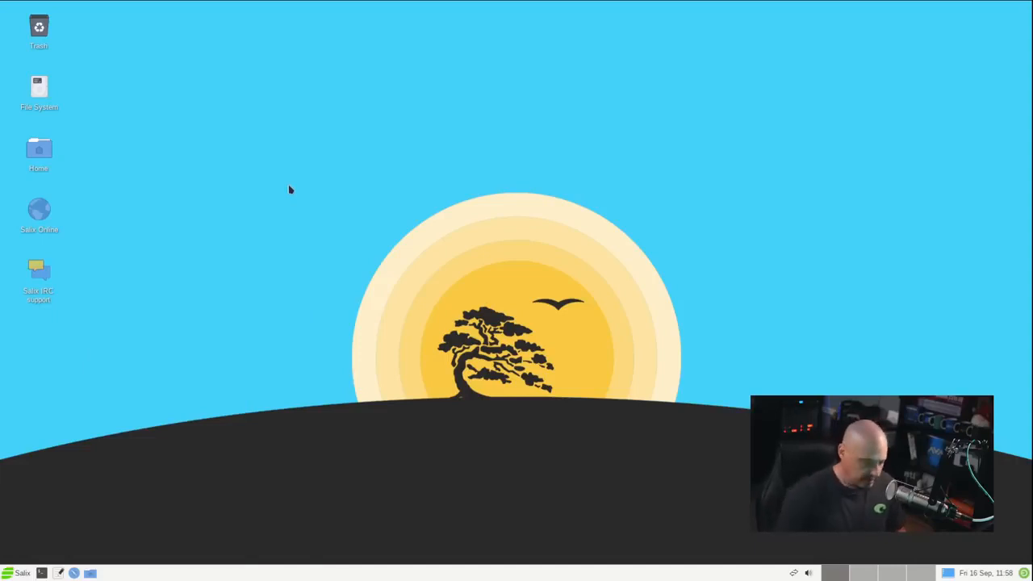
mouse_move(239, 302)
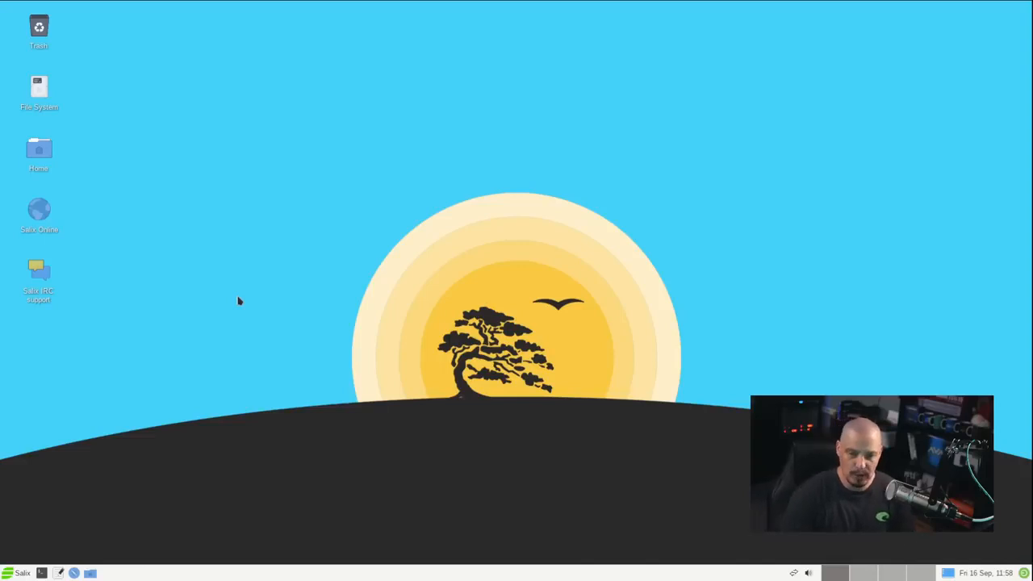
mouse_move(729, 497)
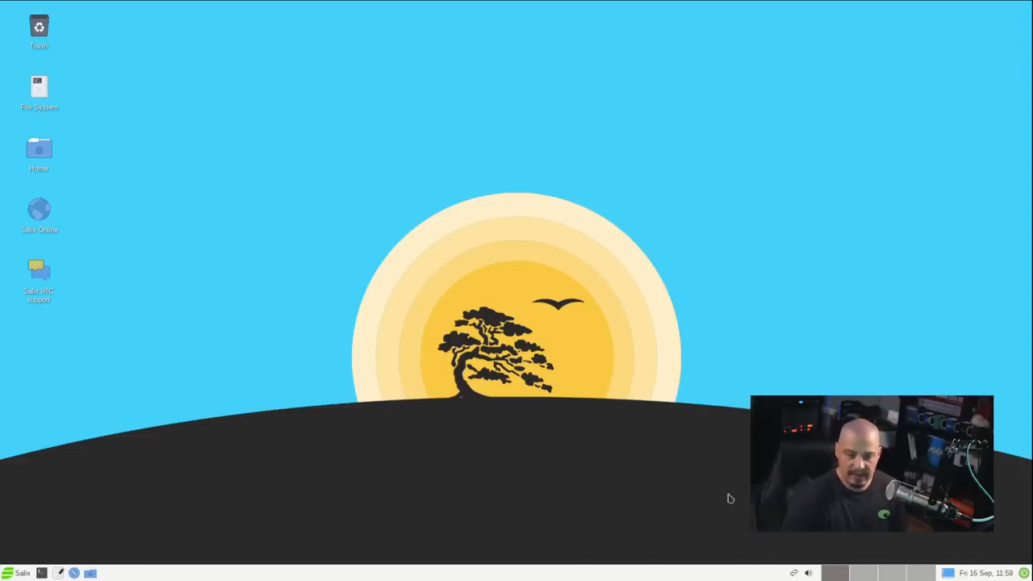
mouse_move(180, 446)
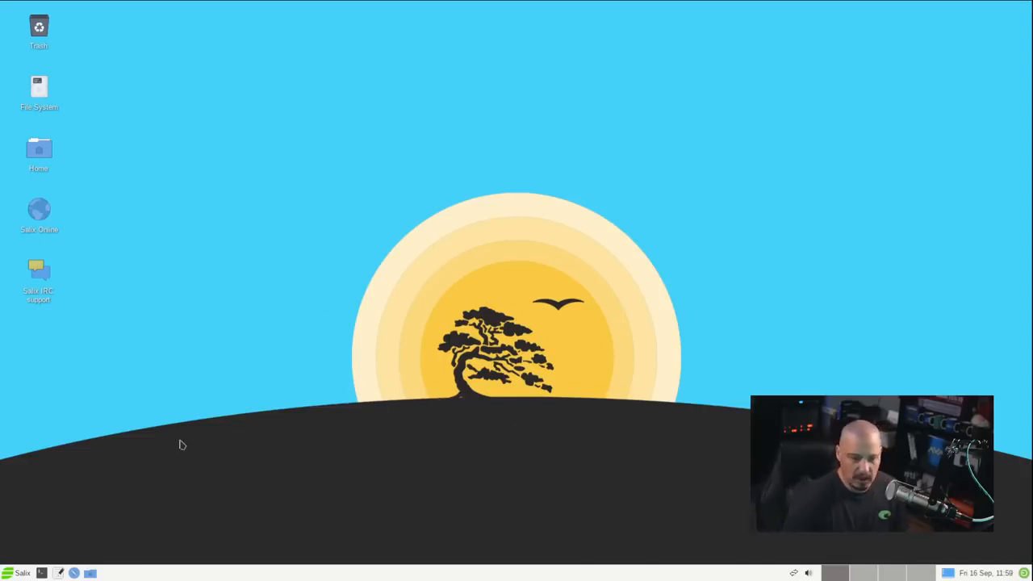
click(16, 573)
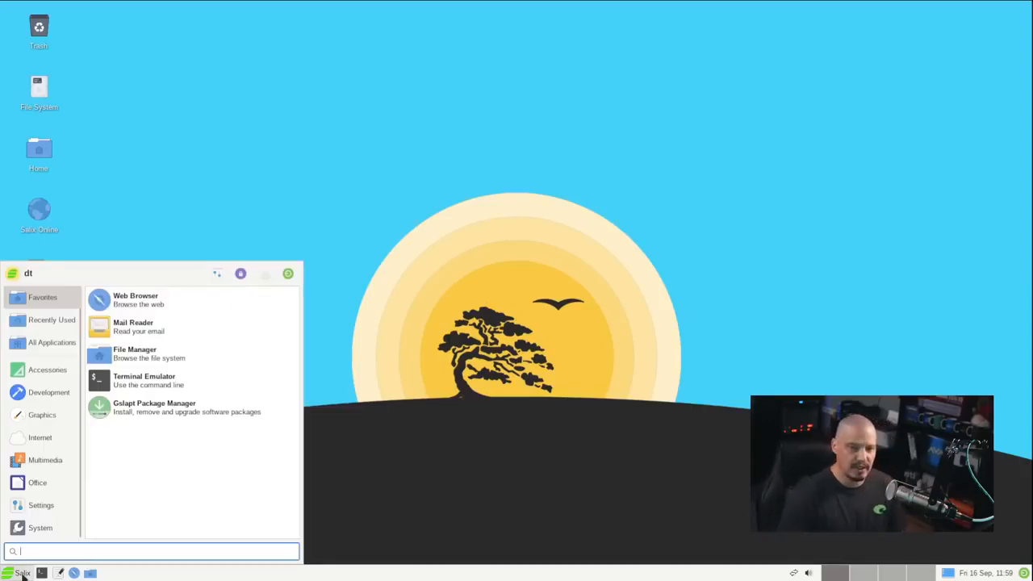
click(37, 481)
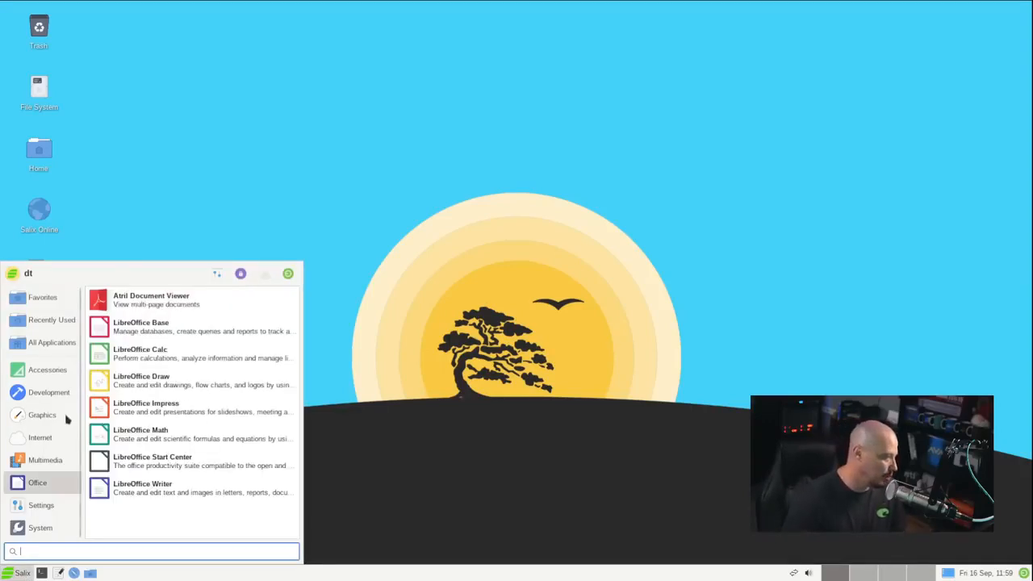
click(46, 370)
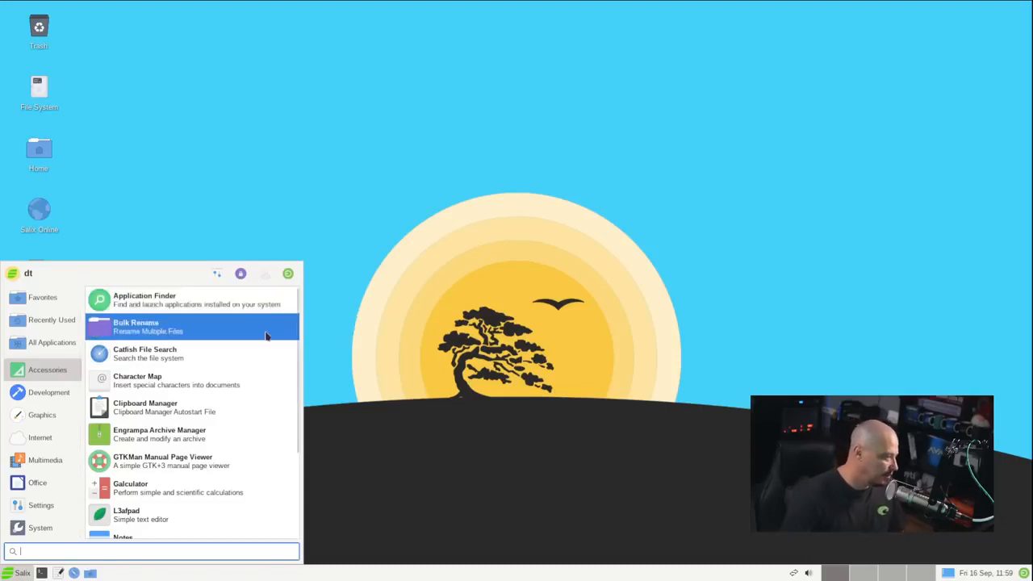
mouse_move(240, 354)
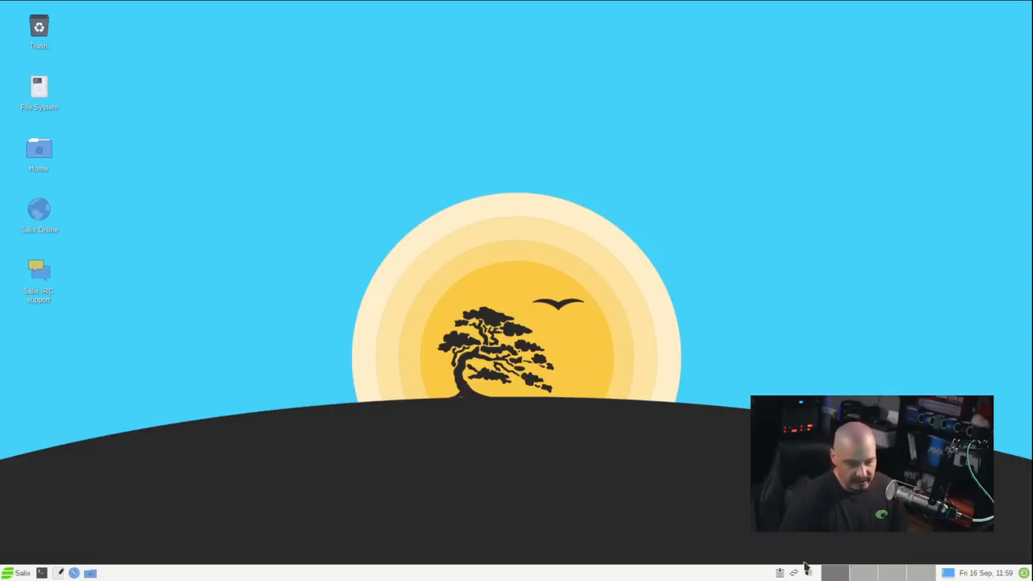
Quit the tray applet from its right-click menu and reopen the applications menu
click(779, 573)
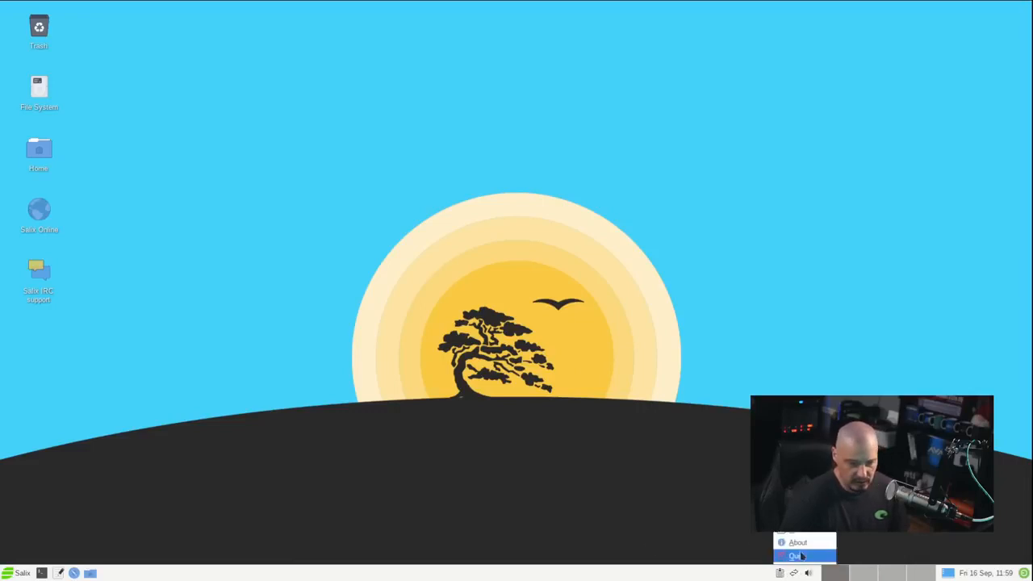
click(797, 542)
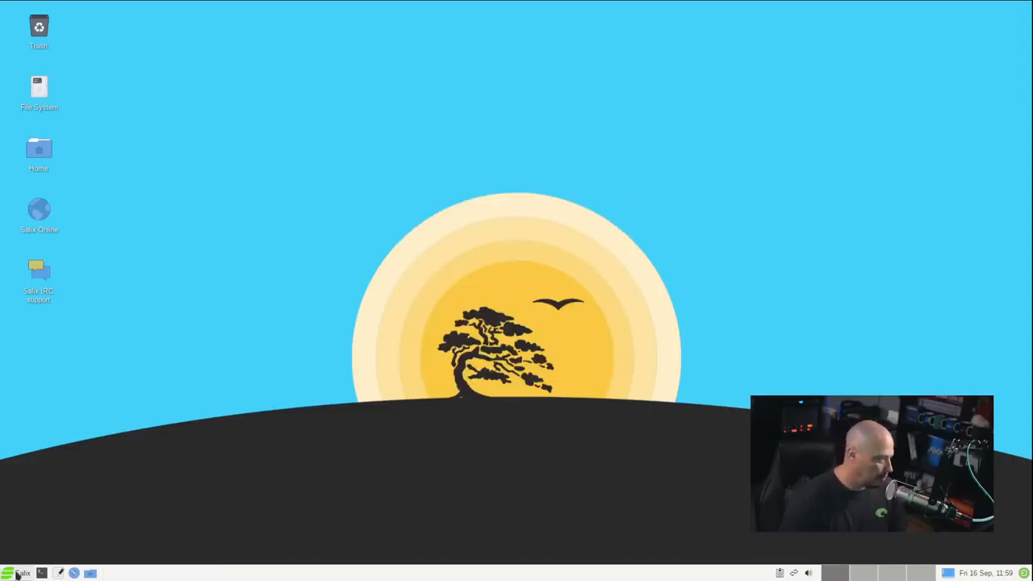
click(8, 573)
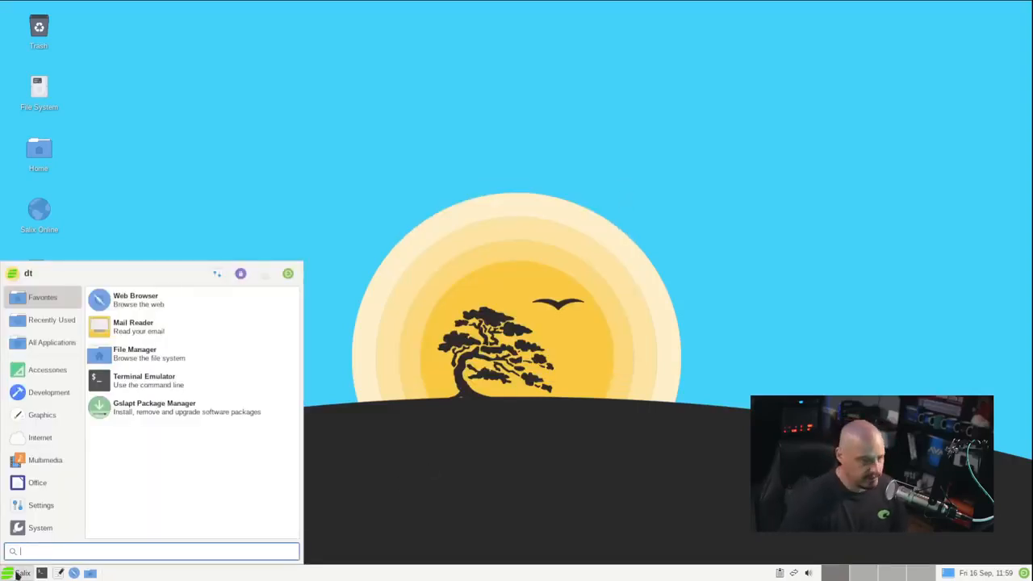
Launch Engrampa Archive Manager from Accessories and close it
click(47, 369)
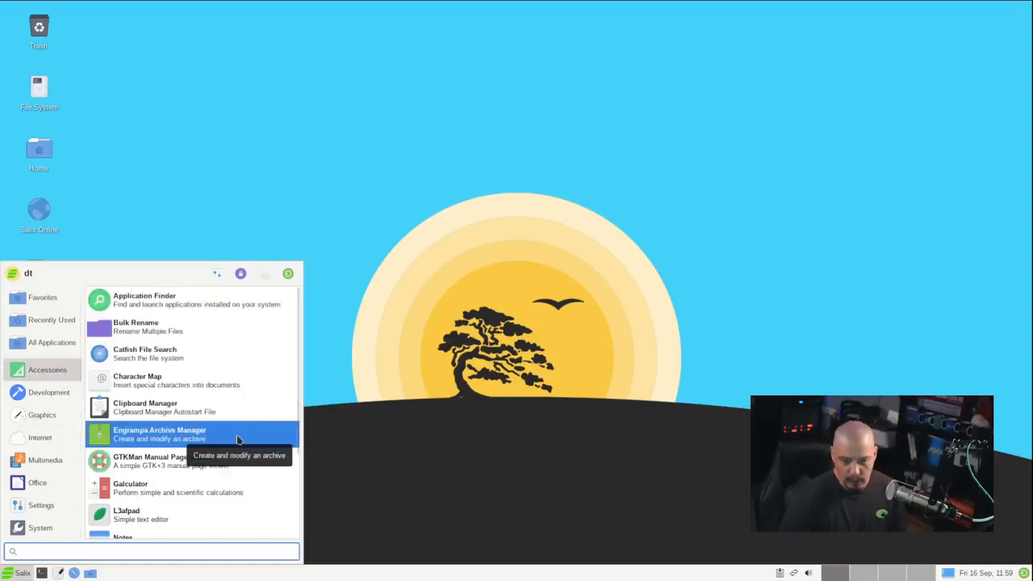
click(159, 432)
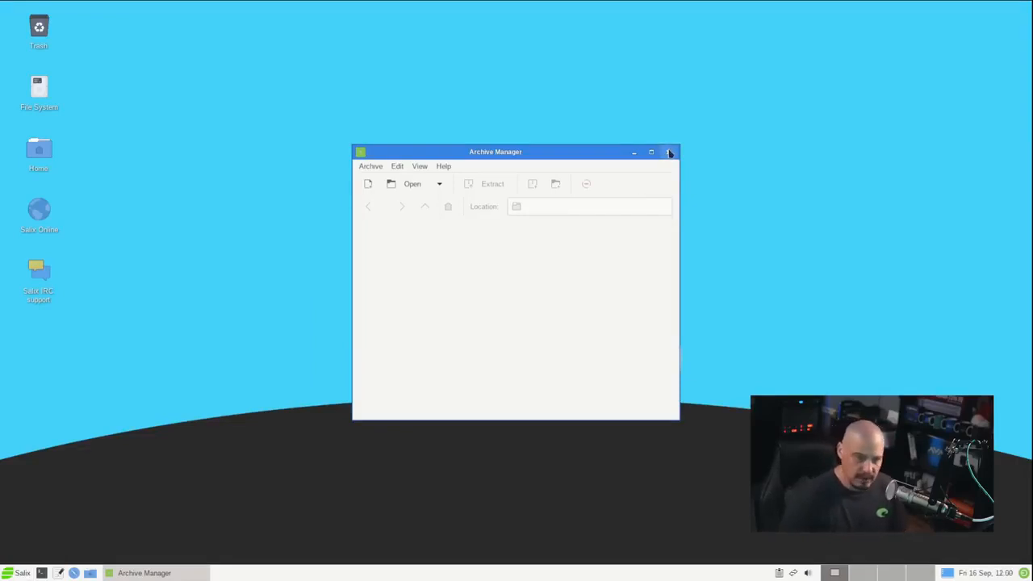
click(668, 152)
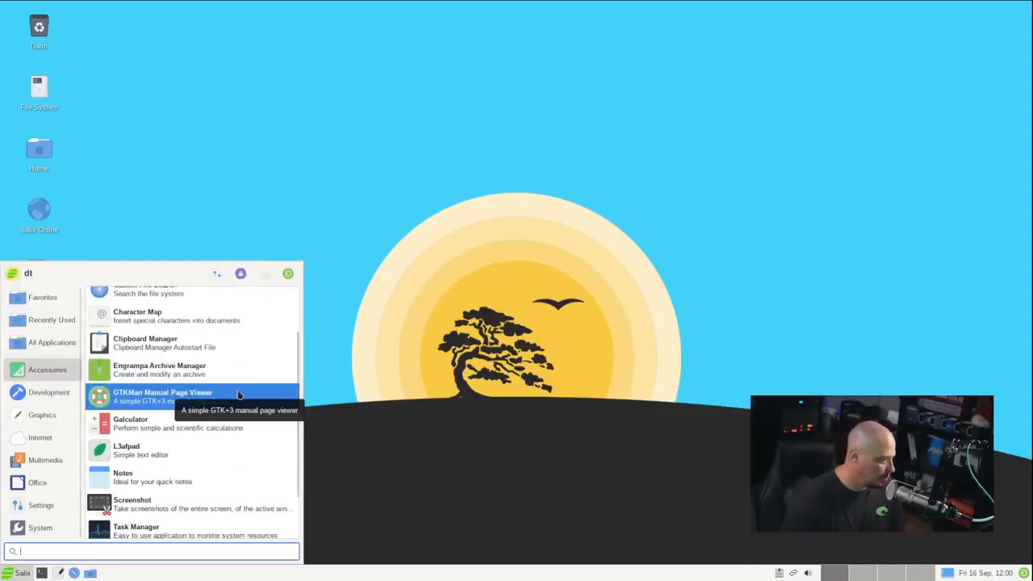
Launch Galculator and switch its view to Scientific mode
click(131, 422)
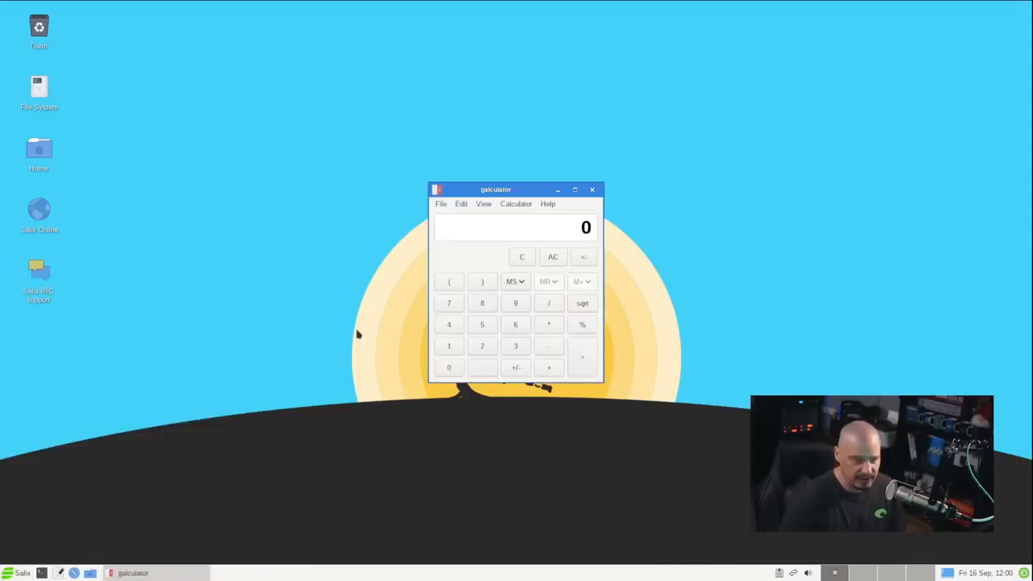
mouse_move(547, 203)
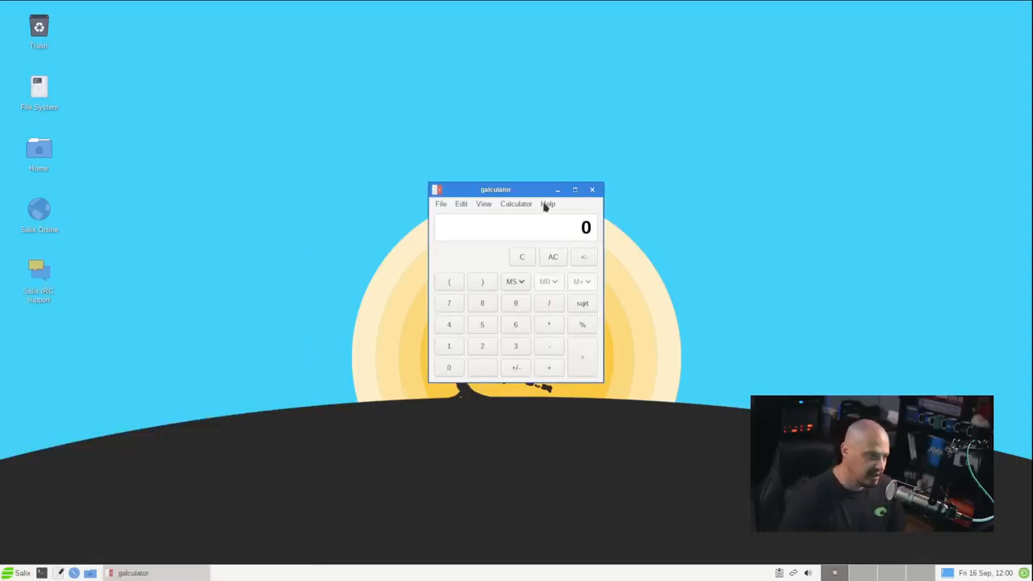
drag(496, 189, 456, 163)
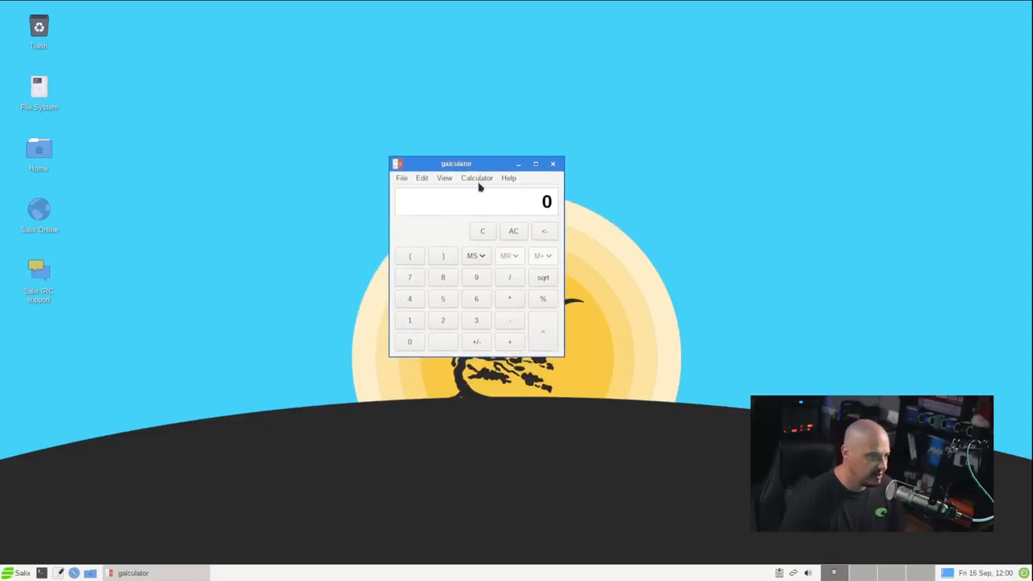
click(444, 177)
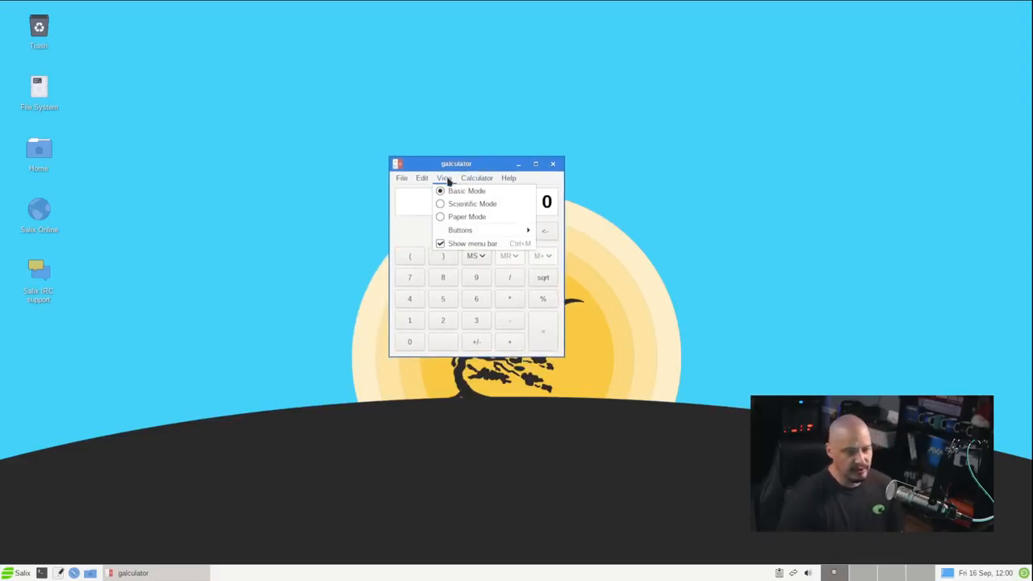
click(471, 204)
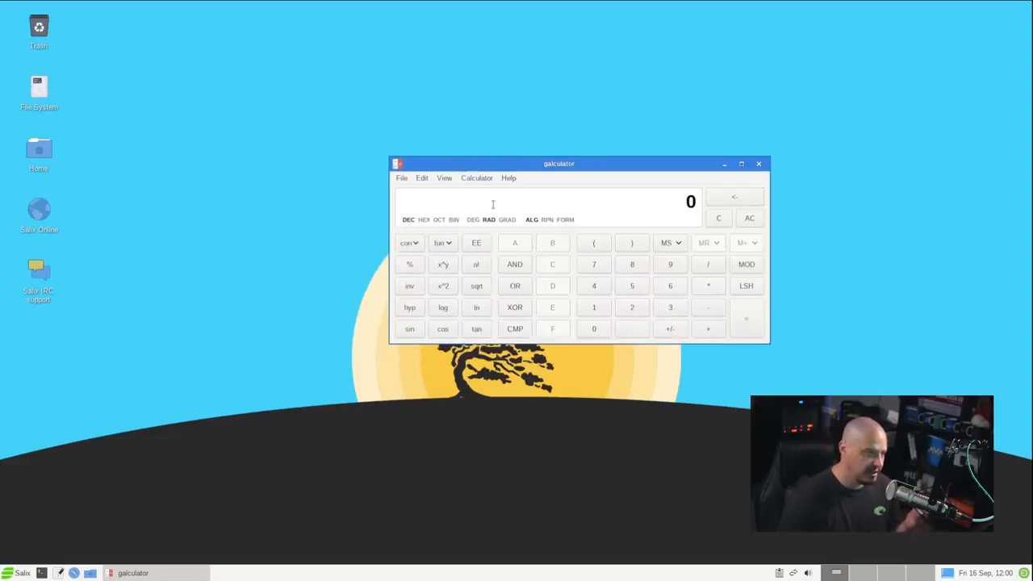
Switch Galculator to Paper mode, close it, and reopen the launcher
click(444, 177)
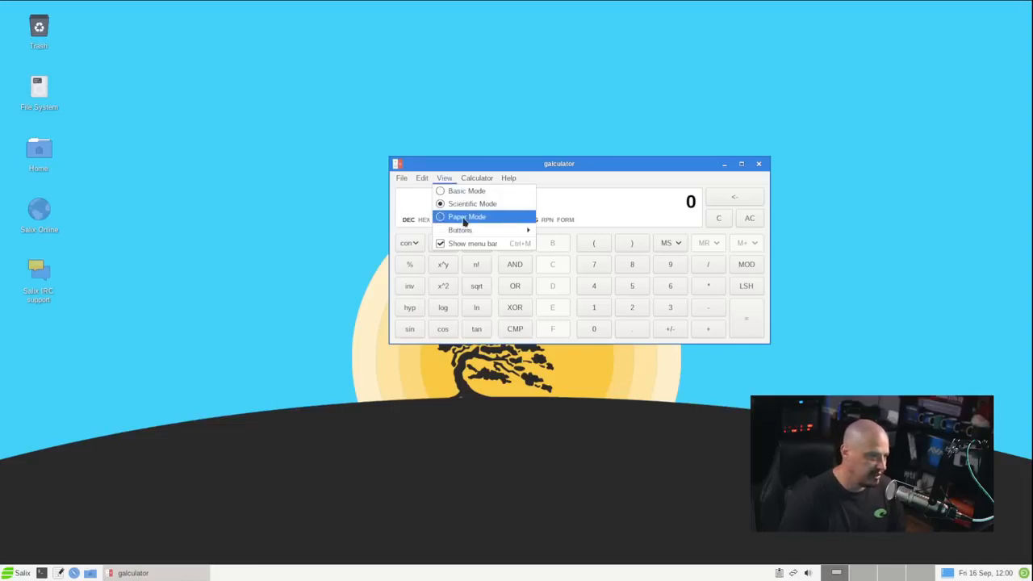
click(467, 216)
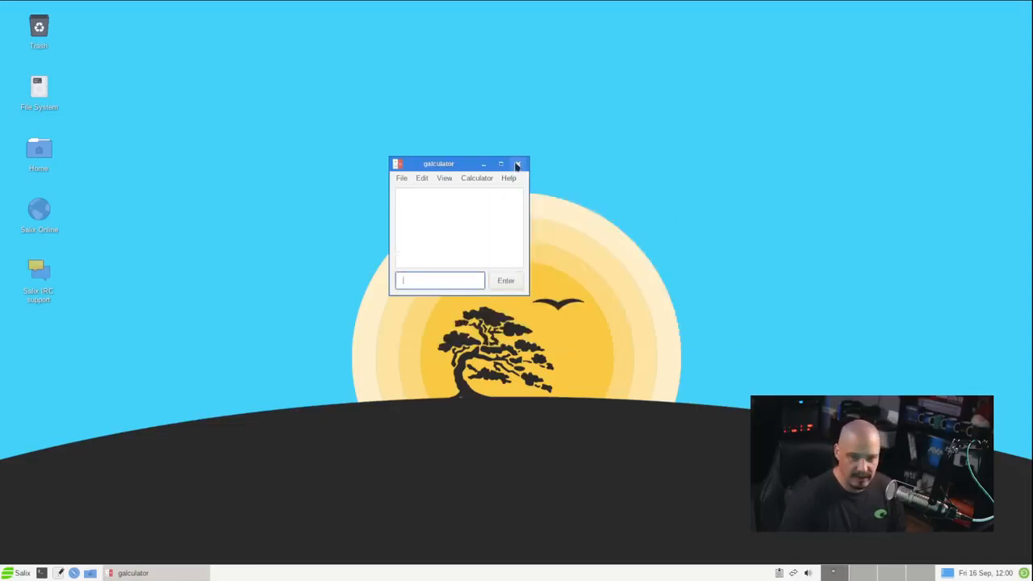
click(518, 164)
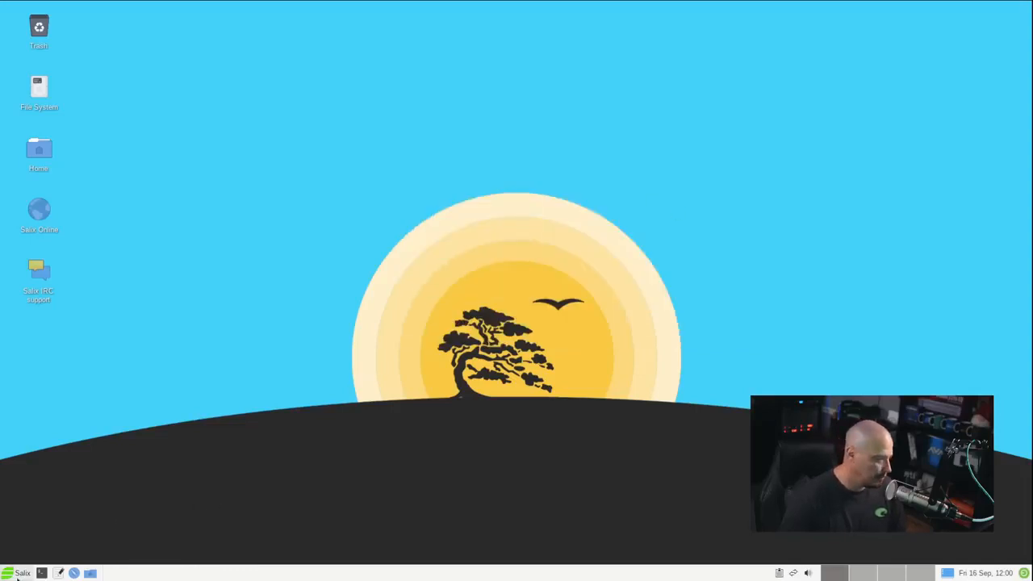
click(22, 573)
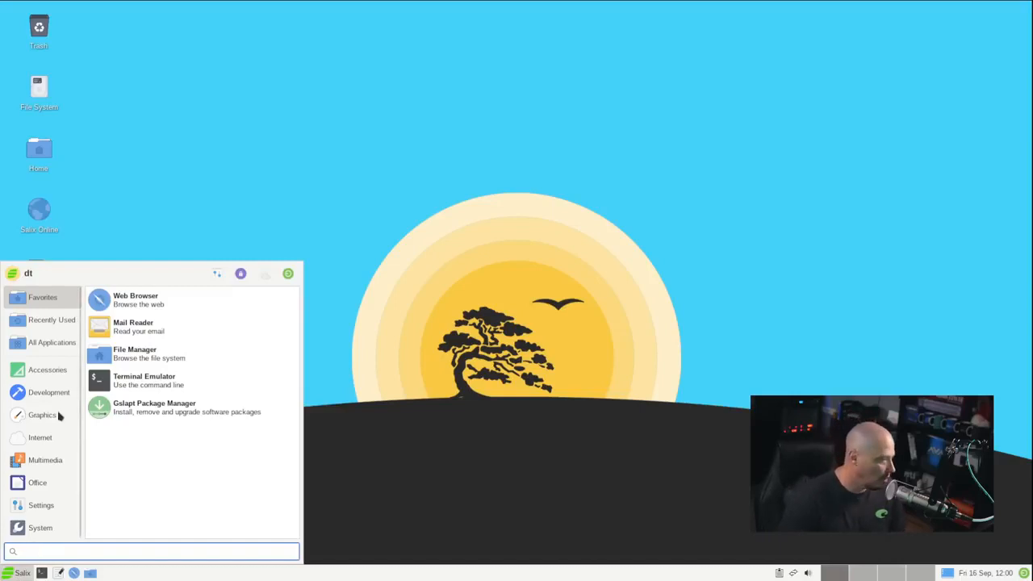
click(47, 370)
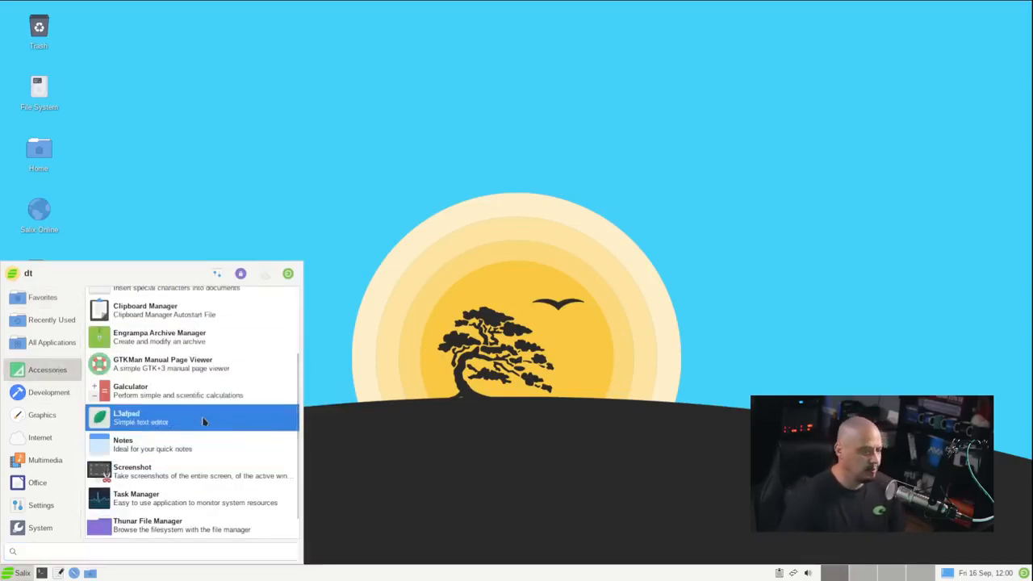
click(126, 416)
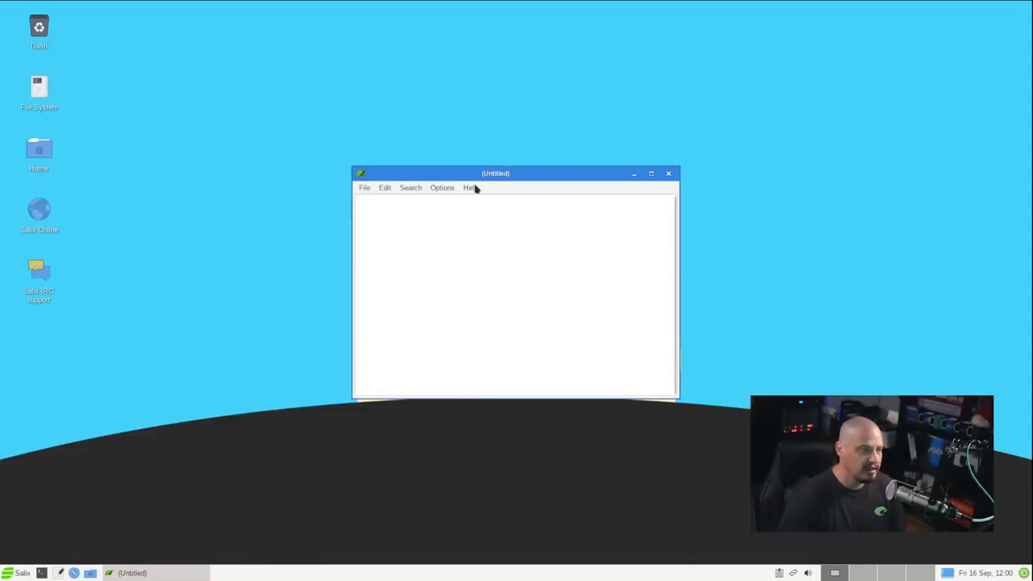
click(470, 187)
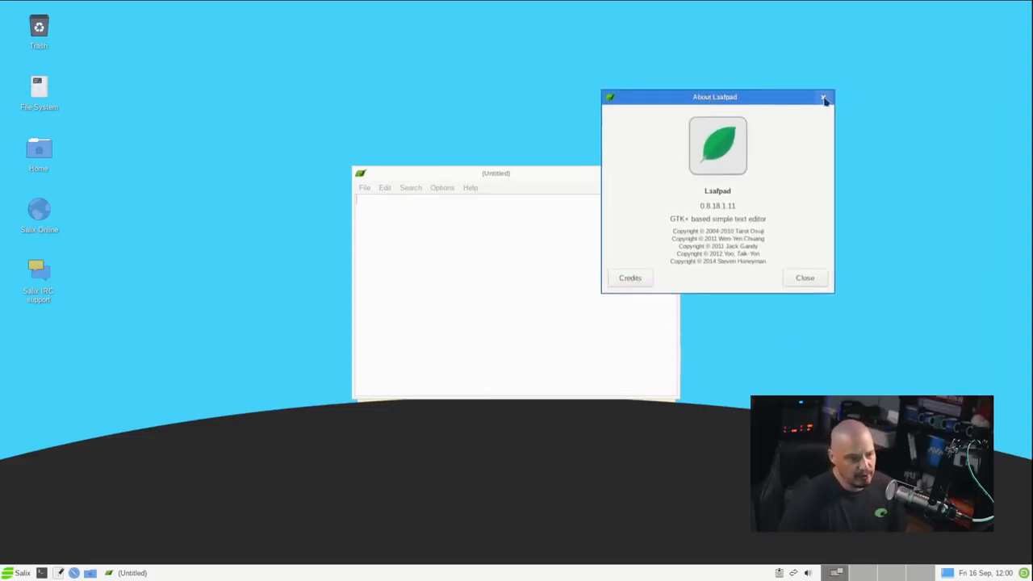
click(823, 97)
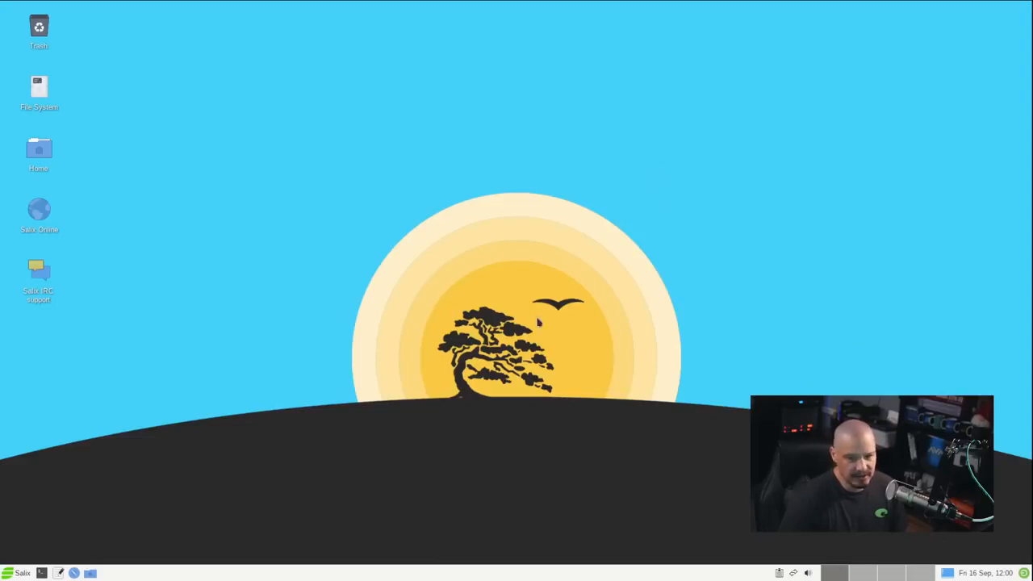
click(20, 573)
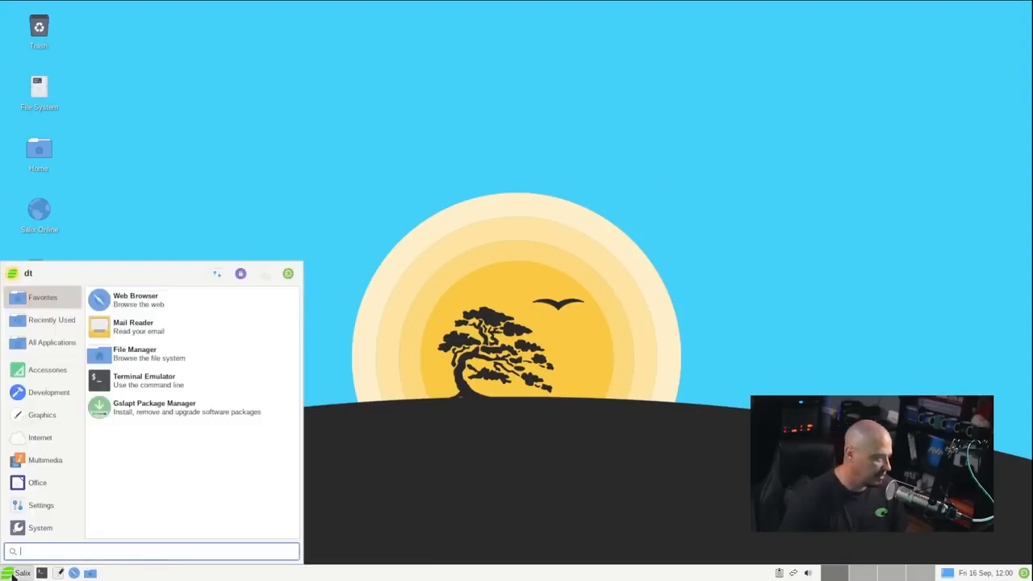
click(46, 369)
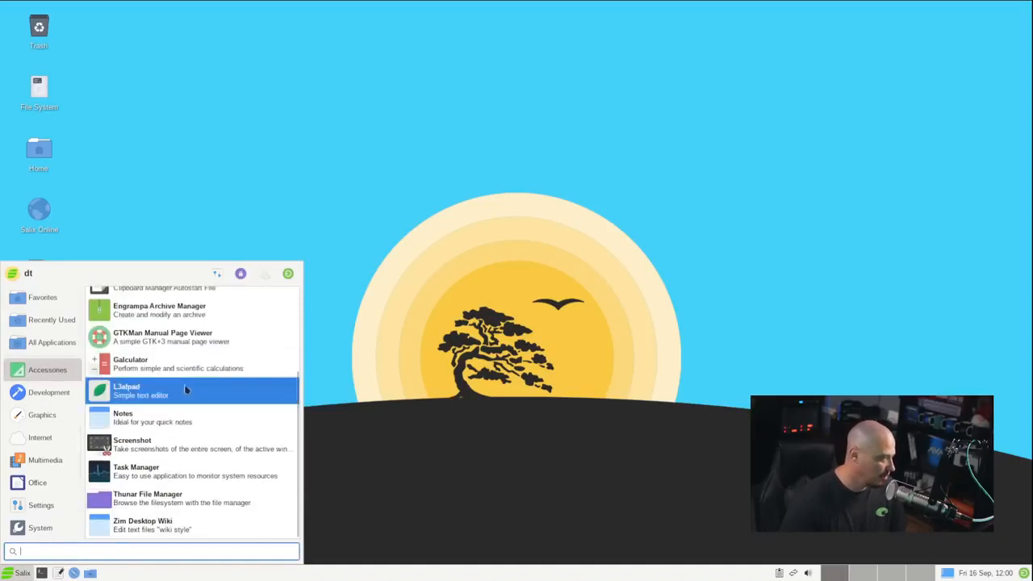
click(123, 416)
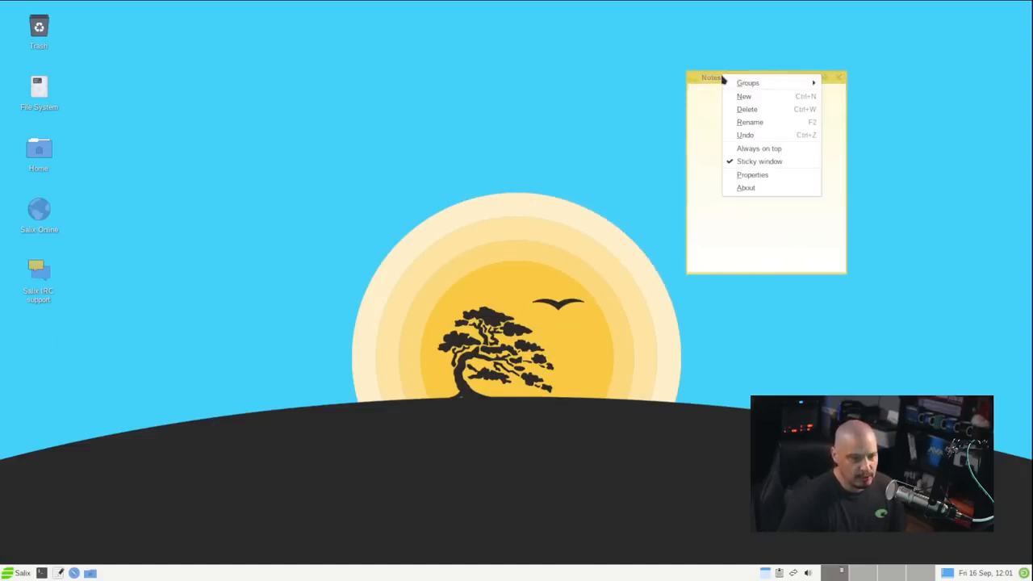
click(746, 187)
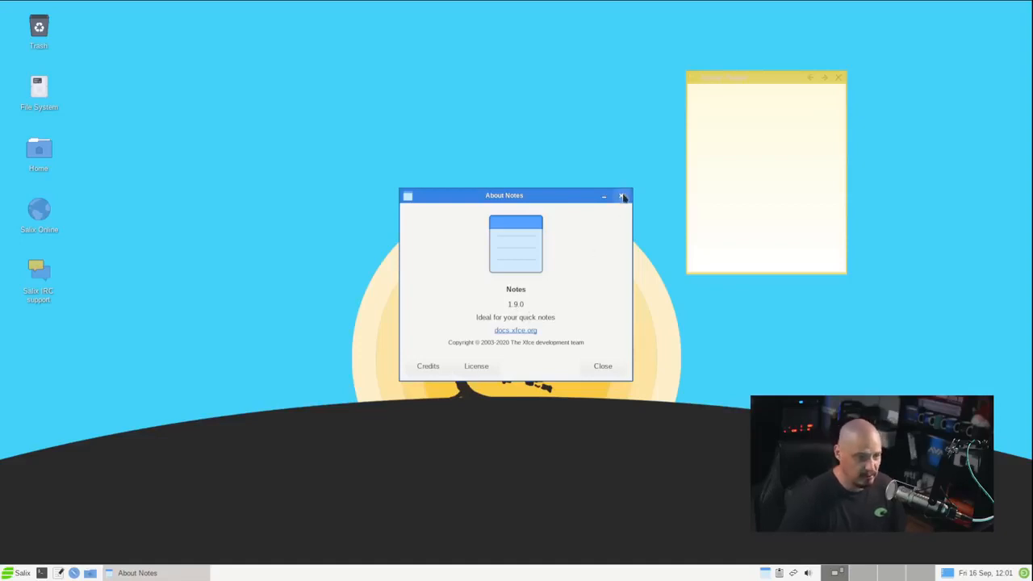
mouse_move(626, 213)
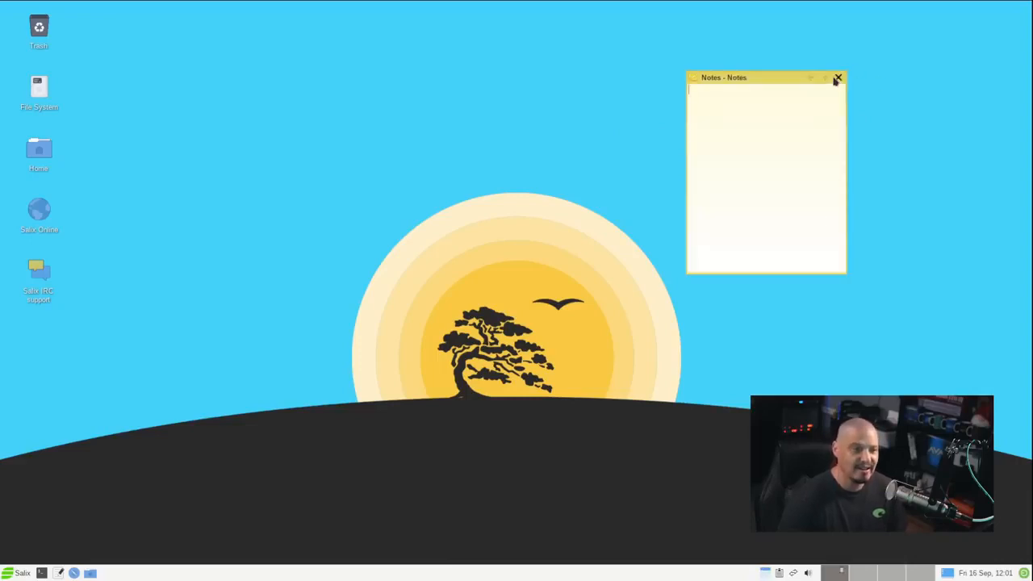
click(837, 77)
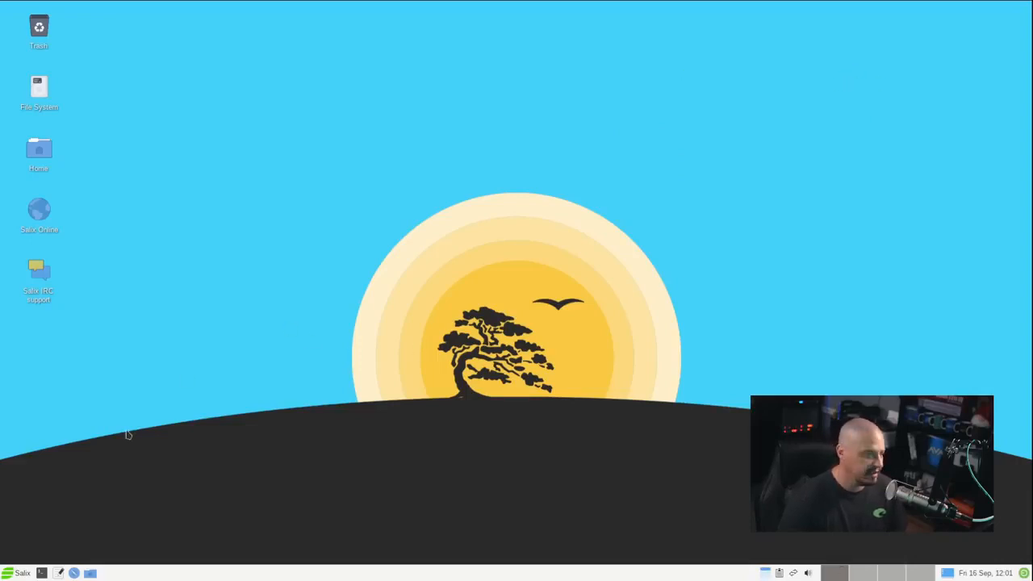
mouse_move(24, 573)
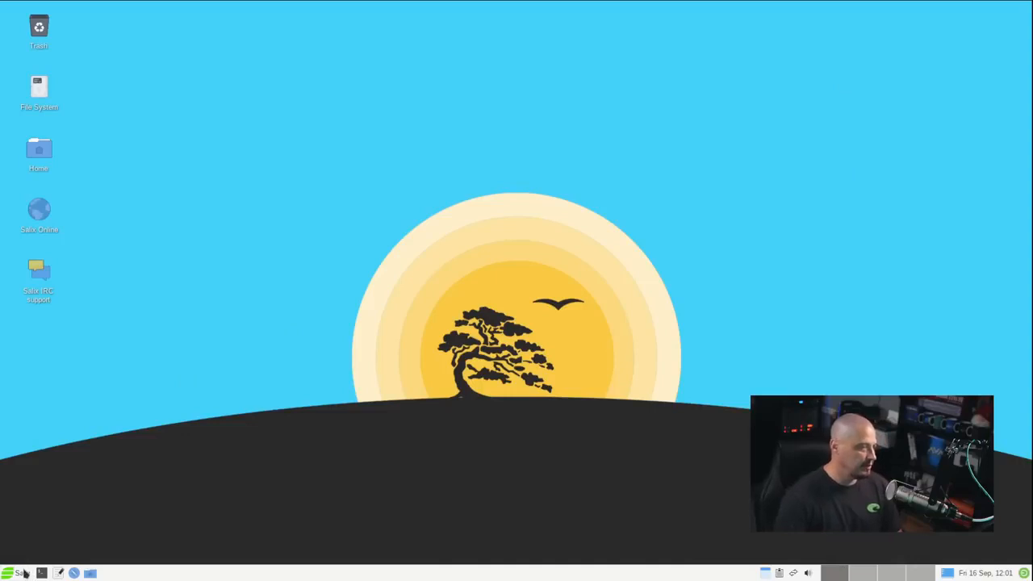
Launch Thunar from Accessories and view the home folder's eight standard folders
click(9, 573)
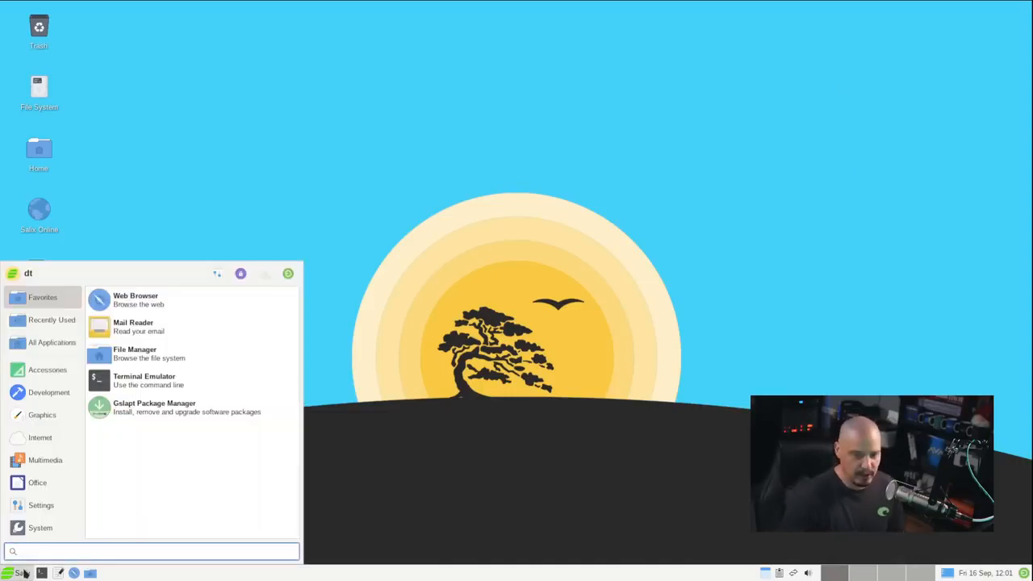
click(47, 369)
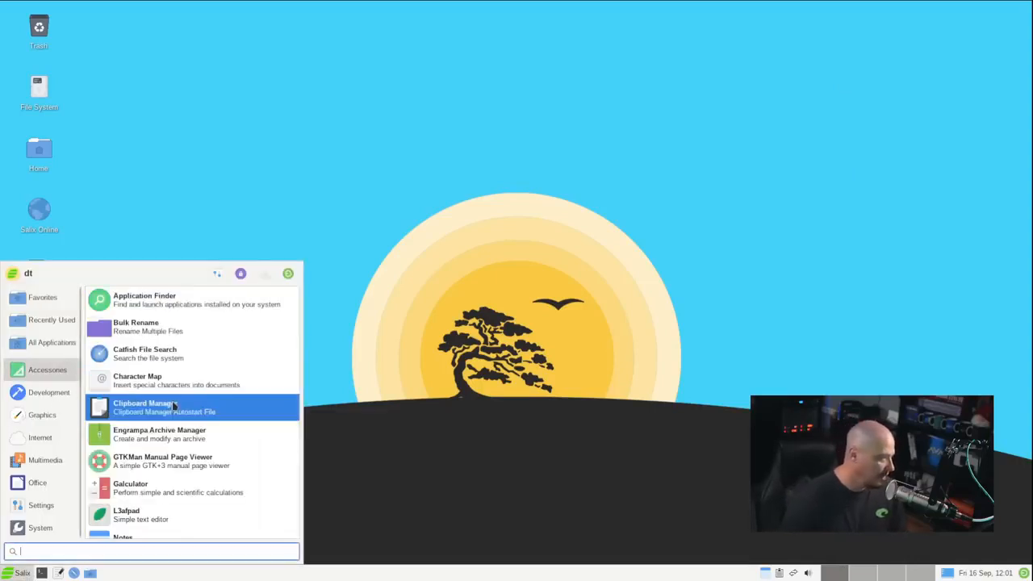
mouse_move(169, 407)
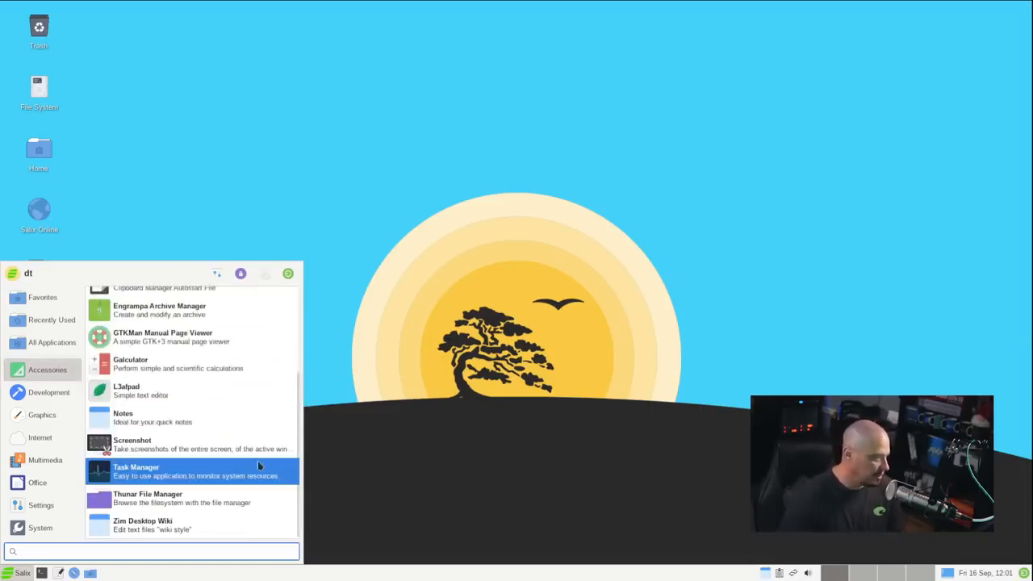
click(149, 497)
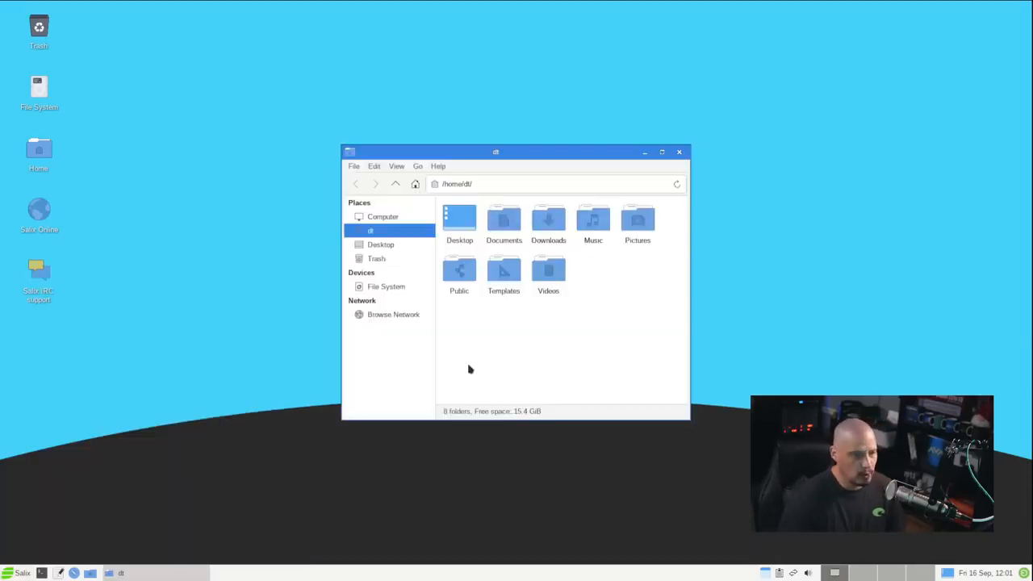
mouse_move(439, 167)
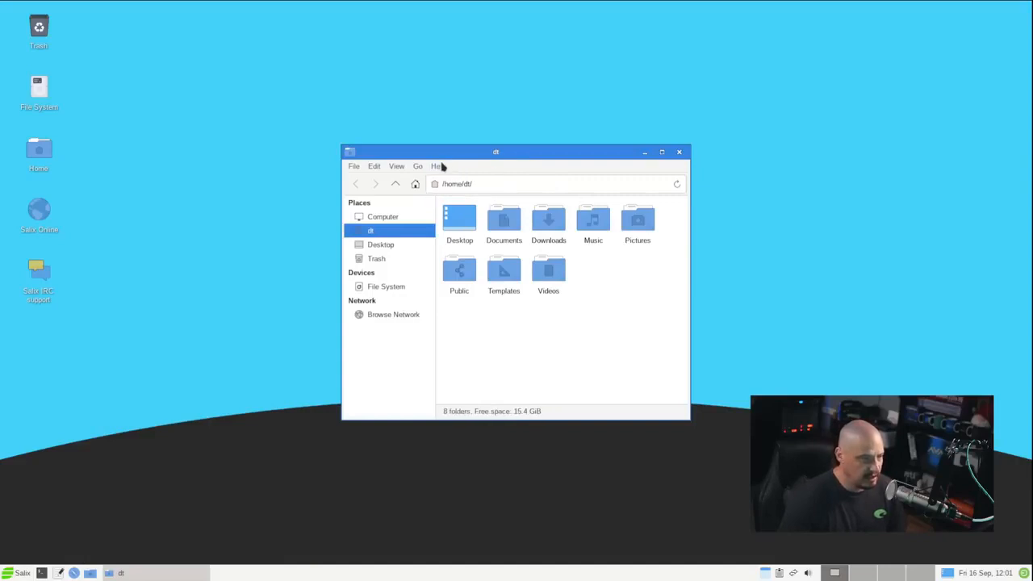
click(438, 167)
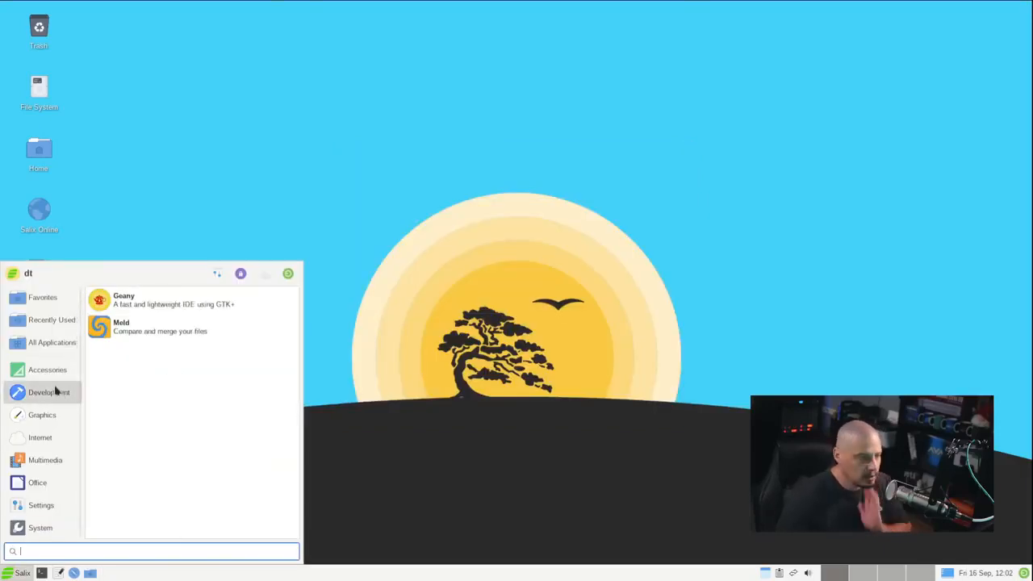
mouse_move(190, 299)
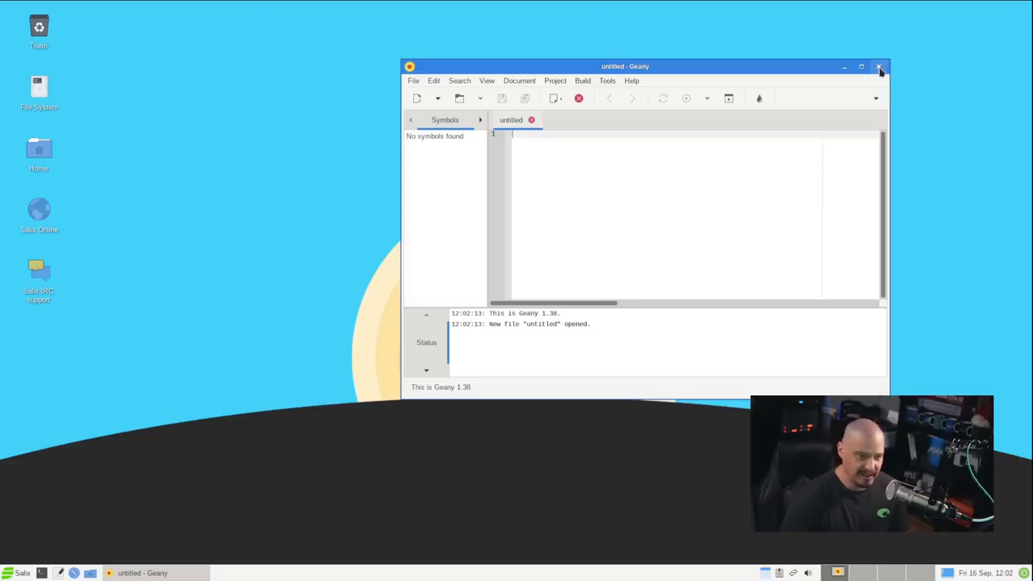
click(878, 66)
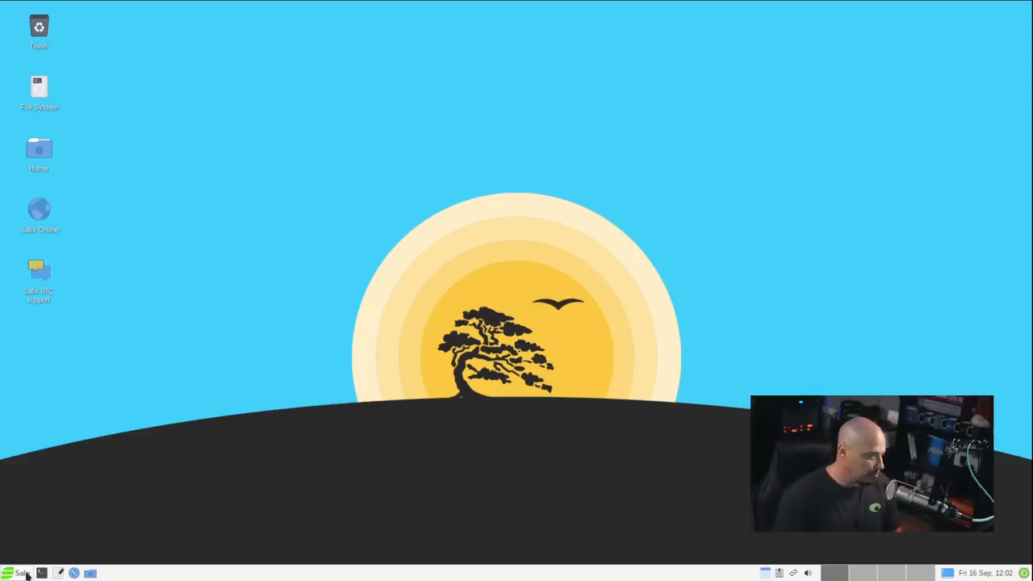
click(14, 573)
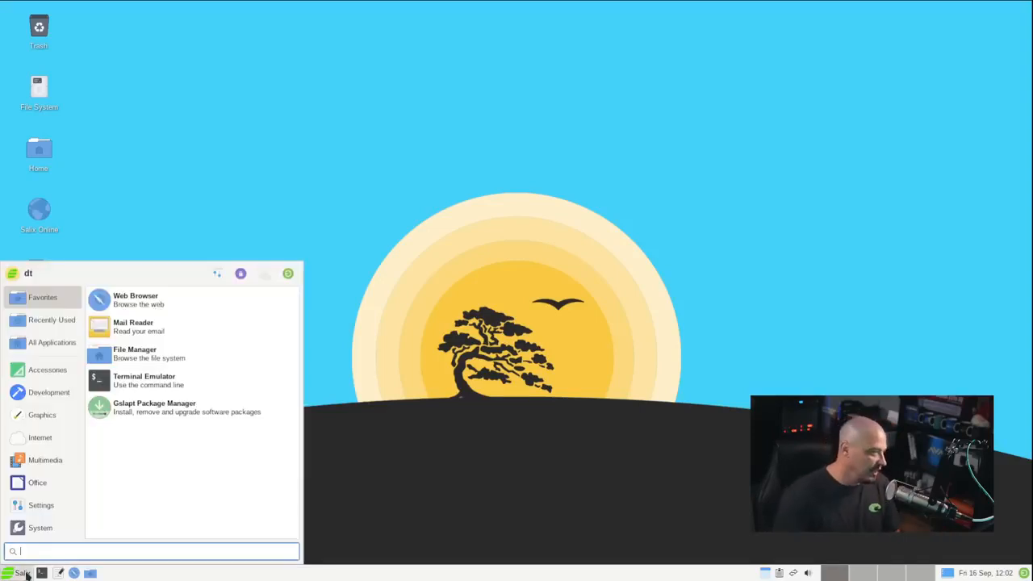
click(48, 392)
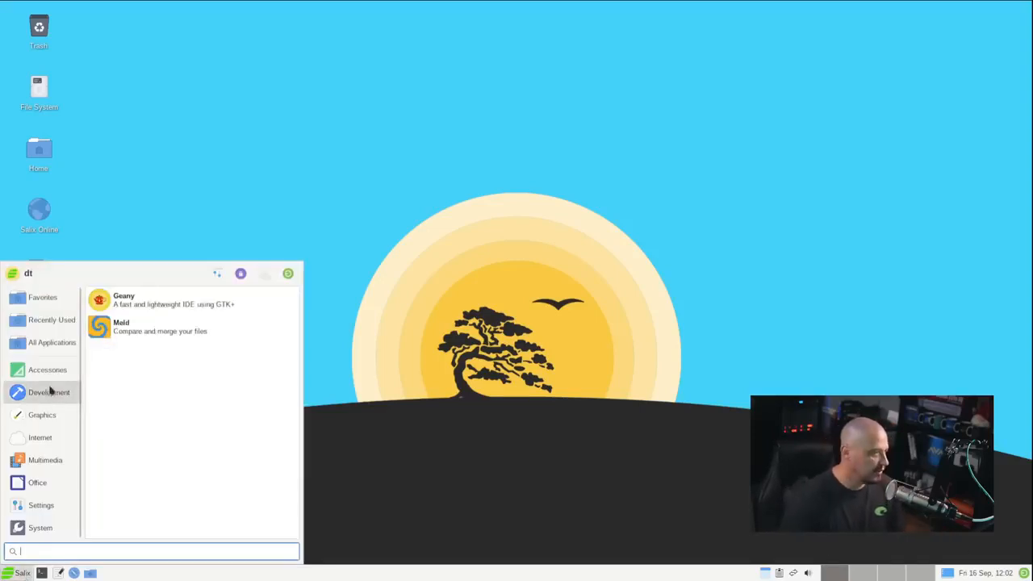
mouse_move(161, 326)
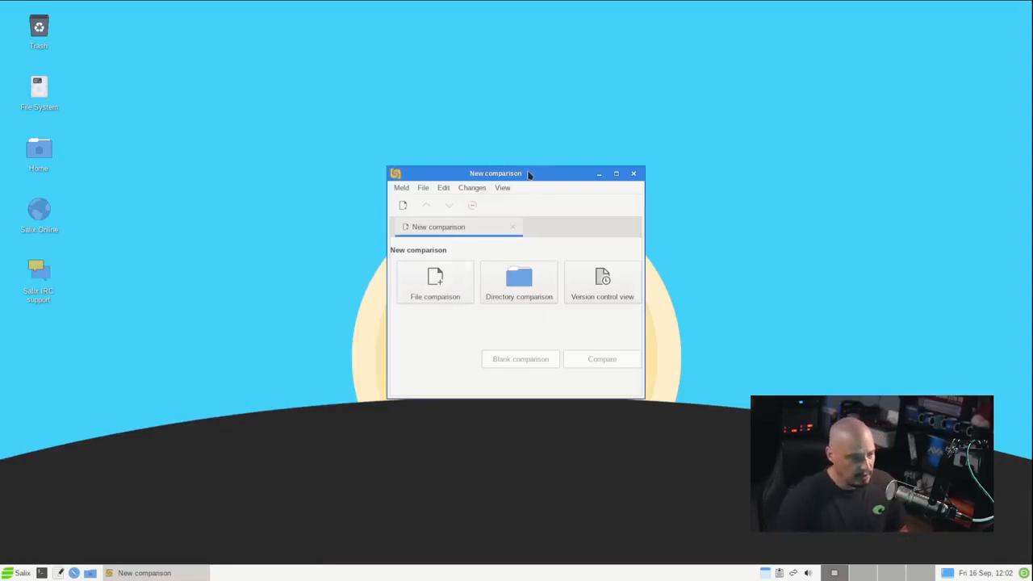
drag(496, 173, 470, 103)
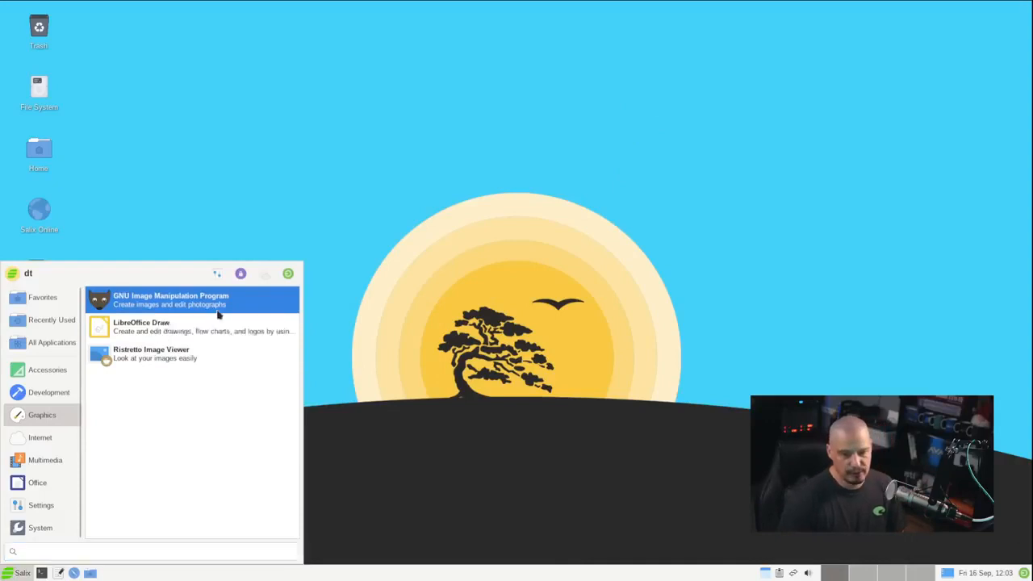
Launch GIMP from Graphics, close its empty image window, and dismiss the applications list
click(170, 298)
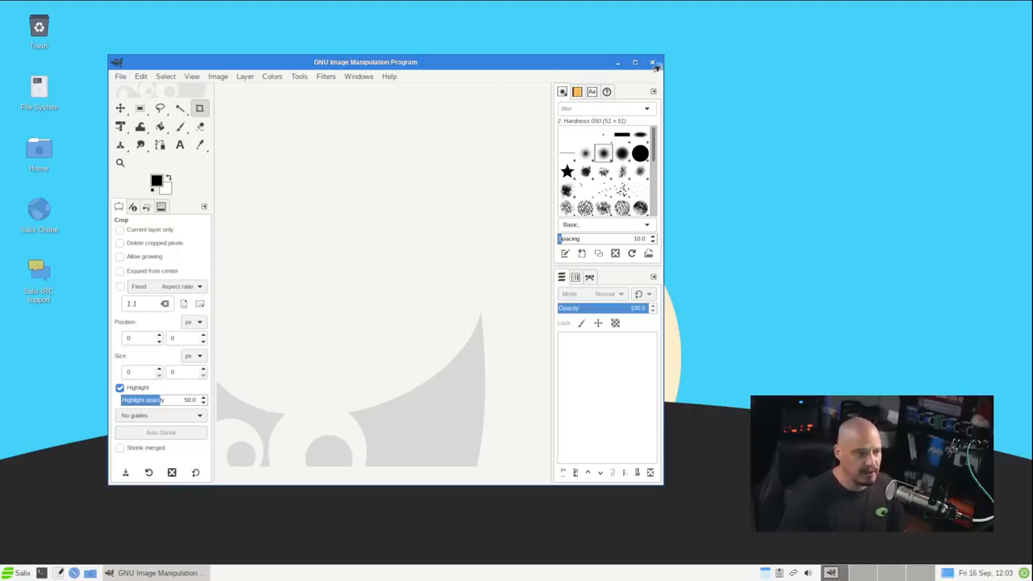
click(652, 61)
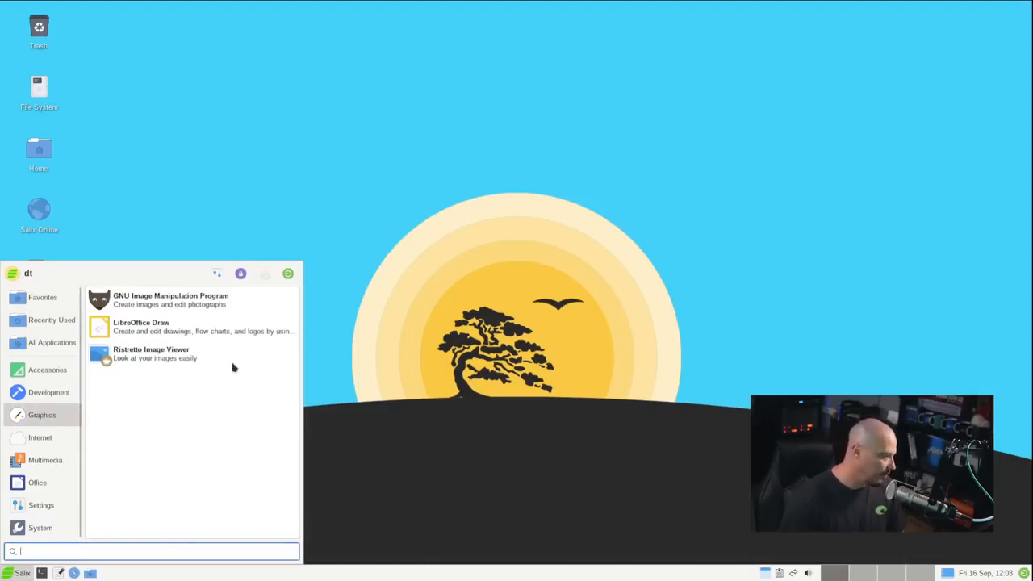
mouse_move(67, 442)
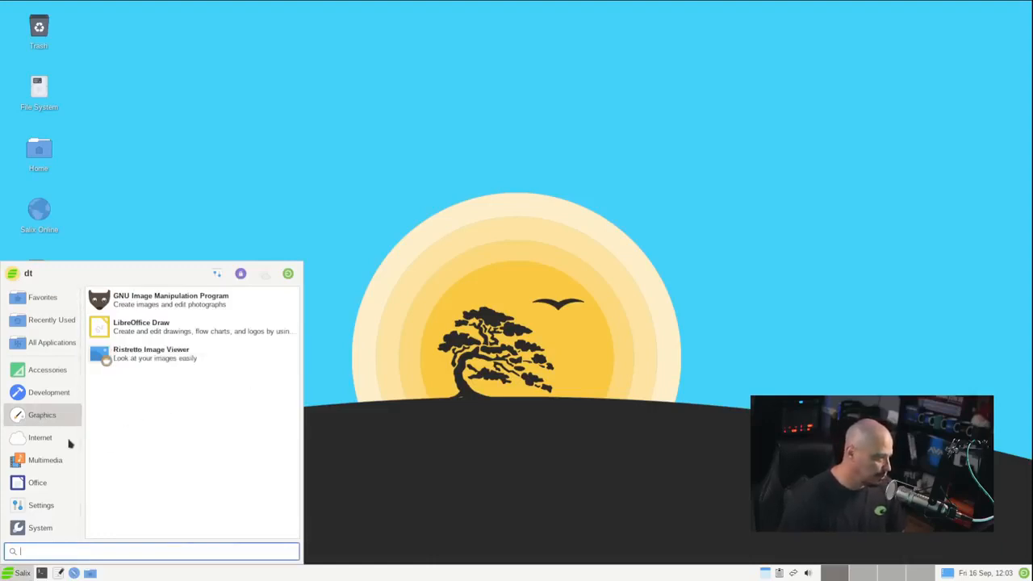
click(38, 437)
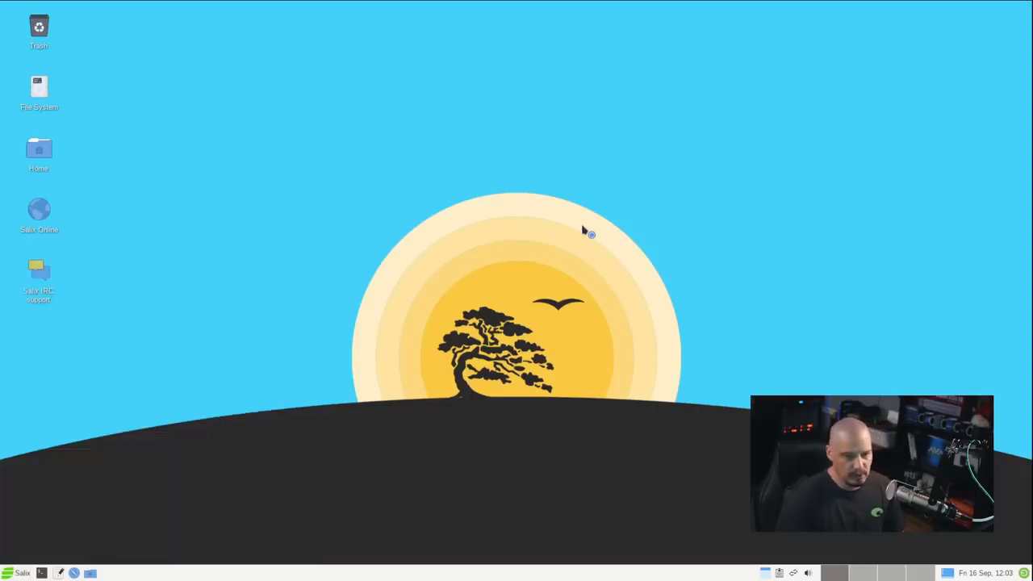
Launch Firefox and show About Firefox, reading version 102.2.0esr Extended Support Release
click(1018, 50)
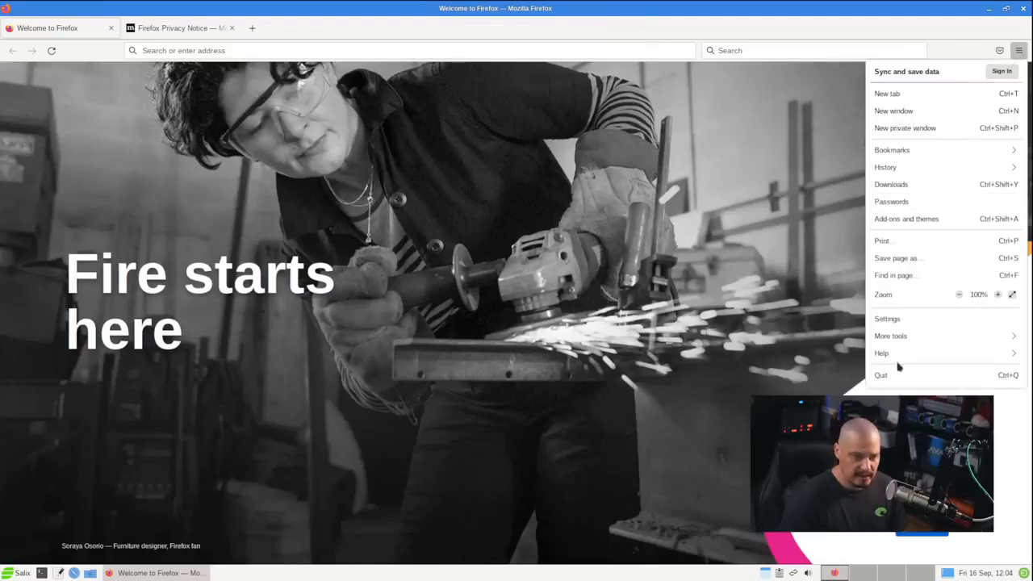
click(881, 352)
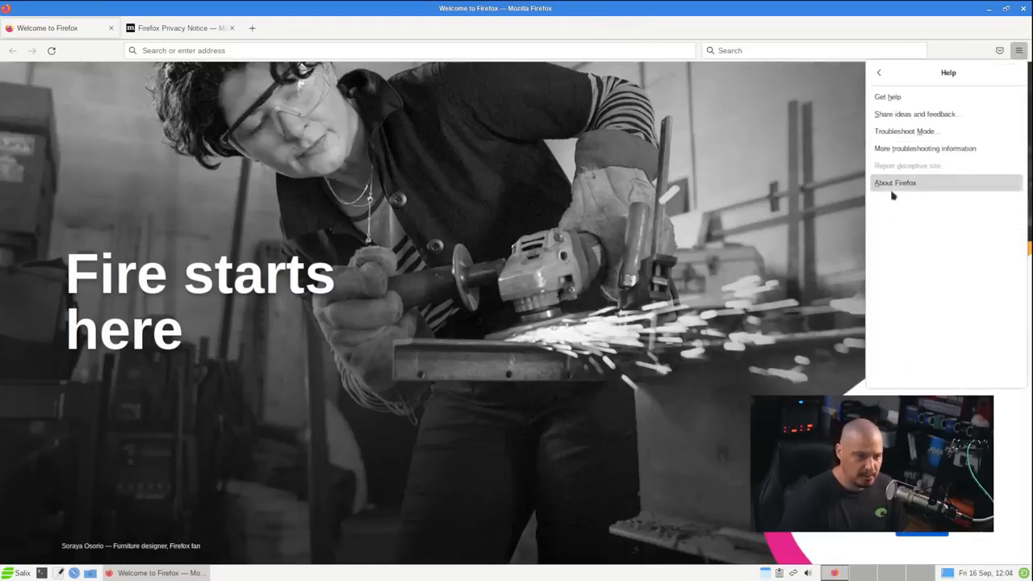
click(894, 182)
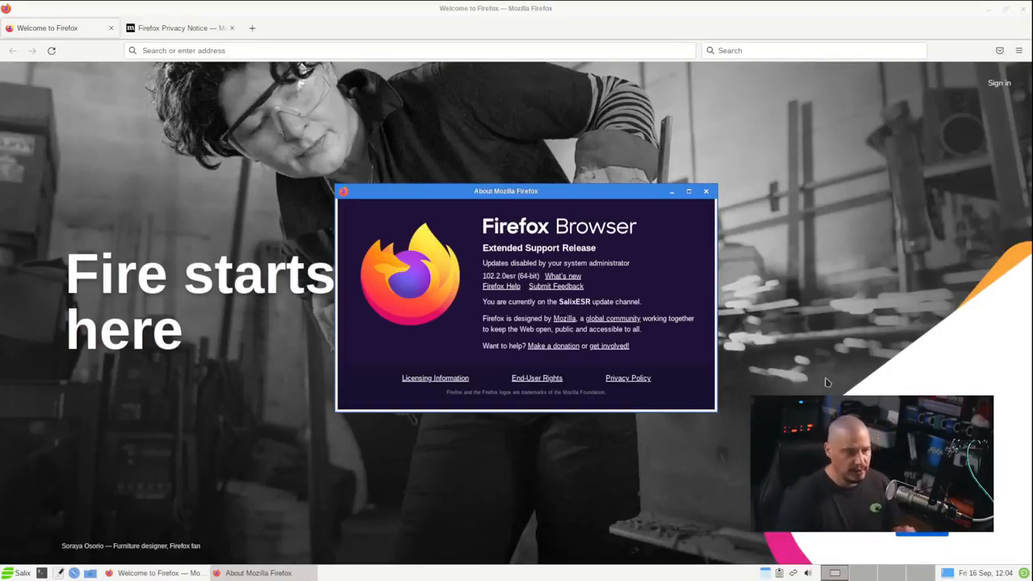
mouse_move(827, 332)
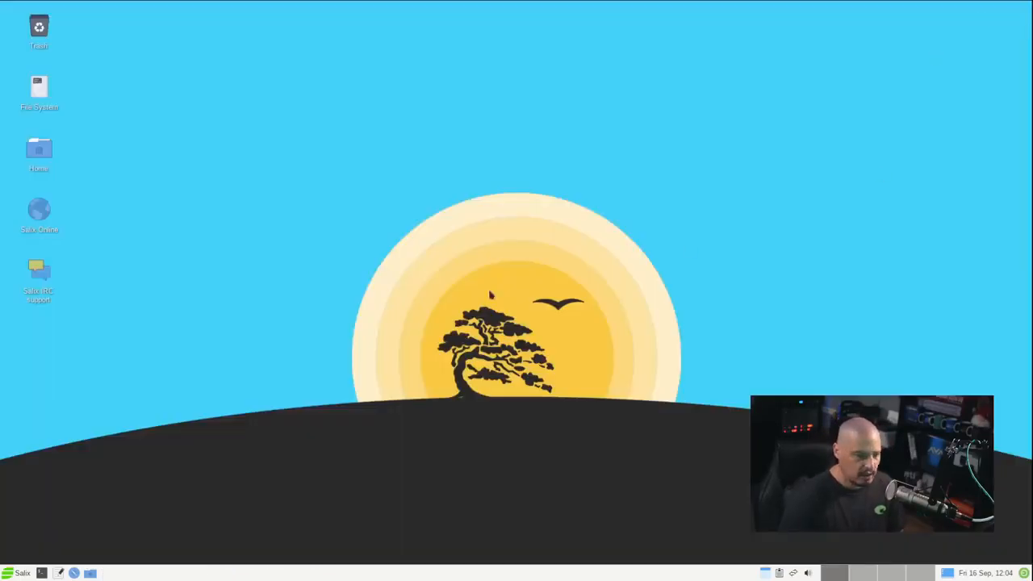
mouse_move(233, 365)
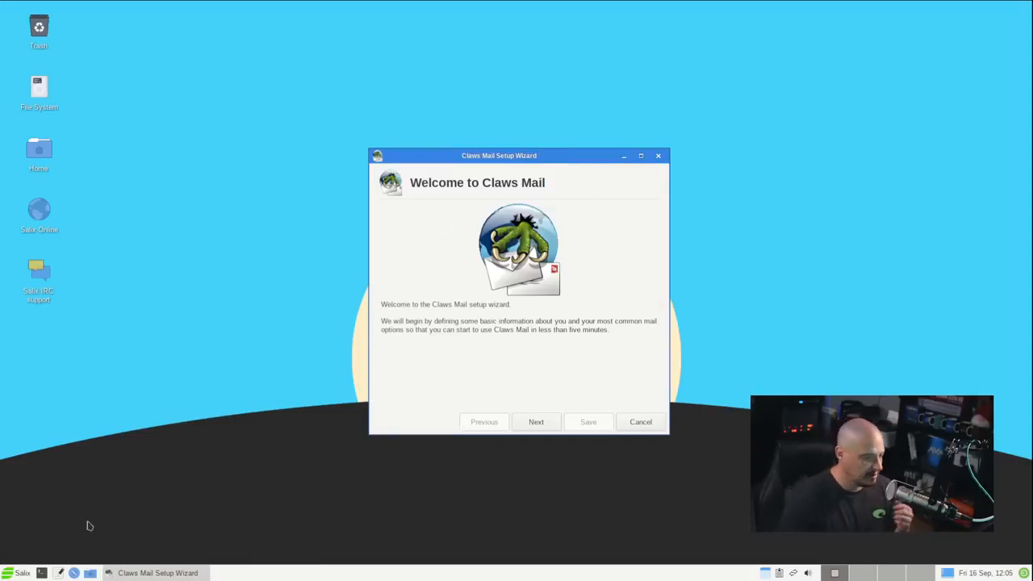
Reopen the applications list and browse its Internet category after cancelling the Claws Mail wizard
click(17, 573)
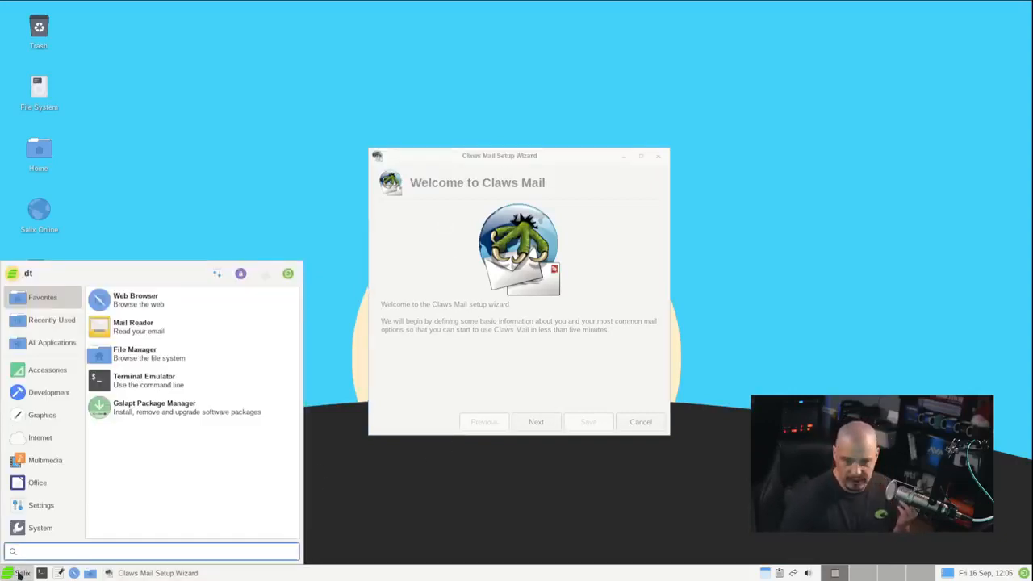
mouse_move(154, 407)
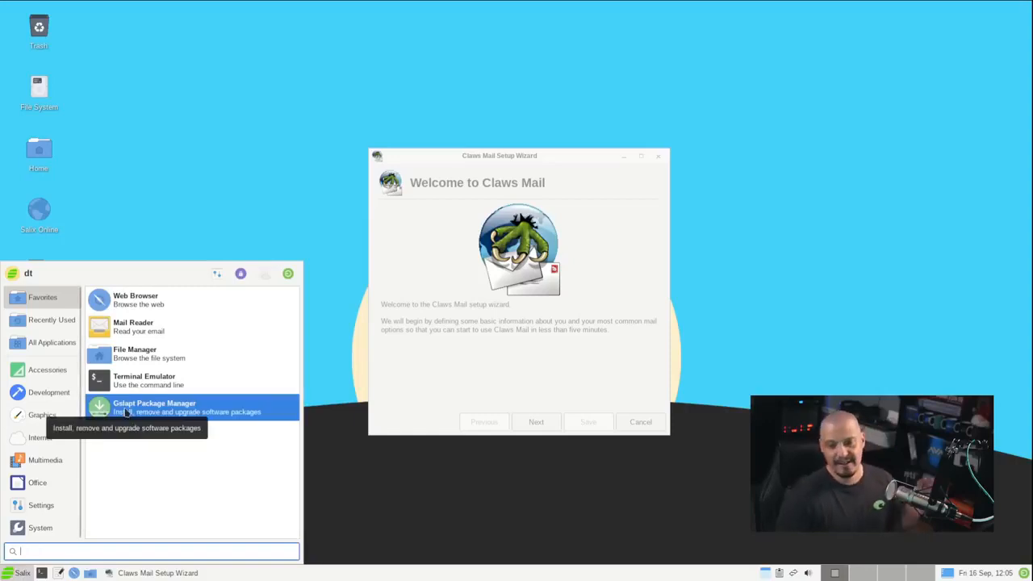
click(41, 415)
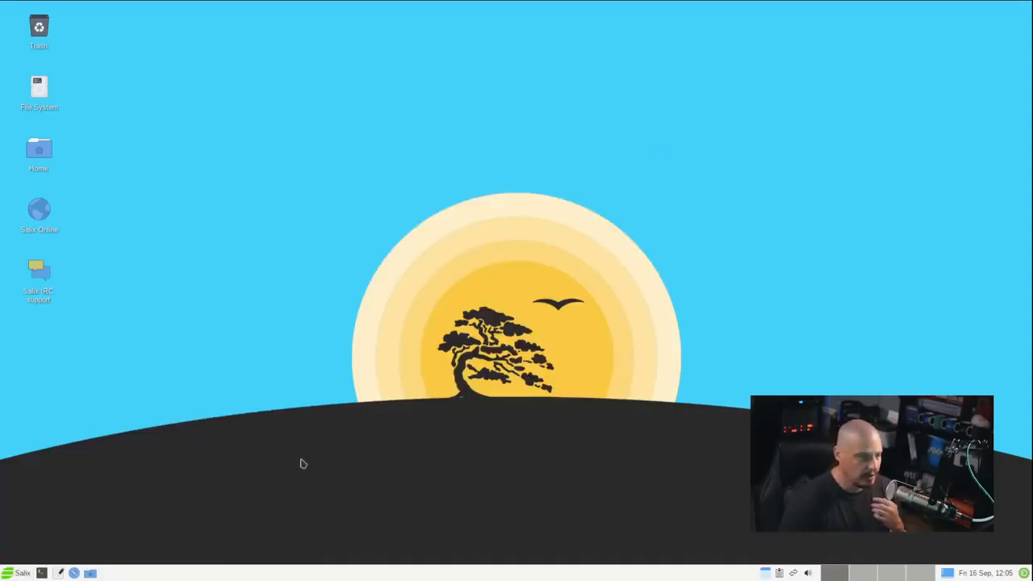
Launch Transmission from Internet and agree to its file-sharing responsibility notice
click(23, 573)
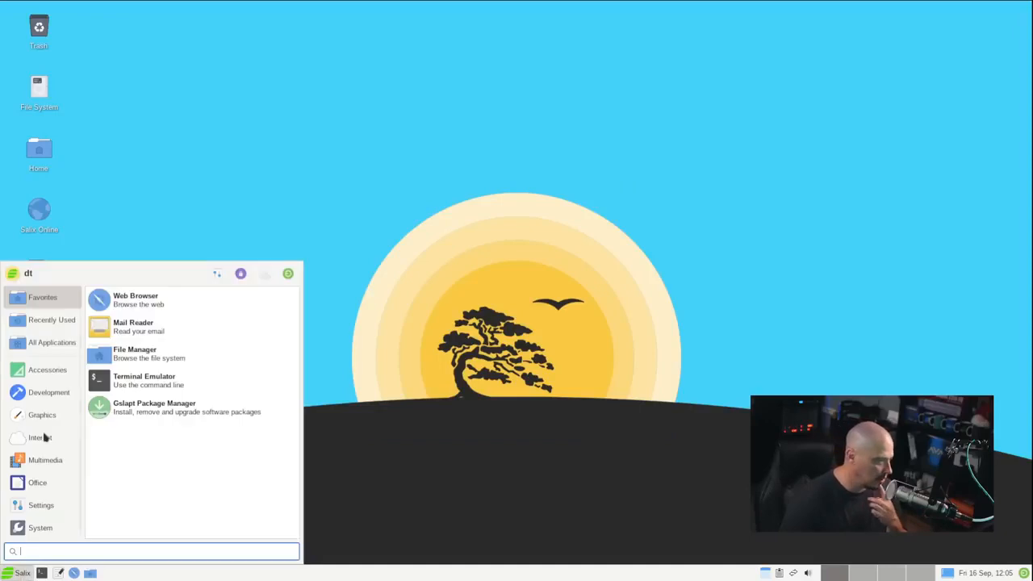
click(39, 435)
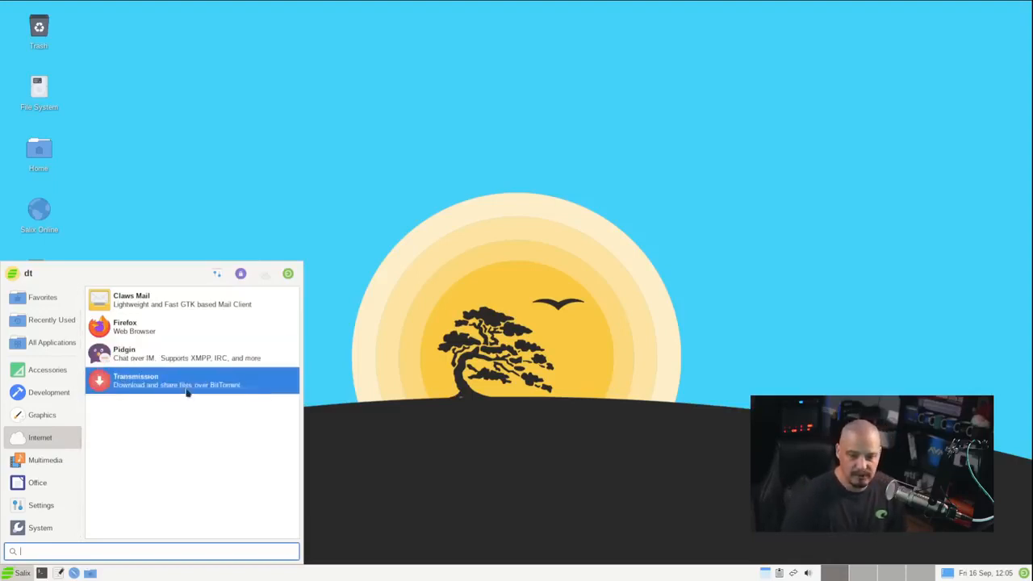
mouse_move(191, 358)
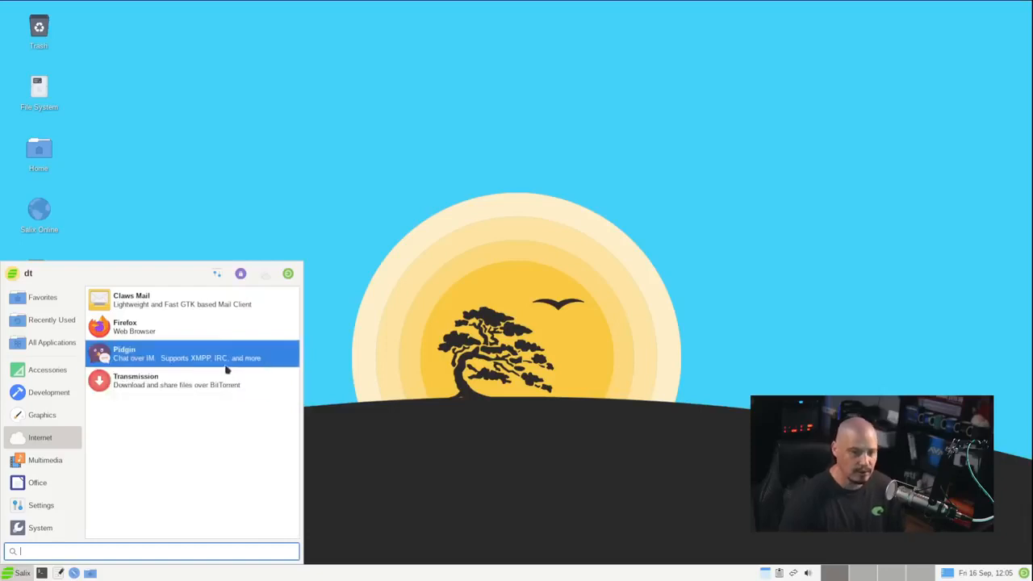
mouse_move(168, 381)
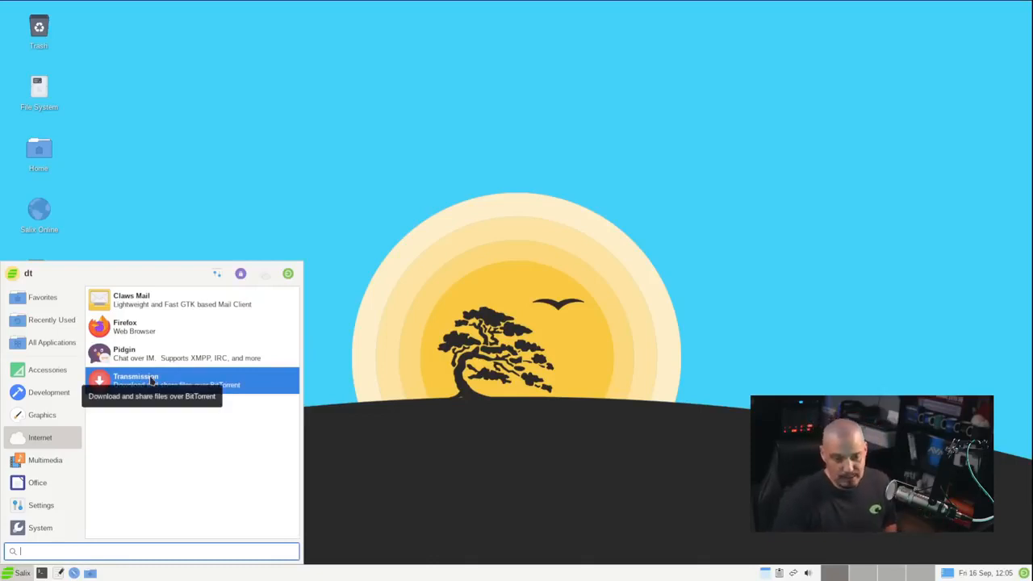
click(135, 379)
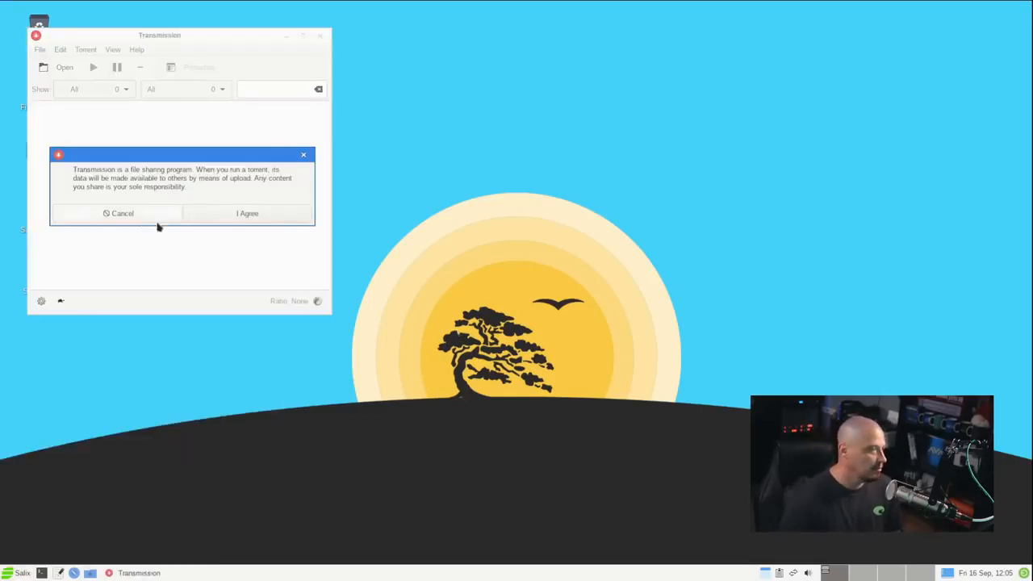
click(247, 213)
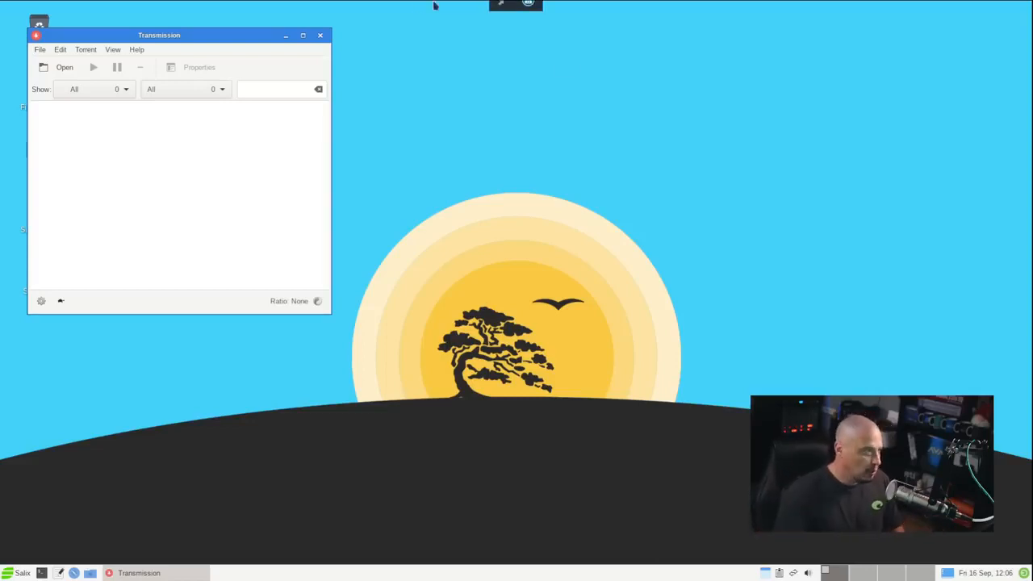
Close Transmission, launch Exaile from Multimedia showing an empty collection, then close it
click(319, 35)
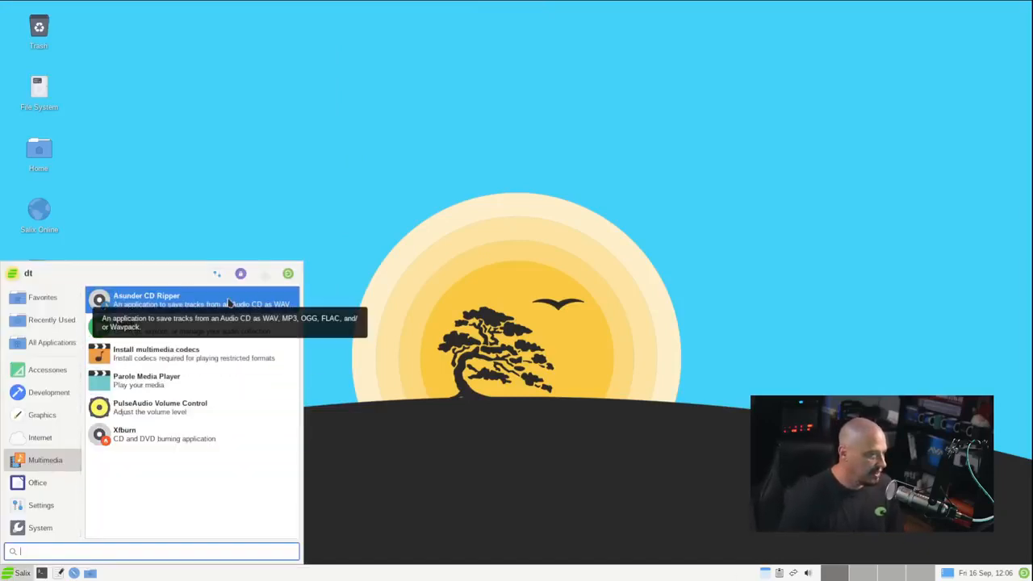
click(145, 299)
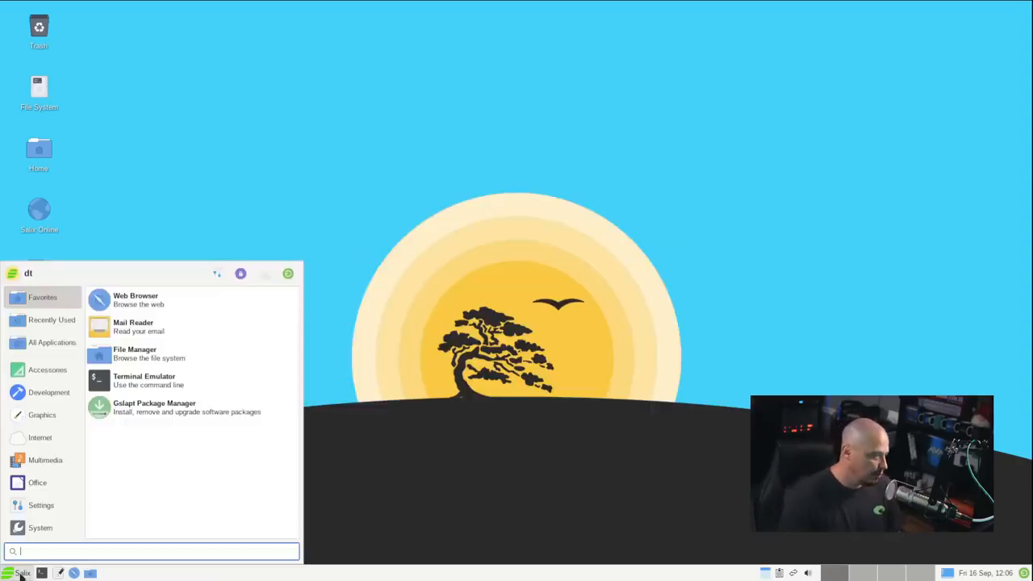
click(40, 504)
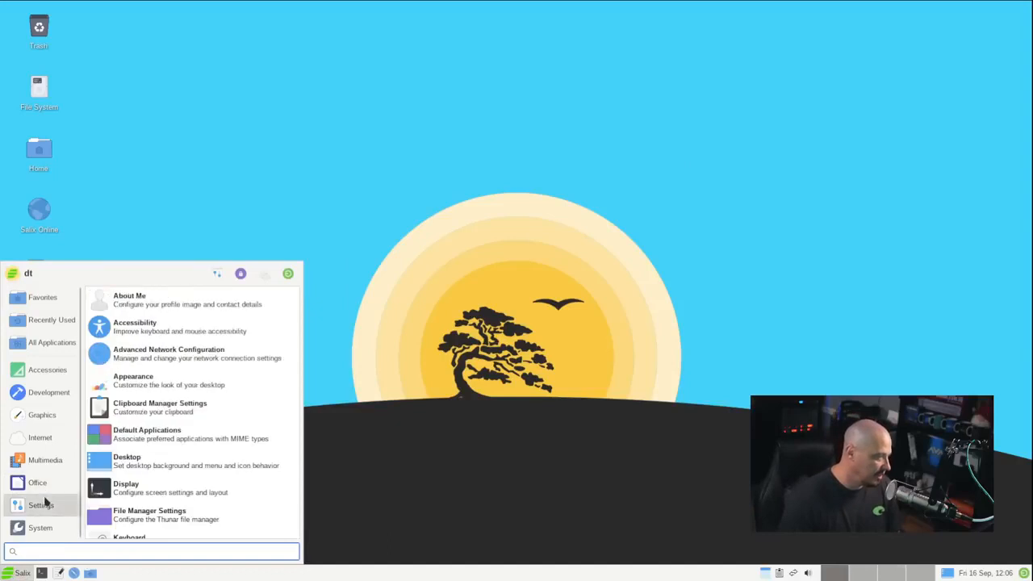
click(45, 460)
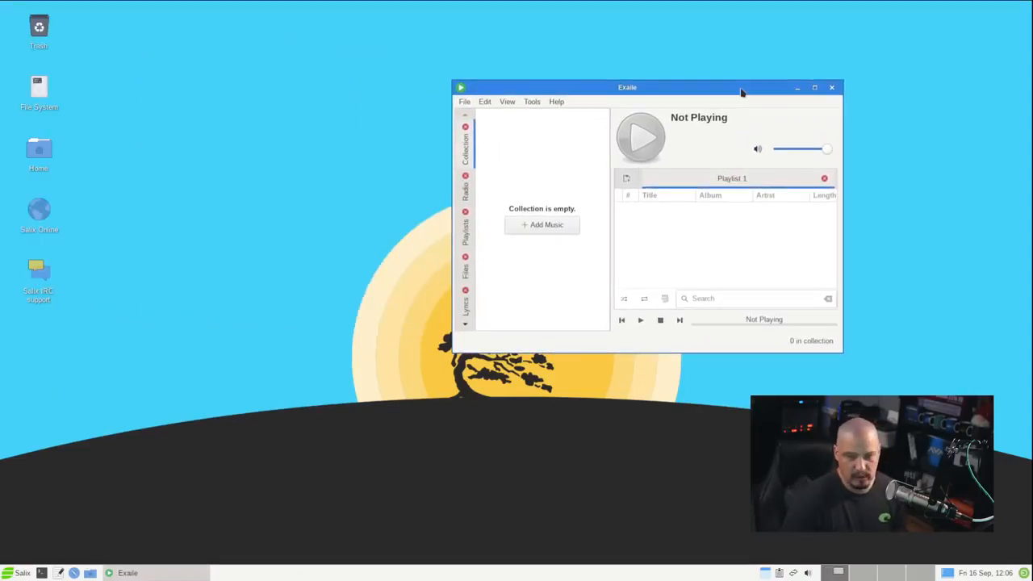
mouse_move(710, 141)
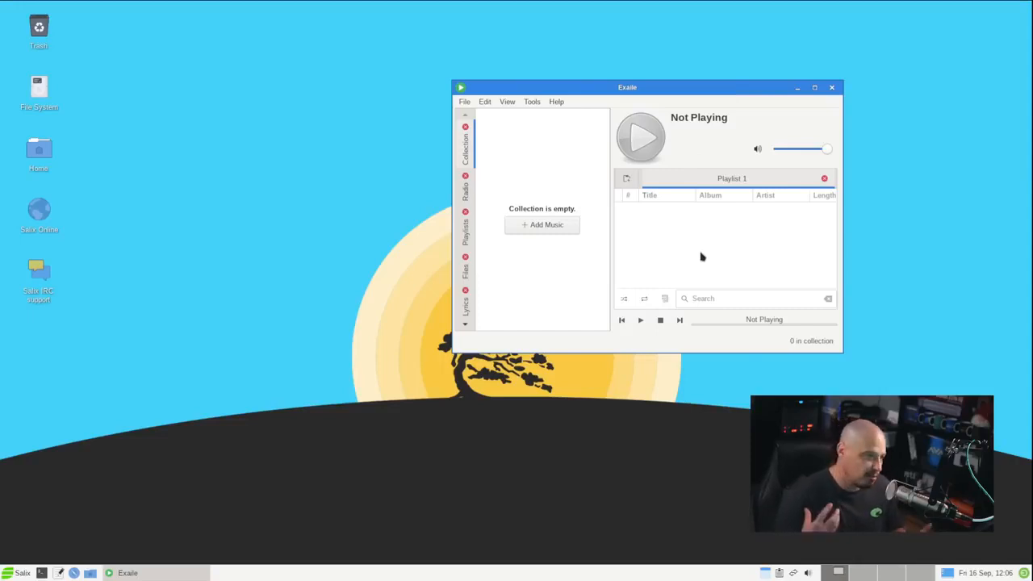
click(833, 87)
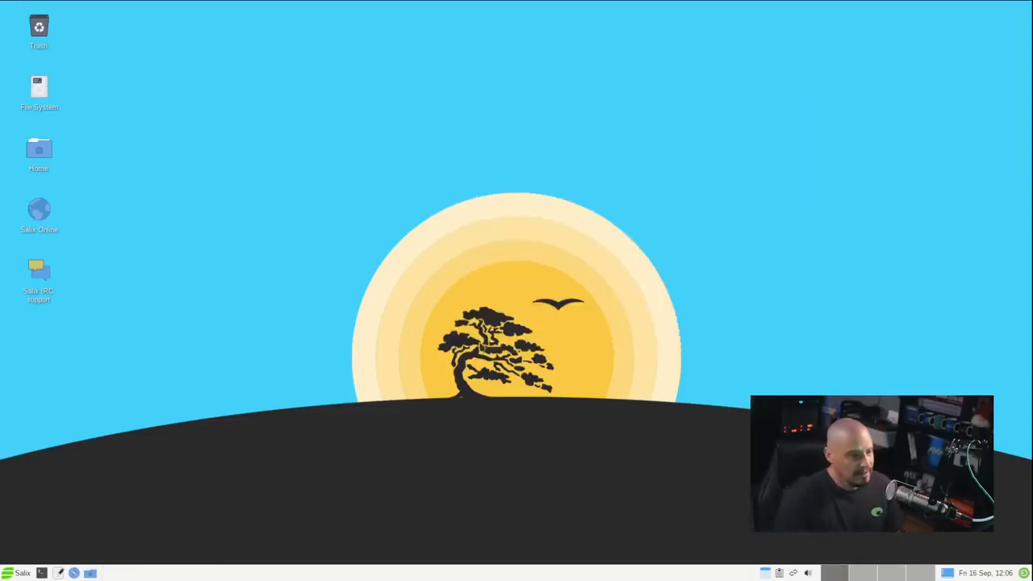
click(23, 573)
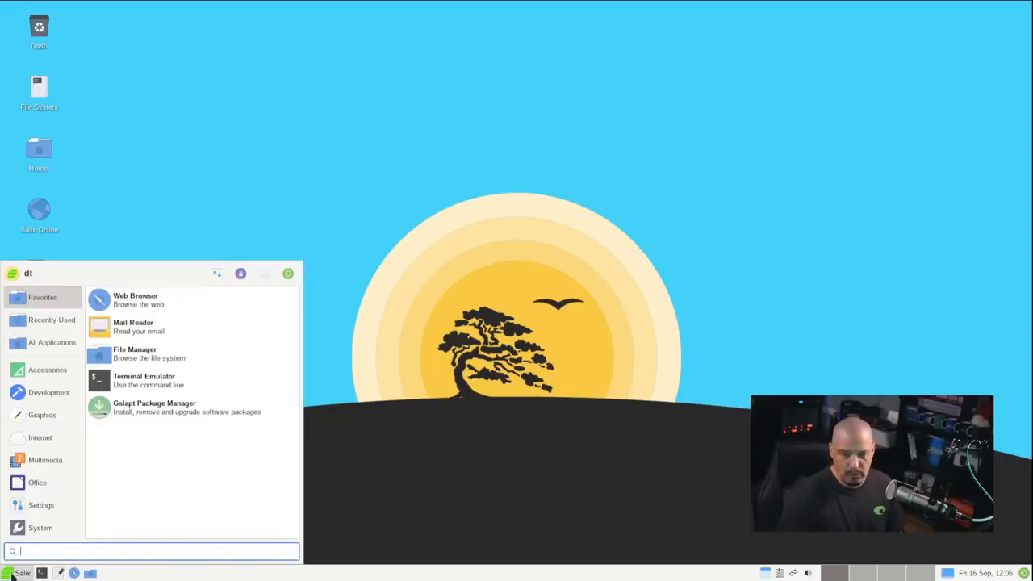
Launch Salix Codecs Installer from Multimedia and authenticate with the administrator password
click(37, 480)
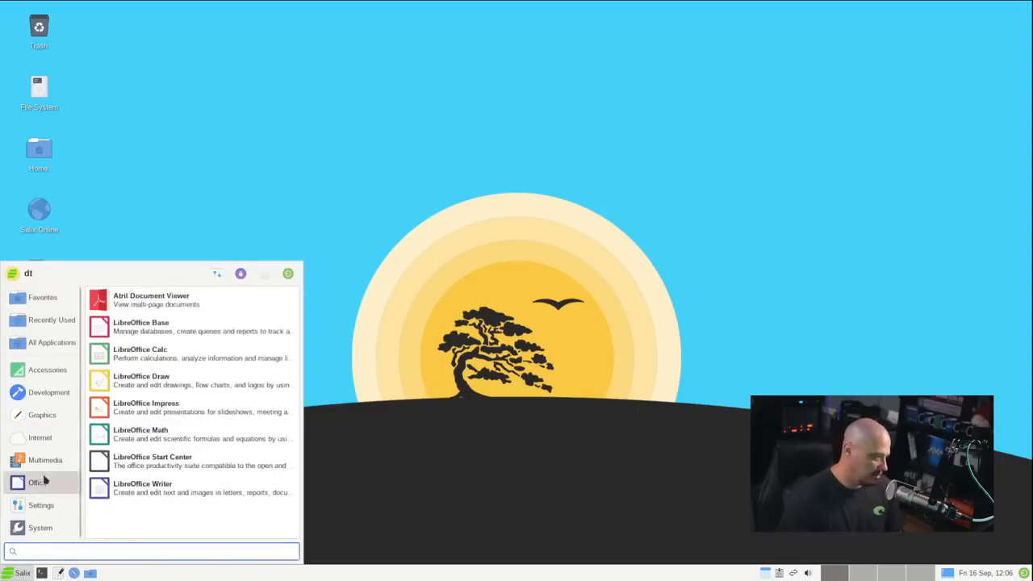
click(45, 460)
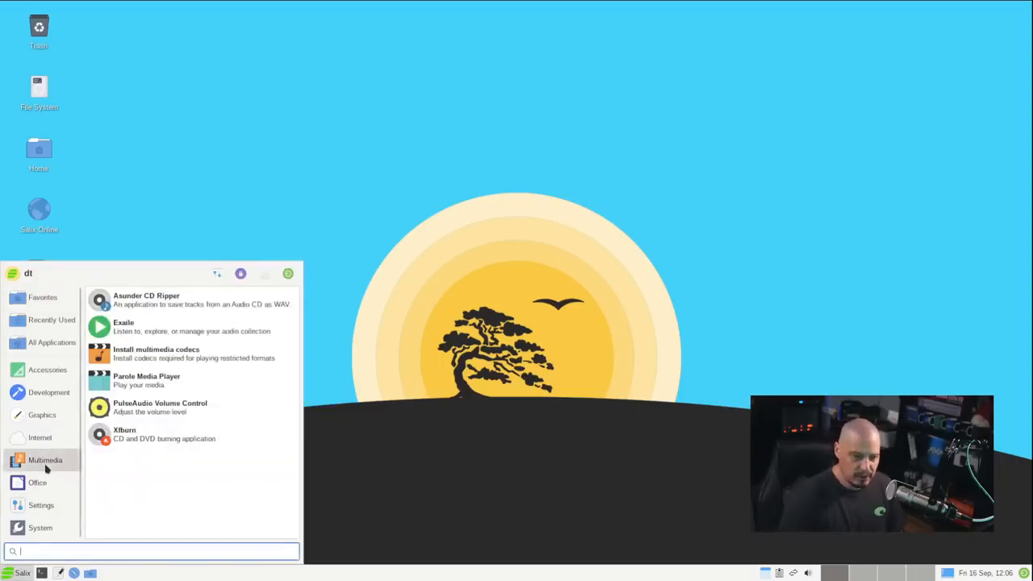
mouse_move(178, 353)
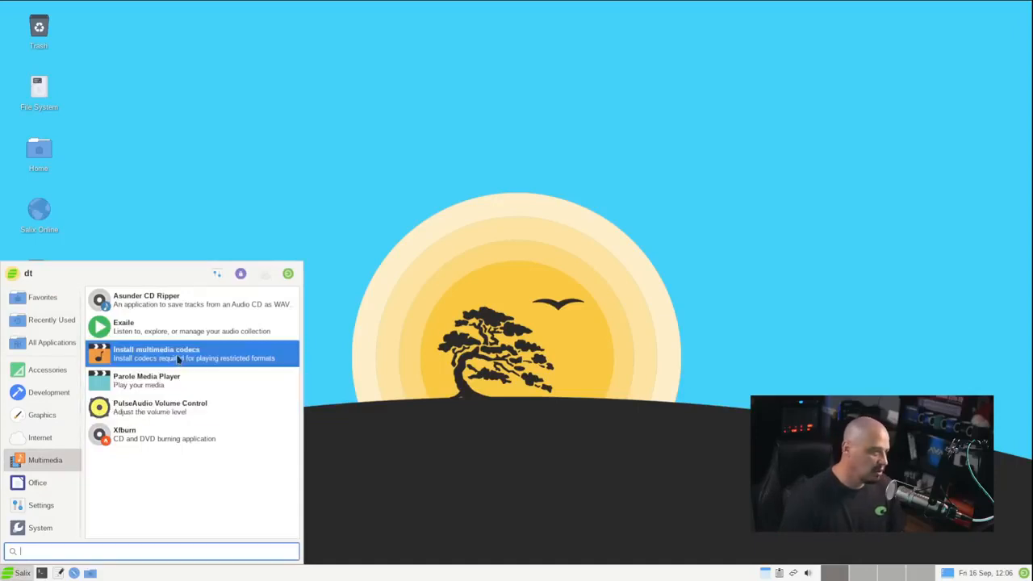
click(155, 351)
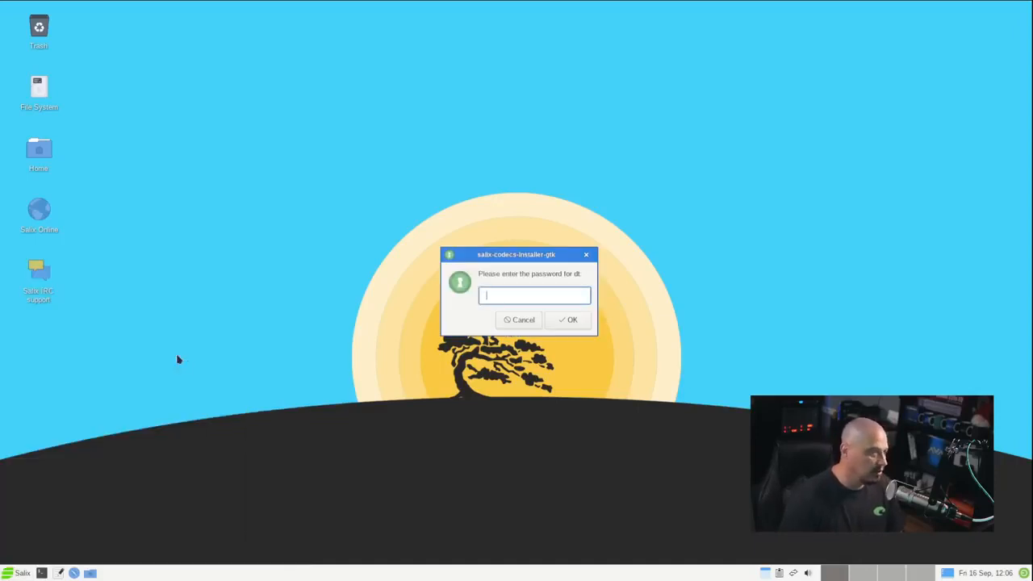
mouse_move(686, 242)
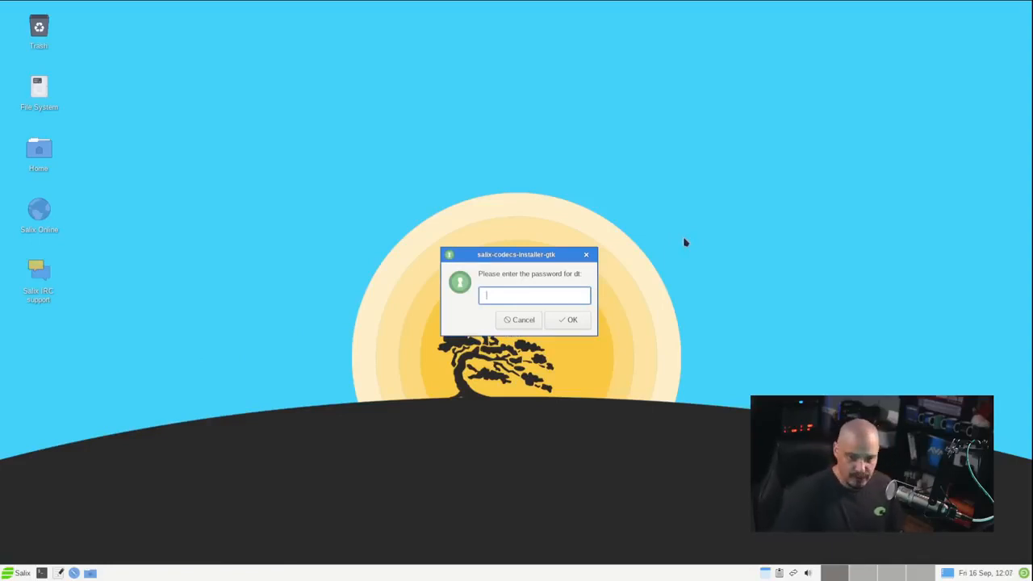
text(•)
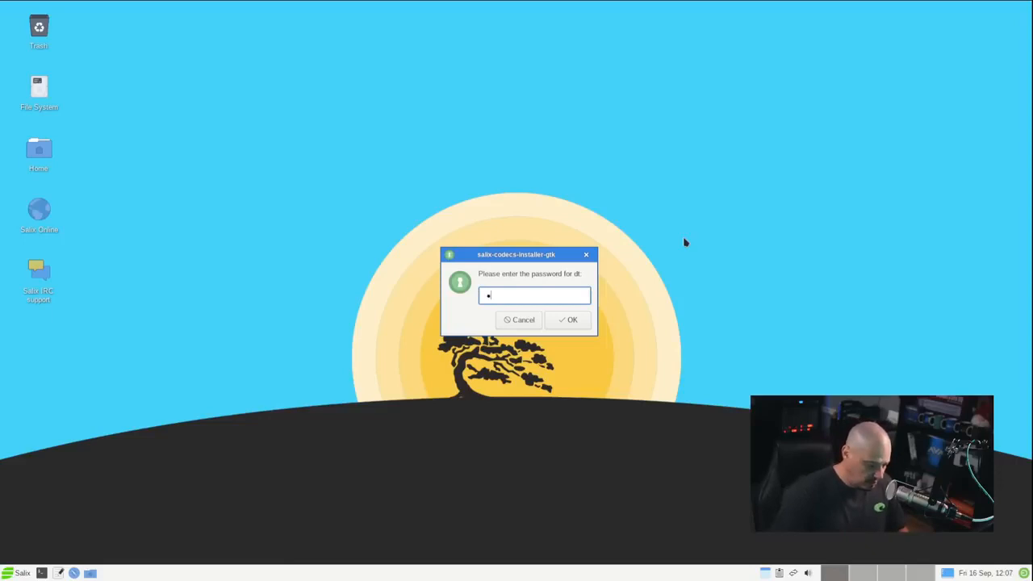
click(568, 319)
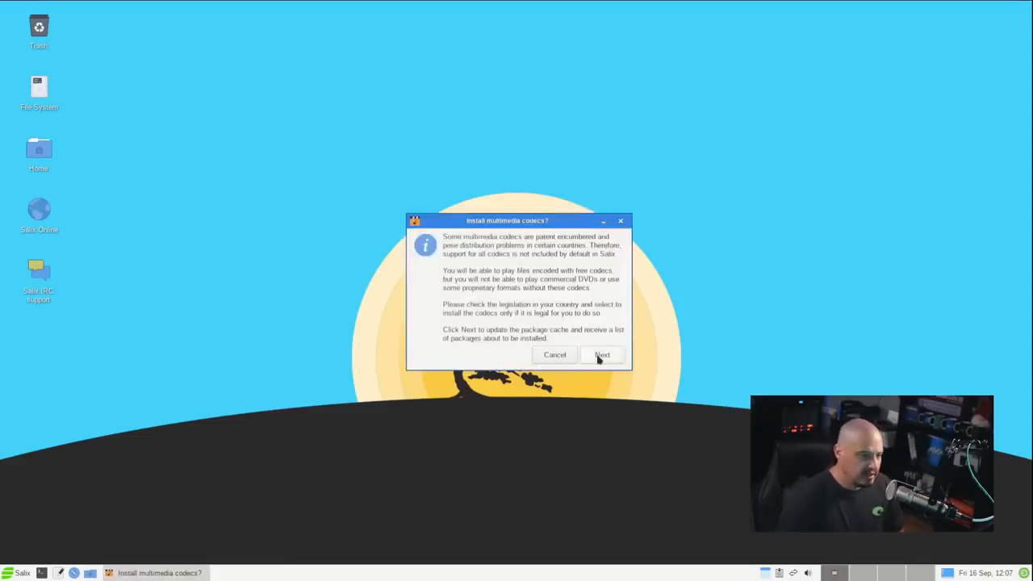
Update the package cache and install the listed restricted codec packages
click(600, 355)
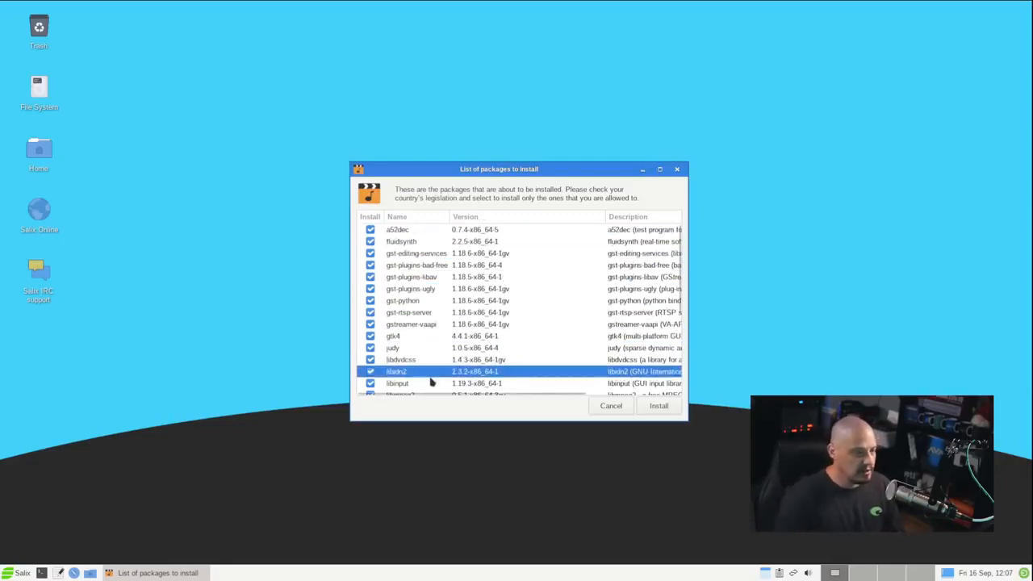
click(658, 405)
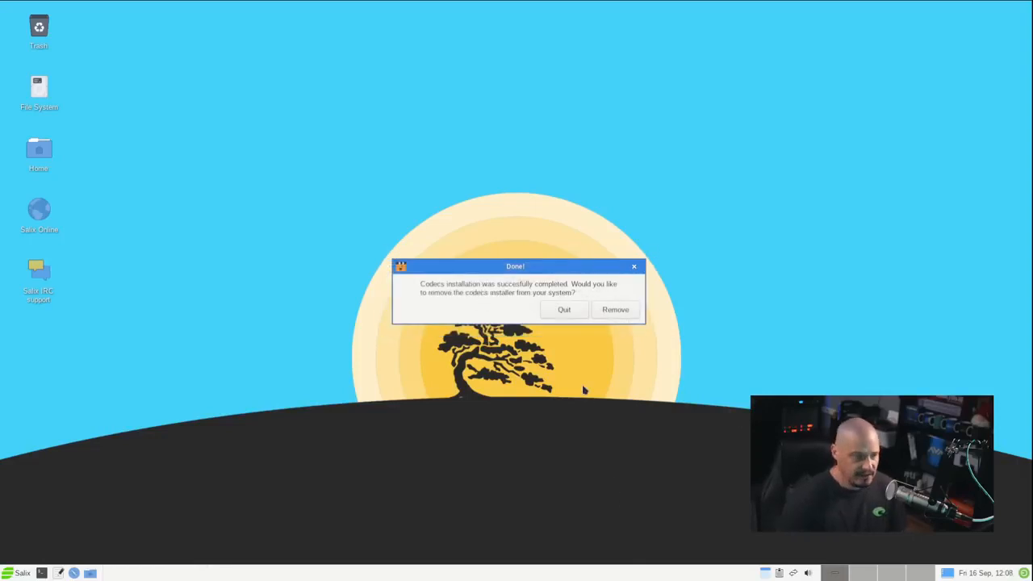
mouse_move(568, 340)
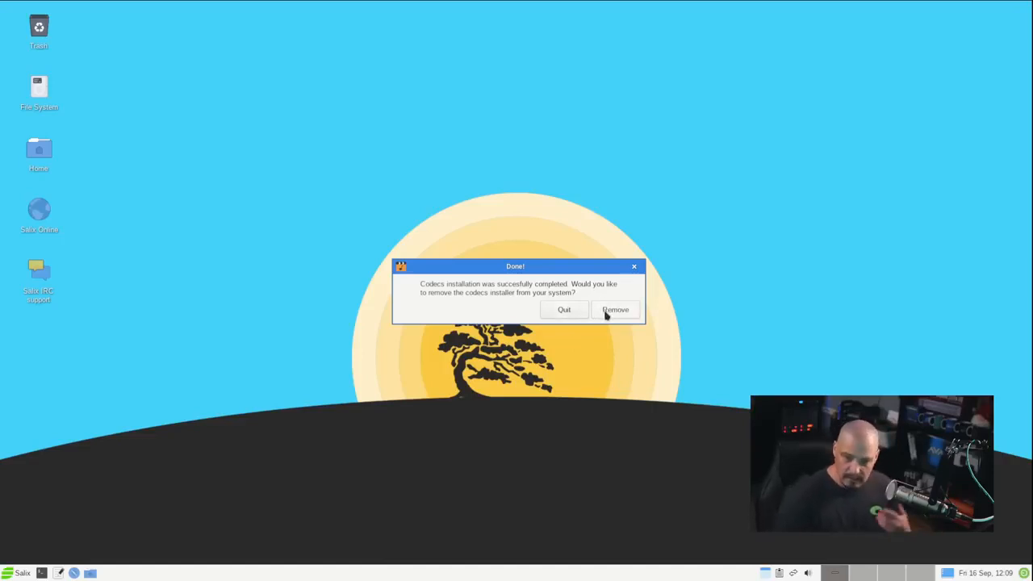
Remove the codecs installer, then launch Parole Media Player from Multimedia and close it
click(615, 310)
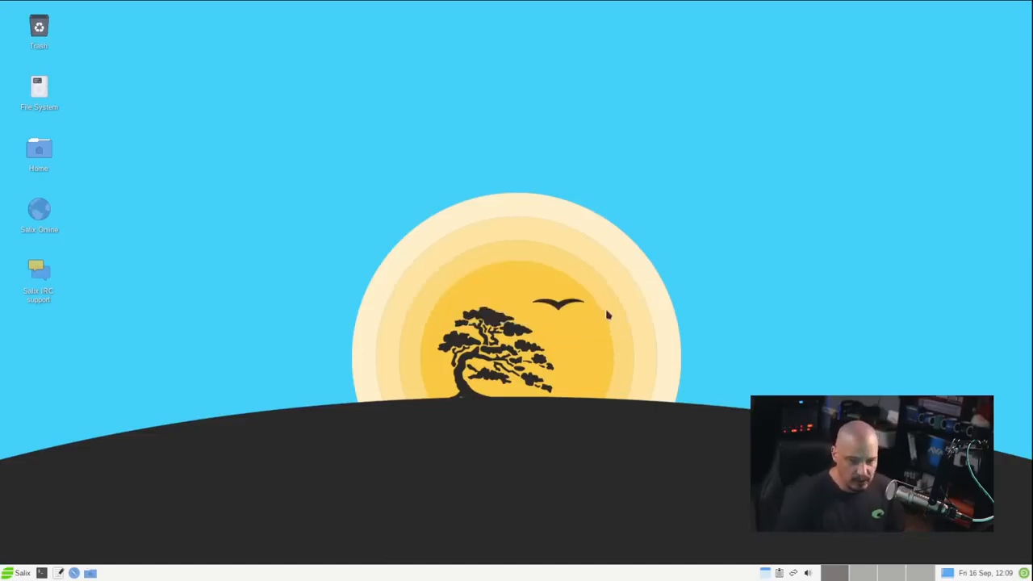
click(23, 573)
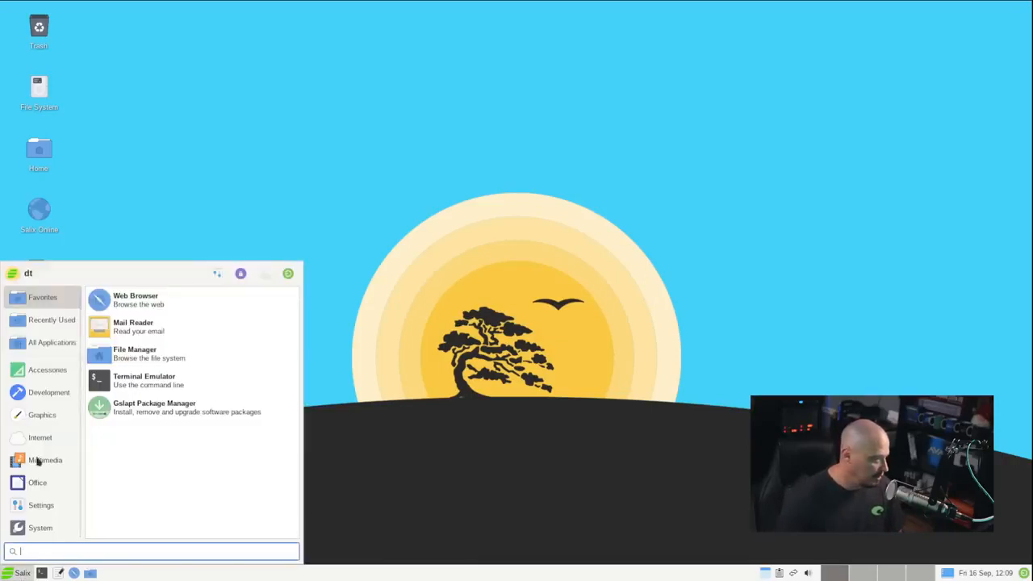
click(45, 460)
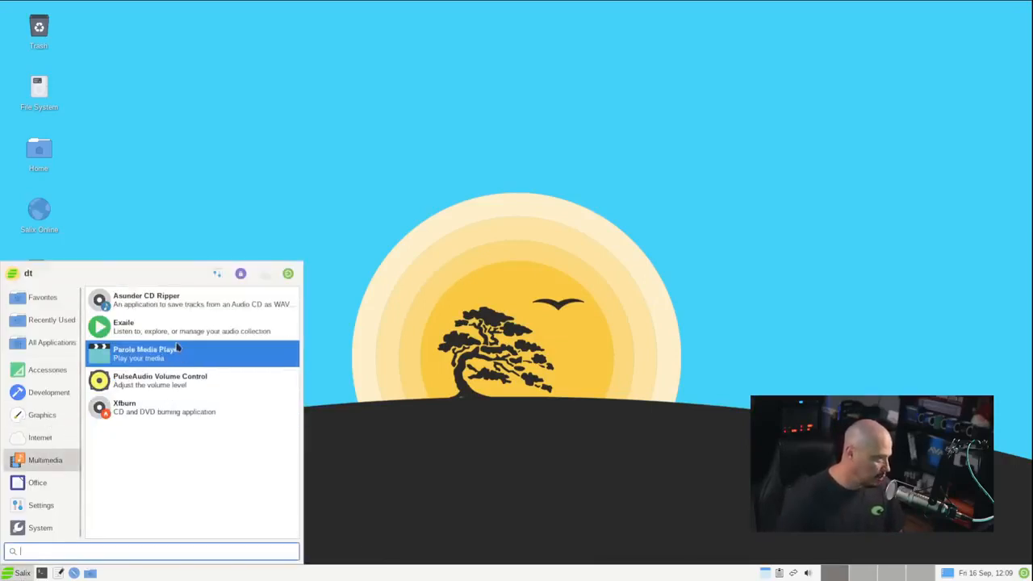
mouse_move(194, 359)
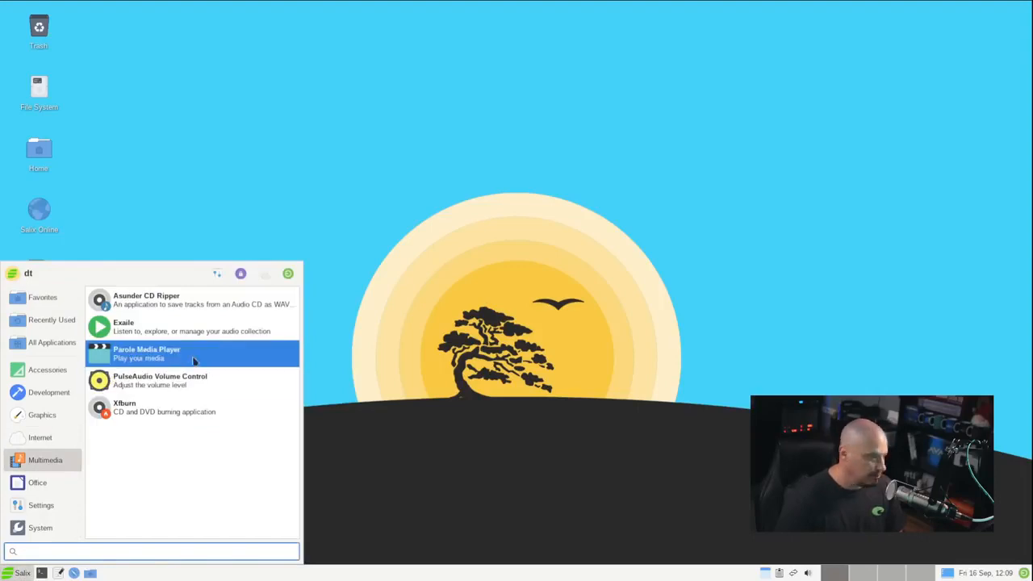
click(145, 352)
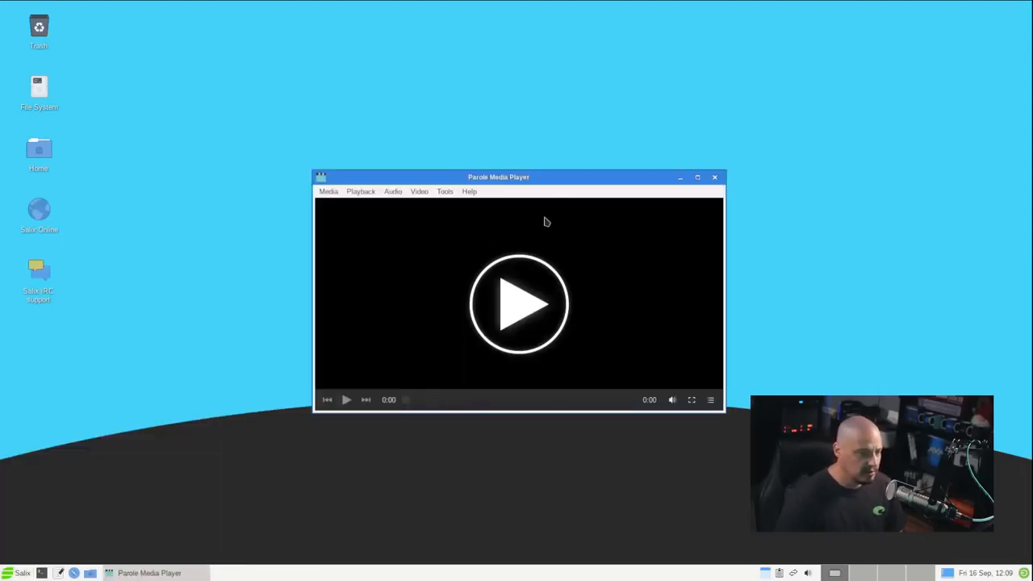
click(713, 176)
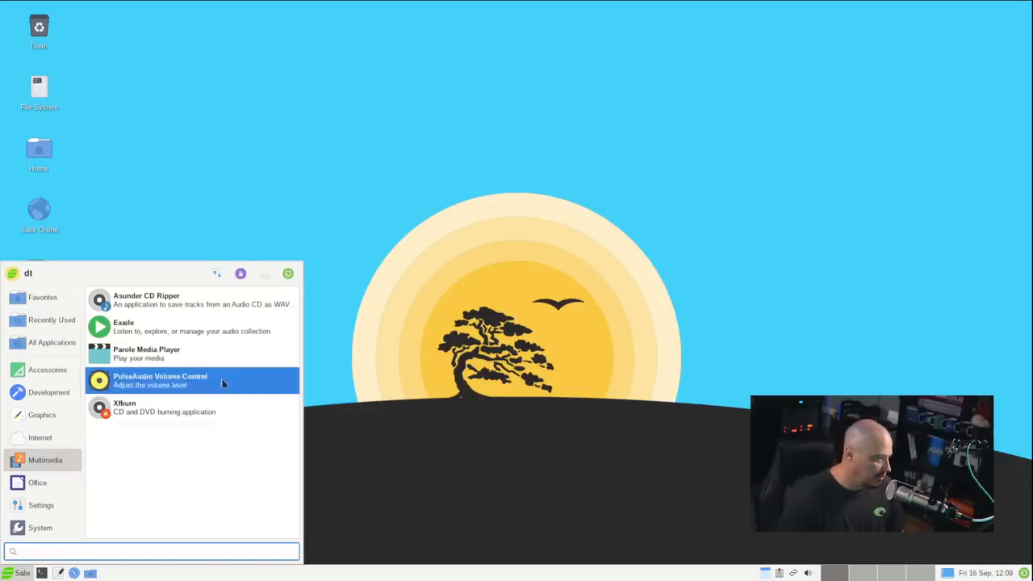
mouse_move(161, 406)
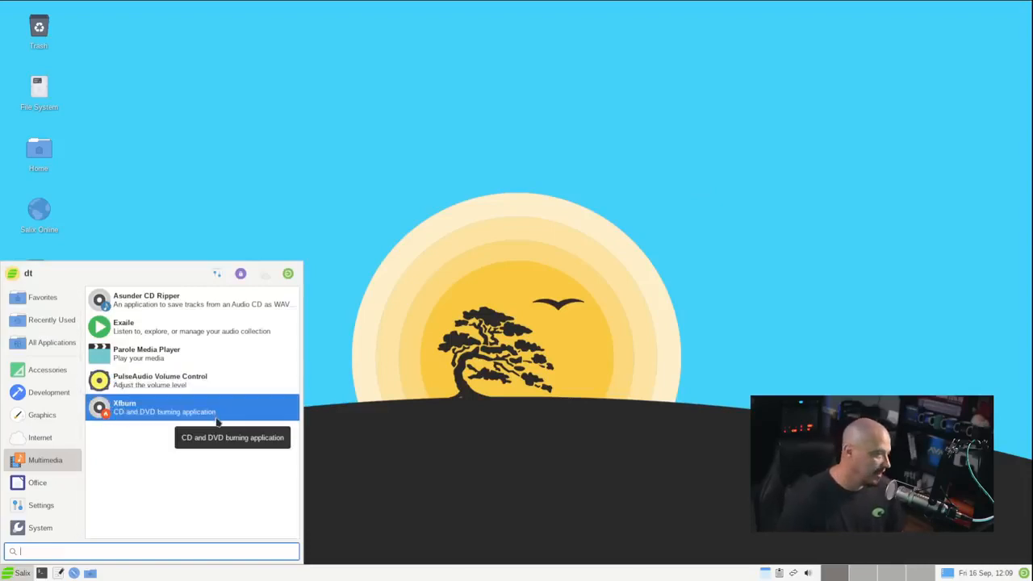
Launch Xfburn, dismiss its no-burners warning, and close its welcome window
click(124, 406)
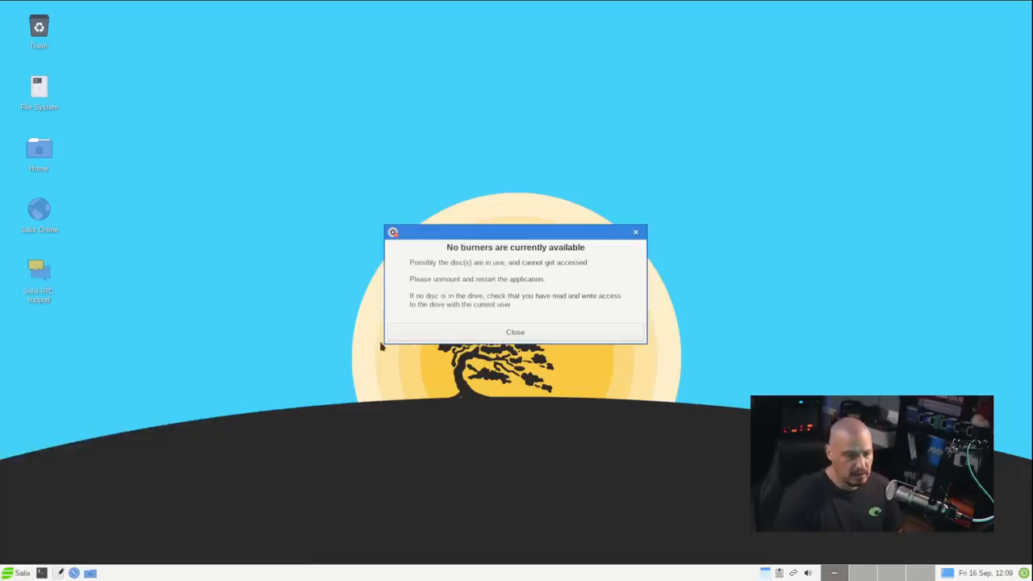
click(515, 332)
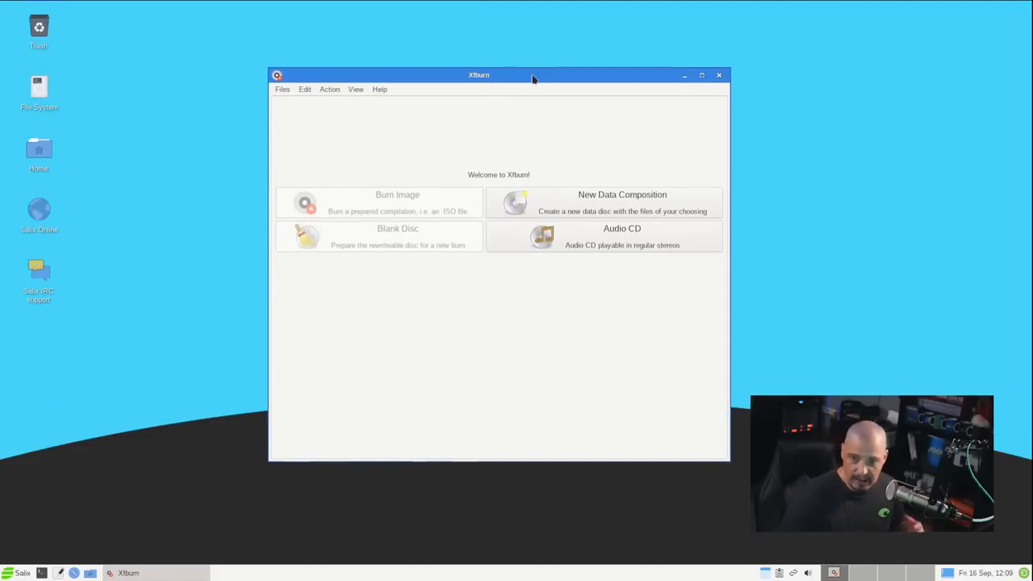
click(718, 74)
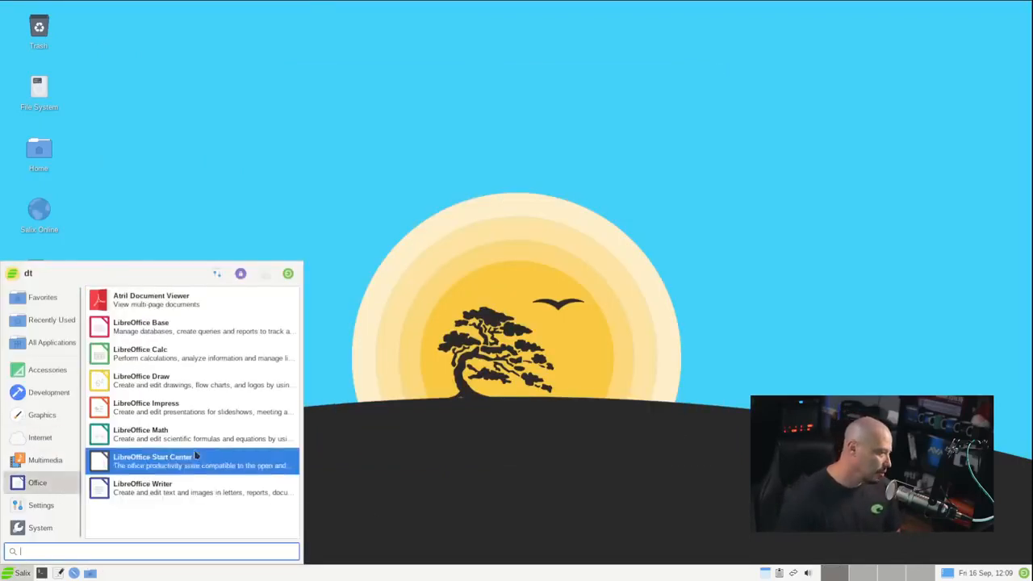
mouse_move(190, 488)
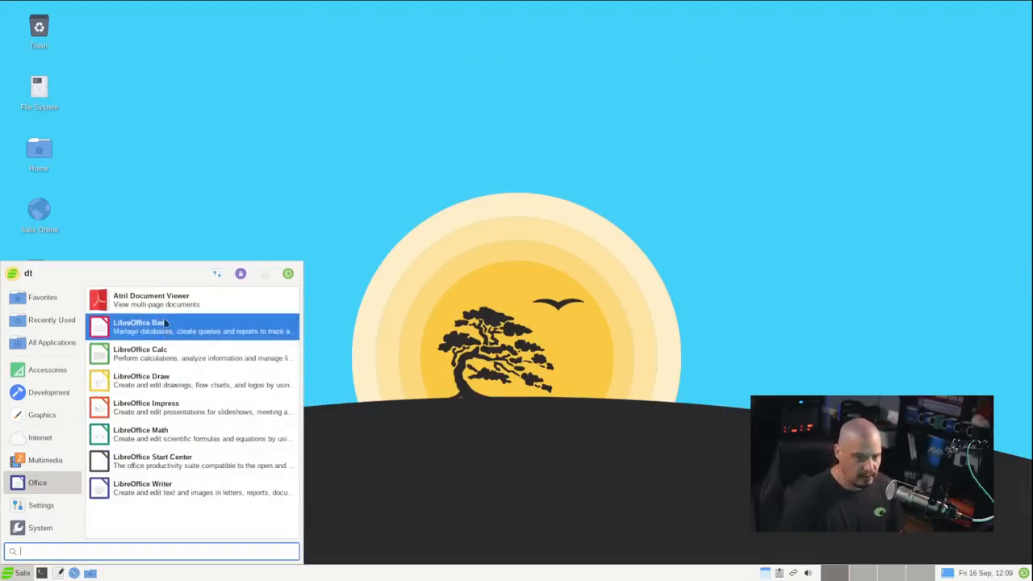
mouse_move(168, 301)
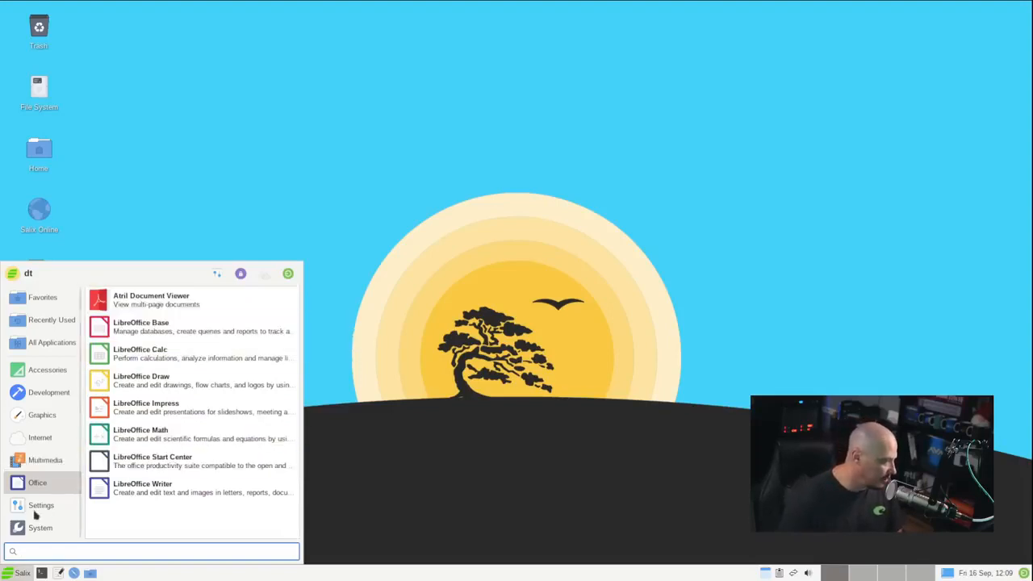
Browse System, Office and Settings categories, then launch Gslapt Package Manager from Favorites
click(39, 528)
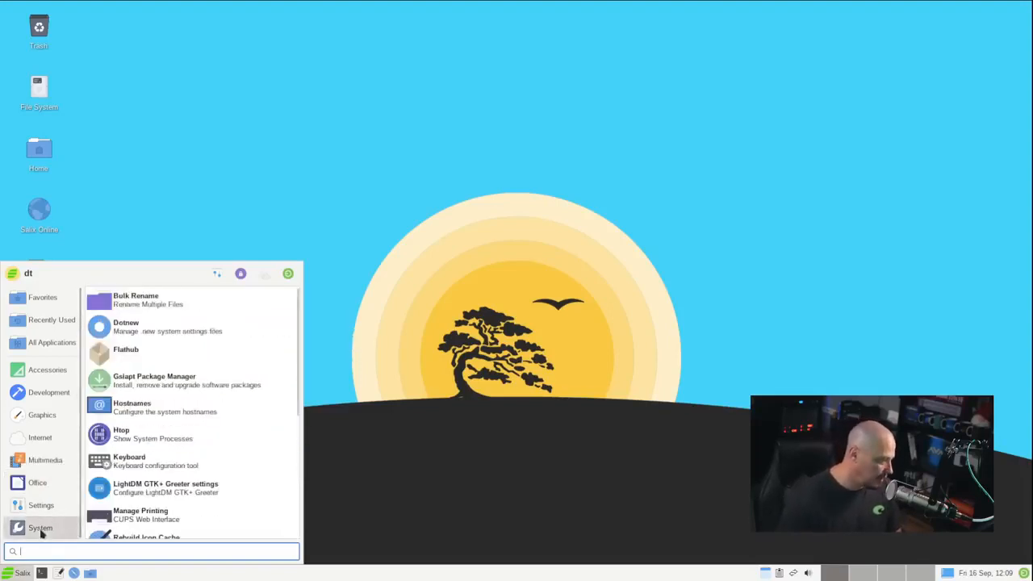
click(37, 483)
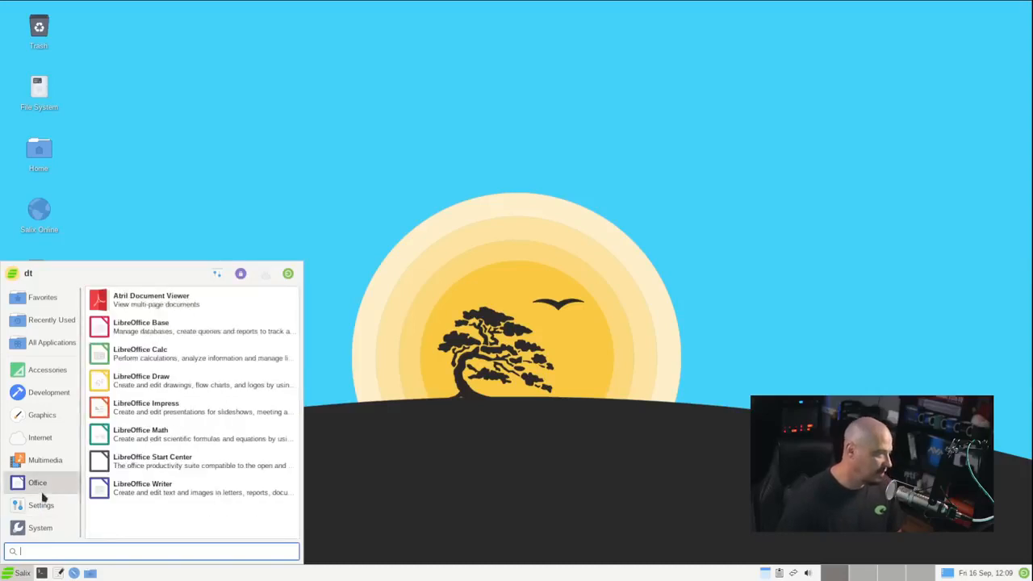
click(40, 503)
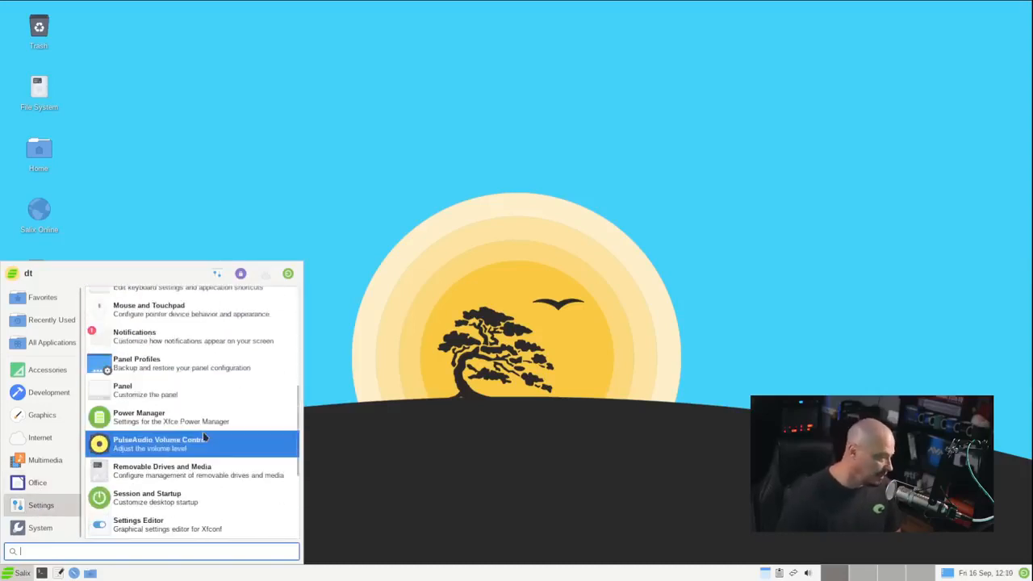
scroll(down, 3)
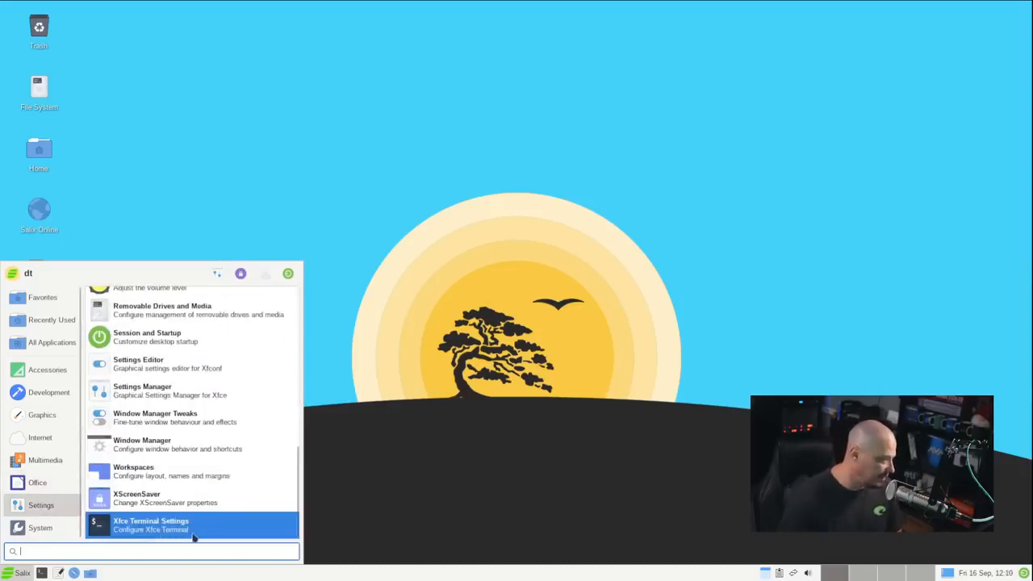
mouse_move(52, 446)
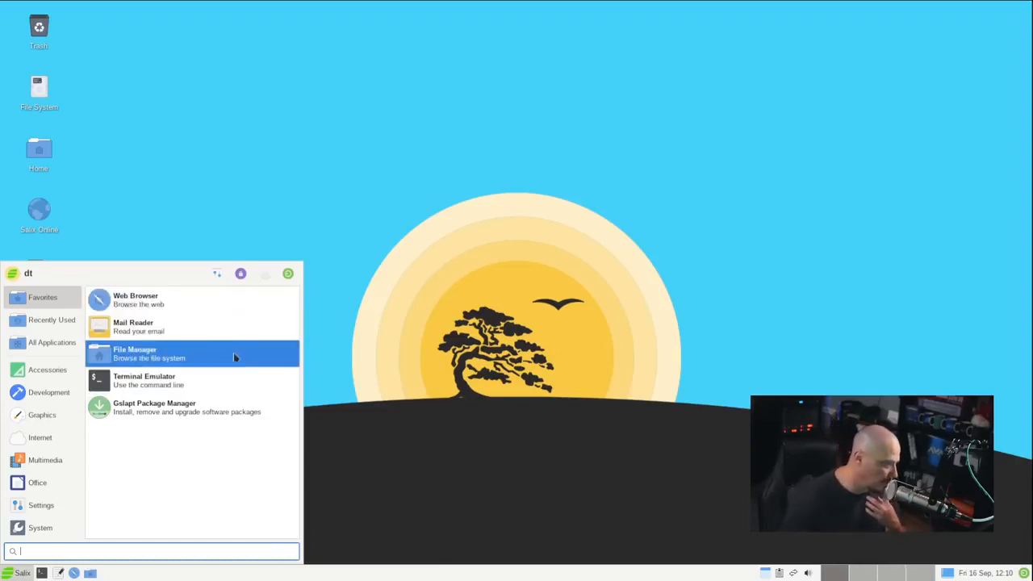
mouse_move(268, 466)
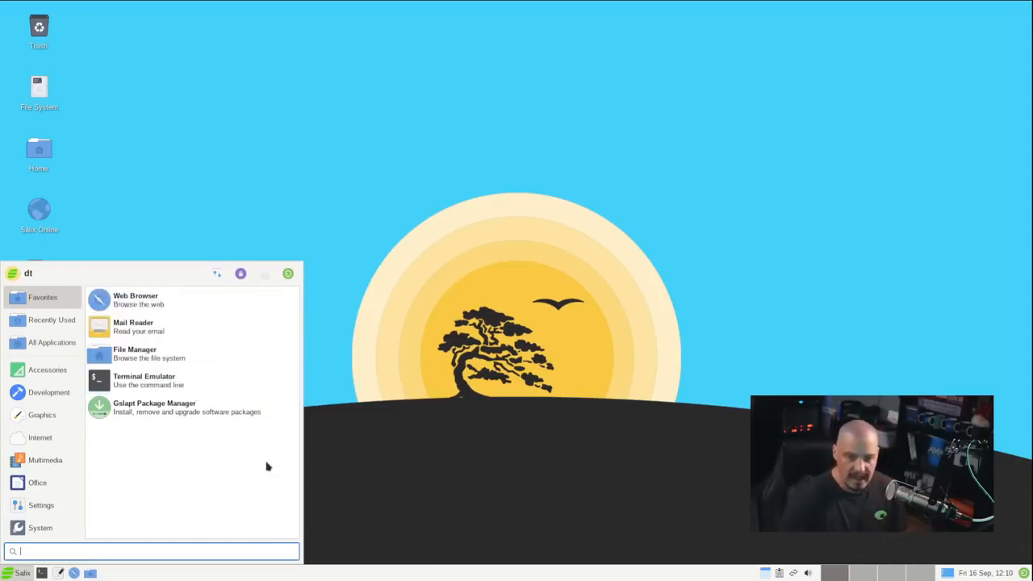
mouse_move(153, 407)
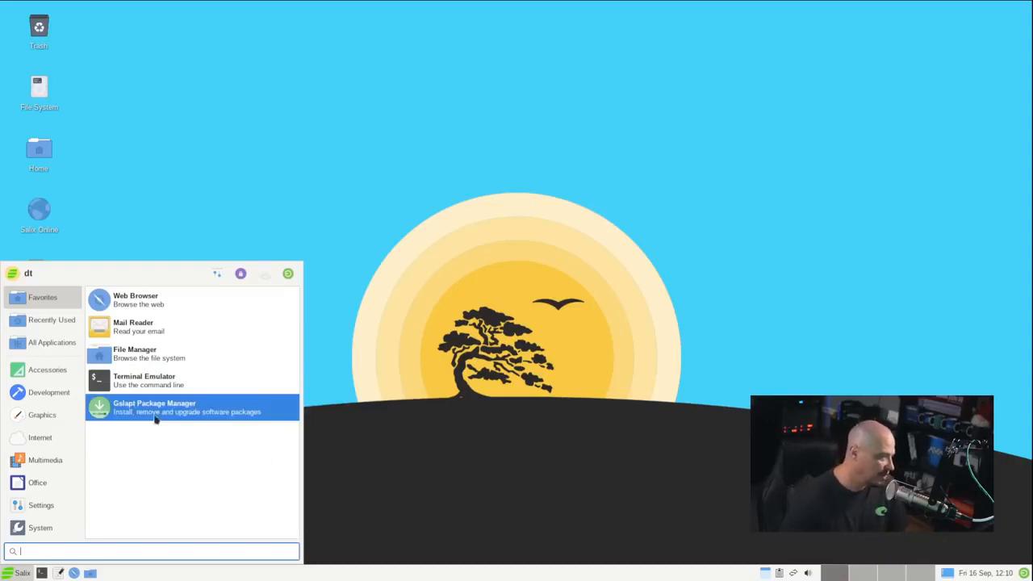
click(153, 407)
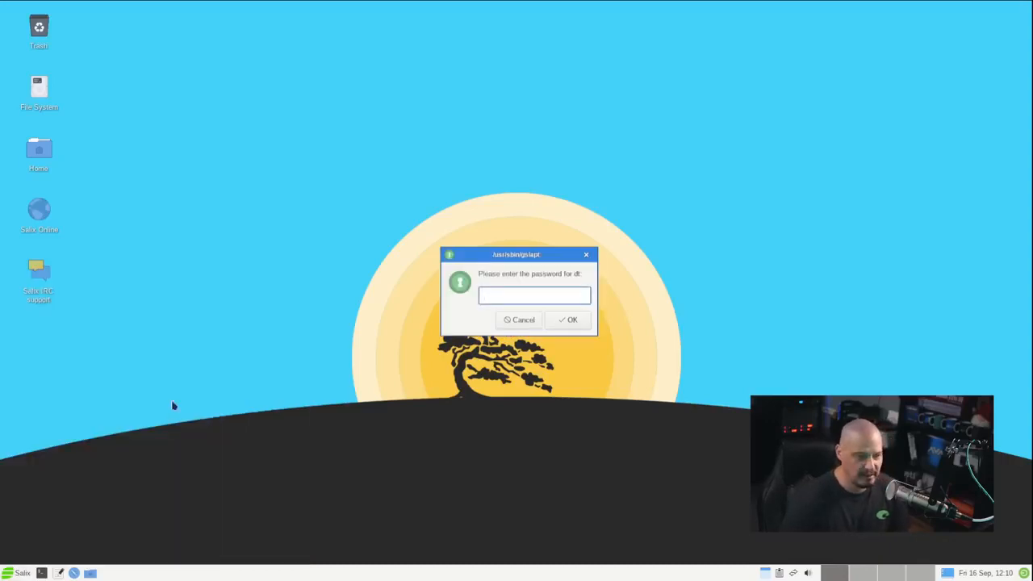
Enter dt's password in the gksu prompt so Gslapt opens its package list
text(●)
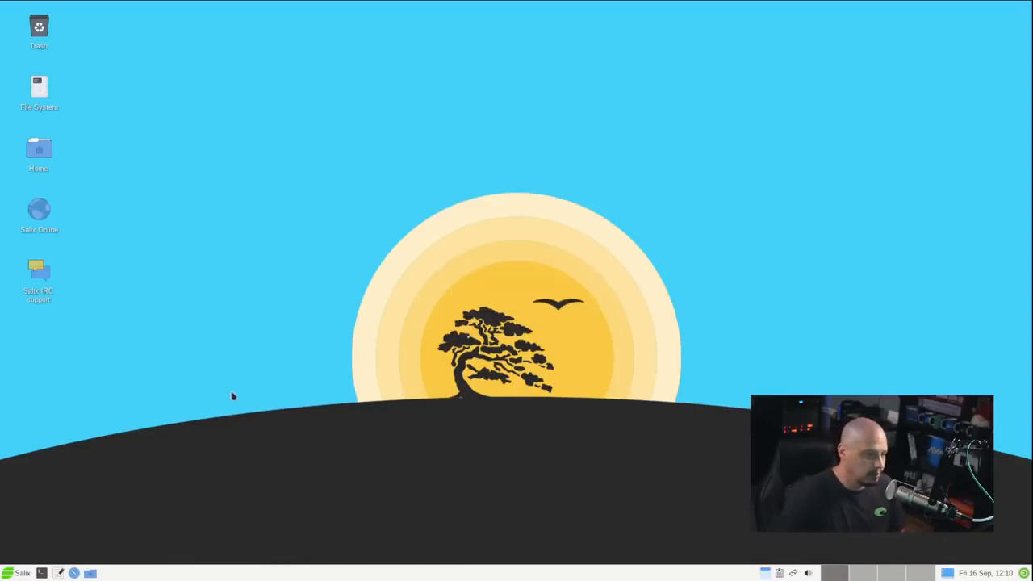
text(••)
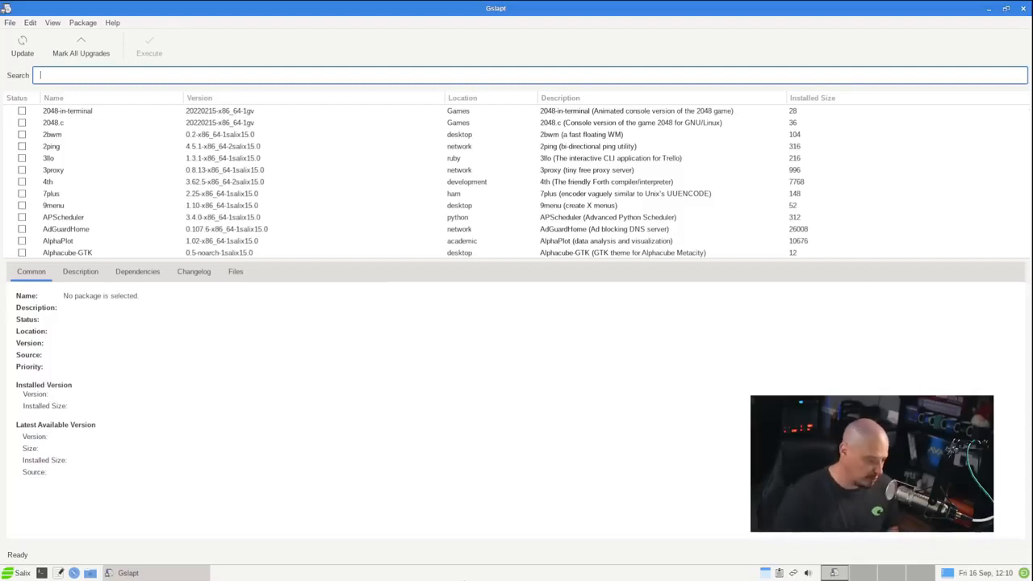
mouse_move(381, 297)
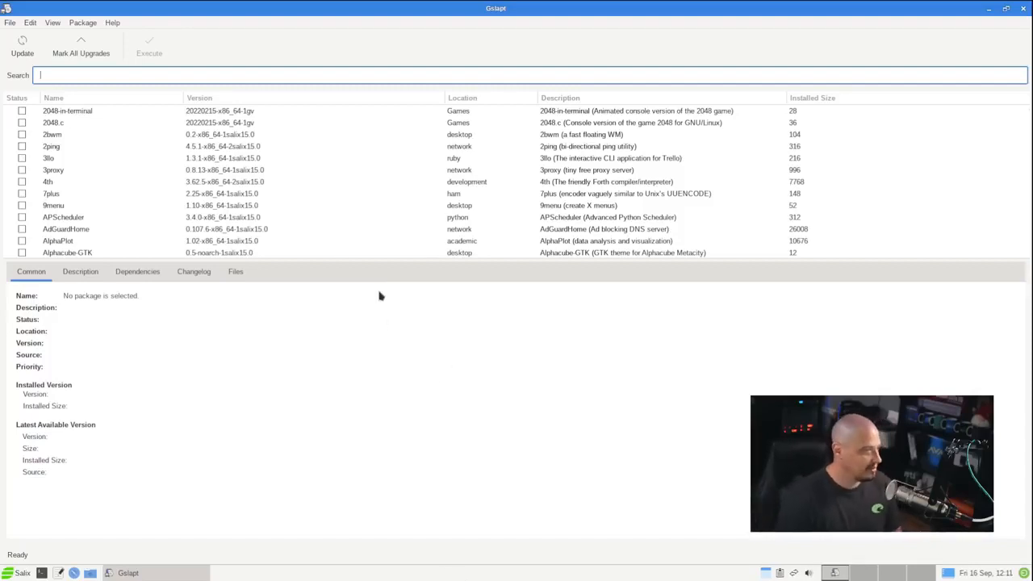
mouse_move(368, 513)
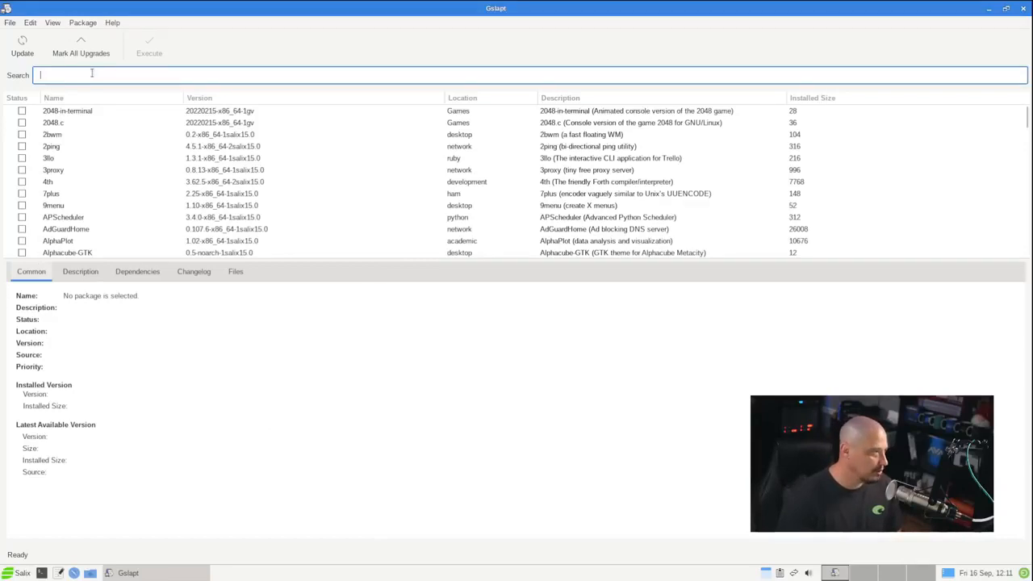
Search Gslapt for htop and view the installed htop 3.1.2 package's options
text(htop)
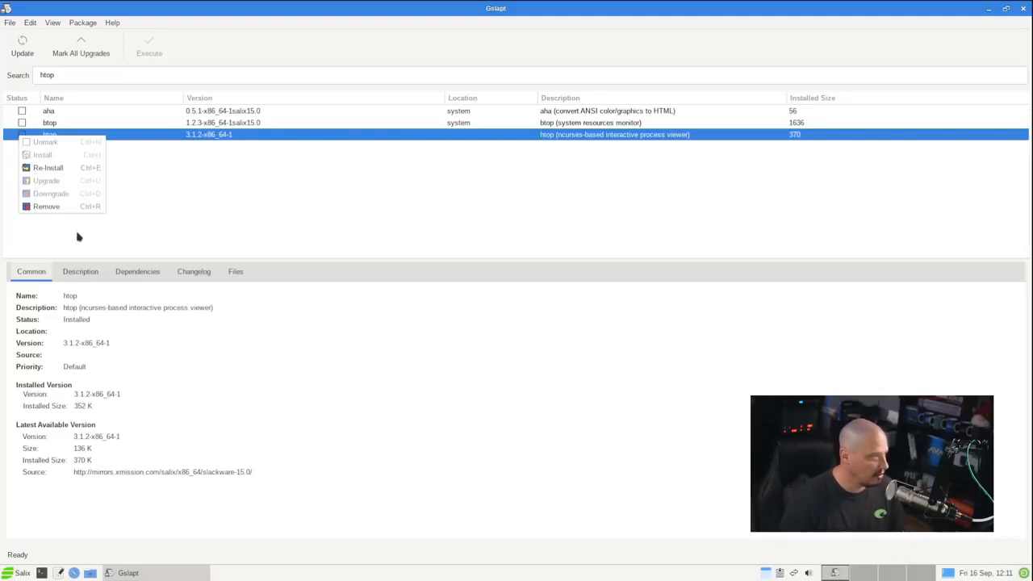
mouse_move(187, 216)
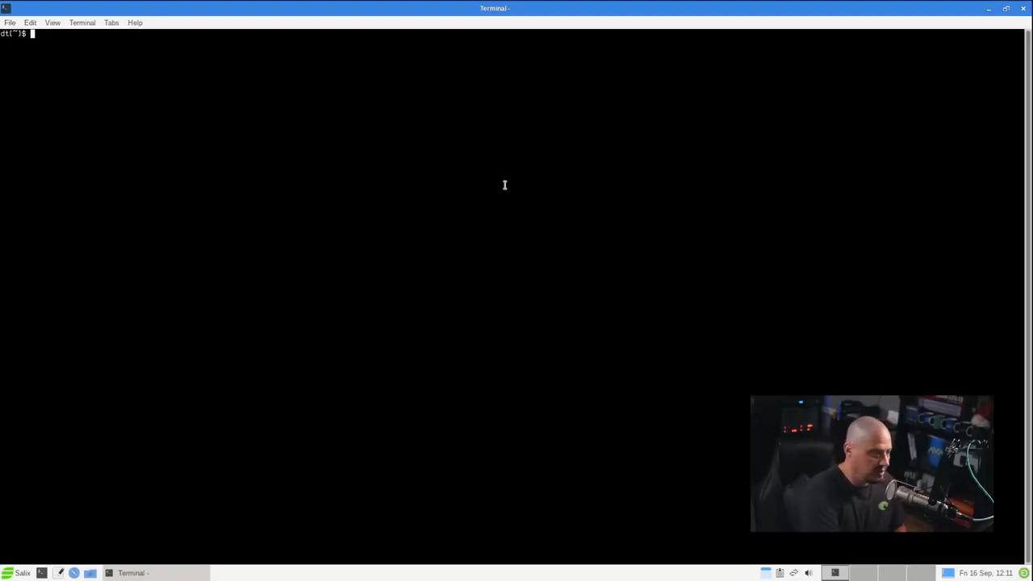
Run htop in a new terminal to review CPU, memory and processes, then quit with q
text(+)
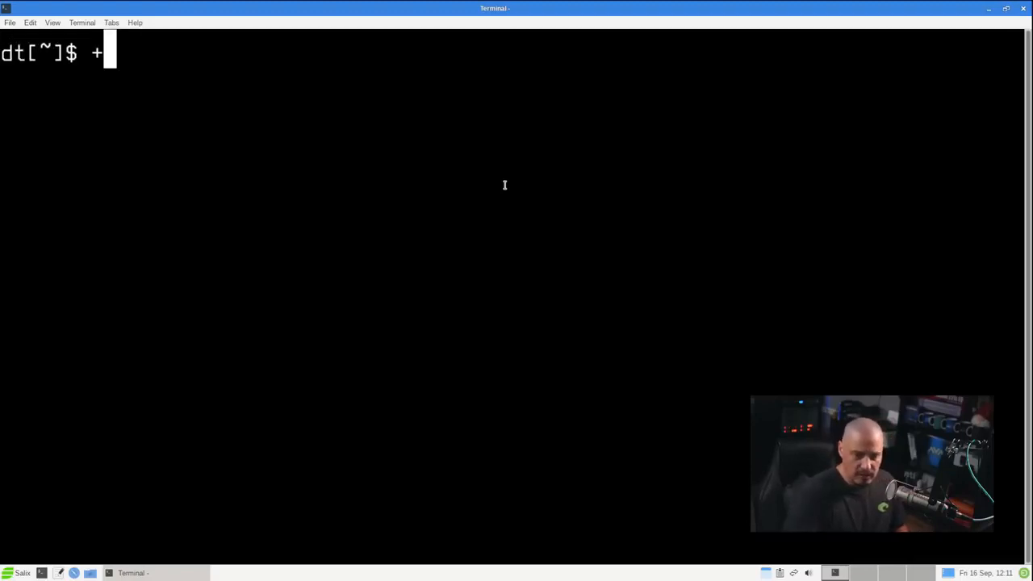
key(BackSpace)
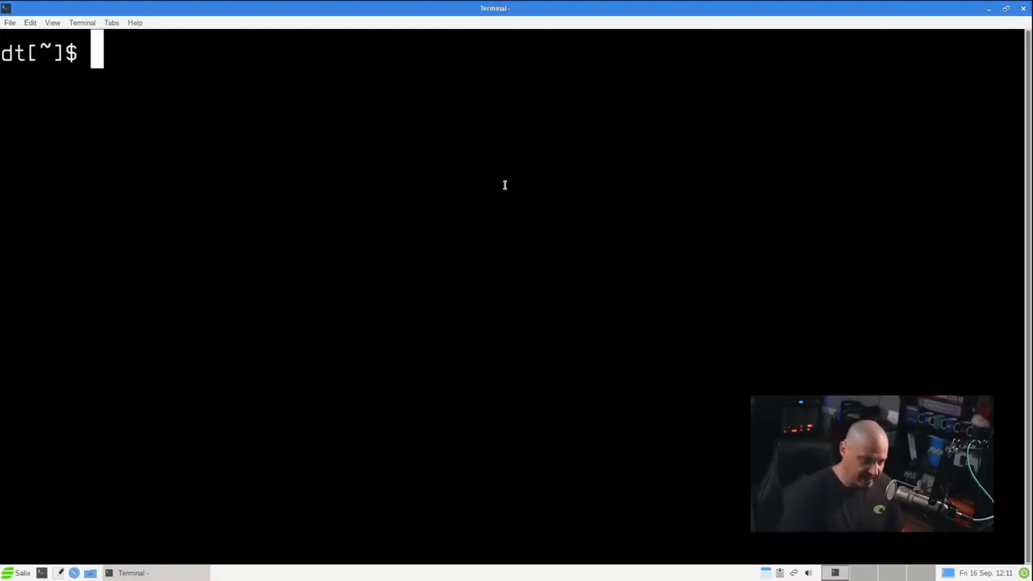
text(htop)
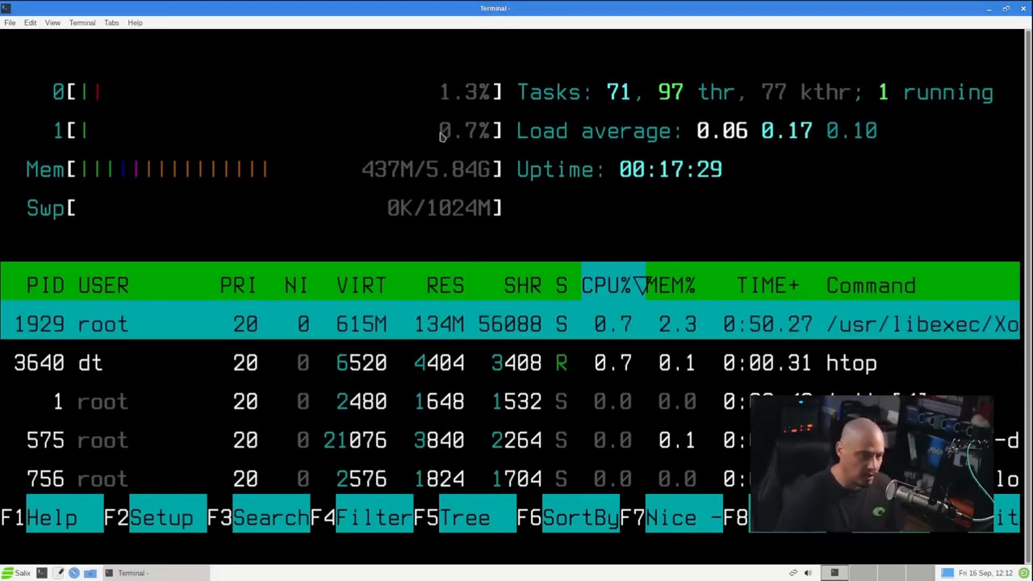
key(q)
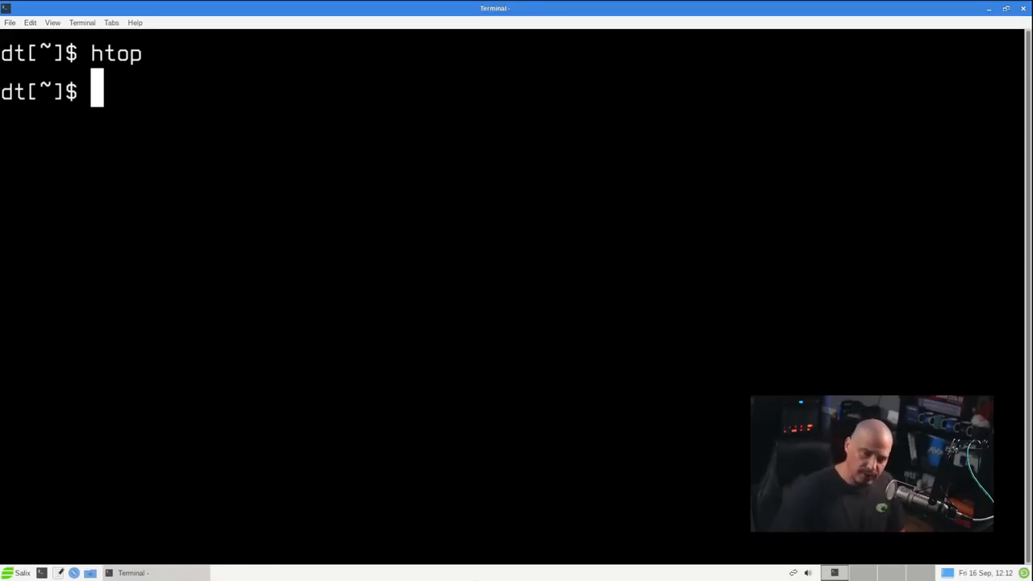
Check the kernel version with uname and locate systemd with whereis
text(uname -r)
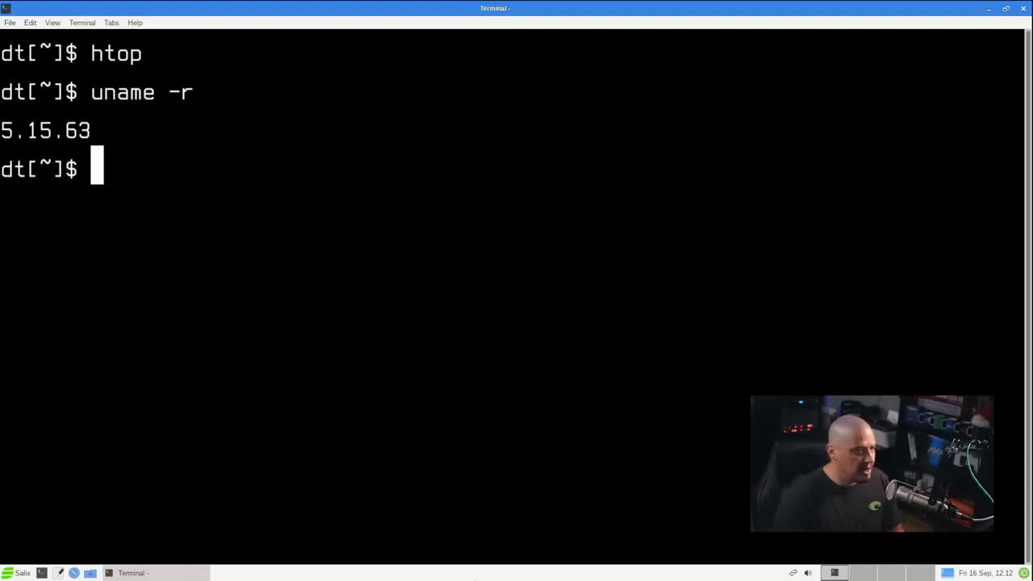
mouse_move(736, 510)
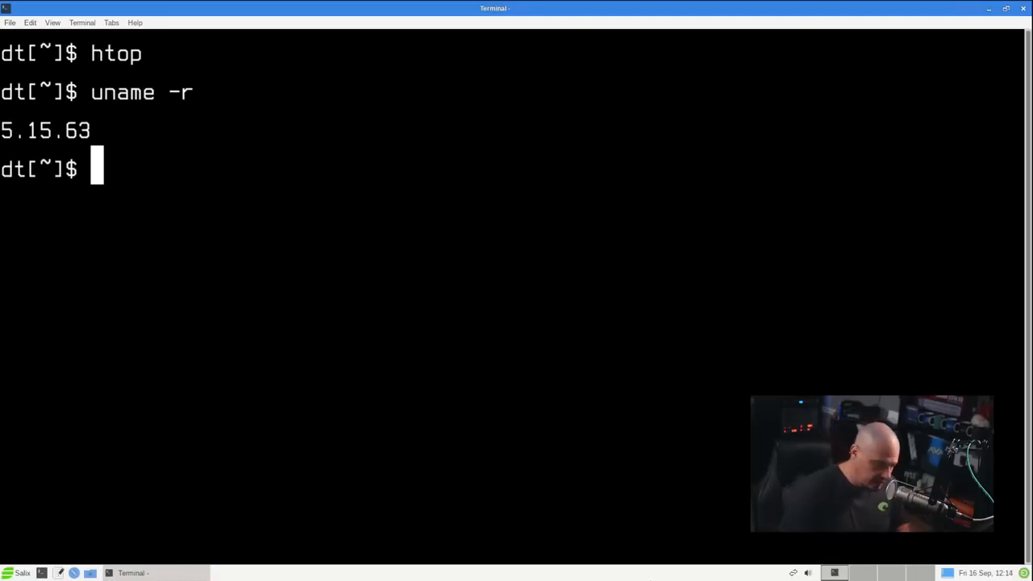
text(w)
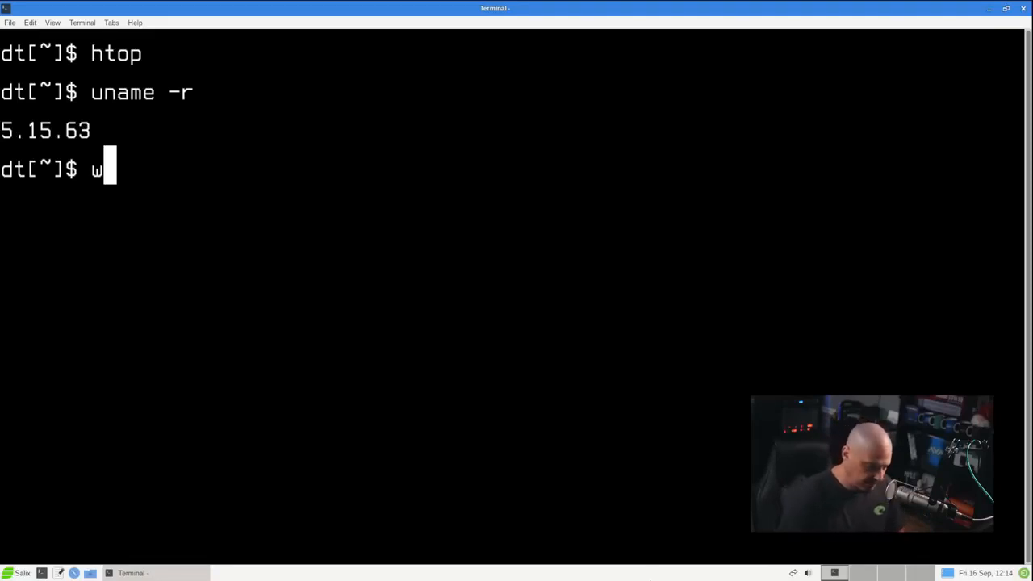
text(hereis)
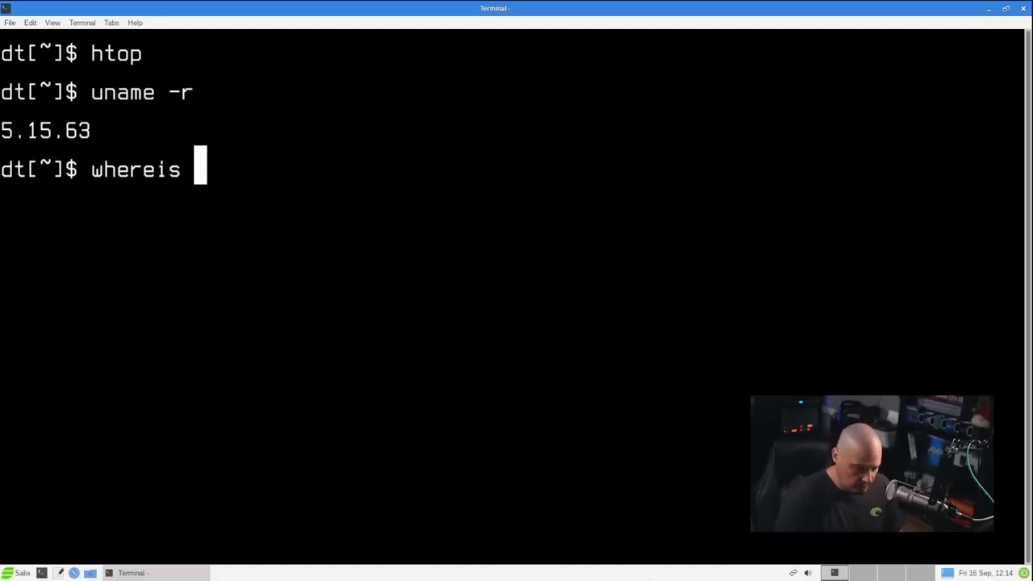
text(system)
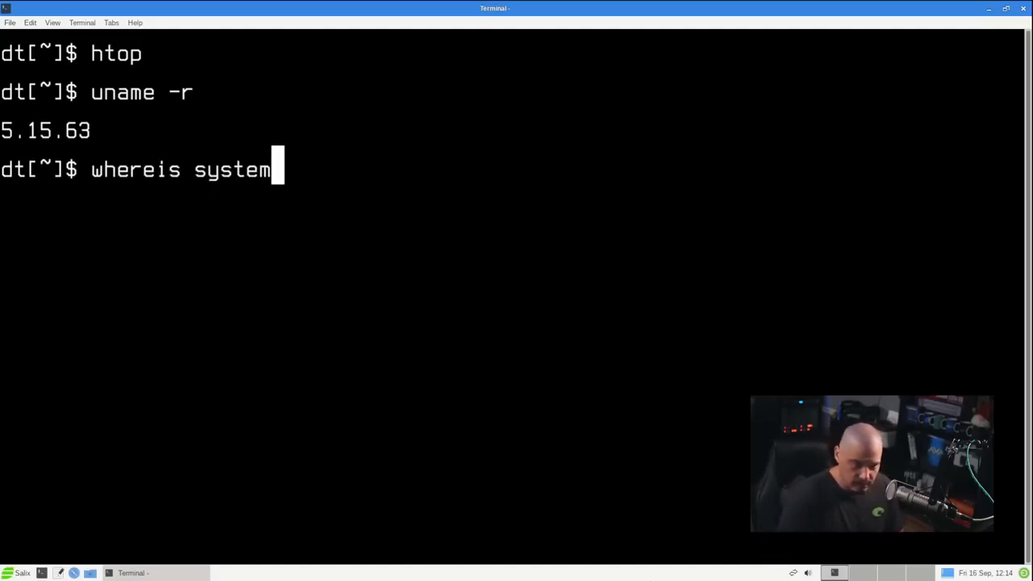
text(d)
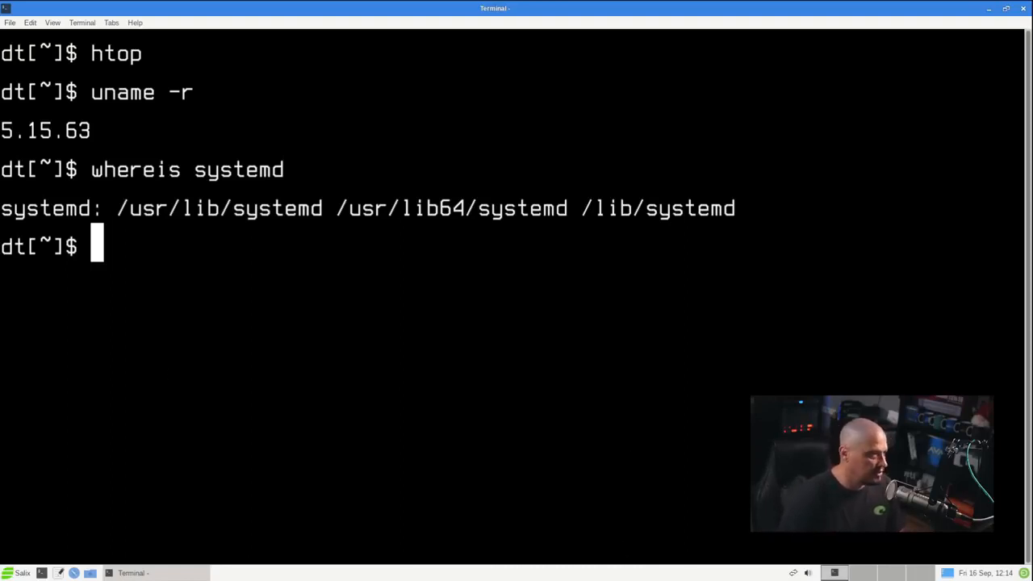
mouse_move(135, 235)
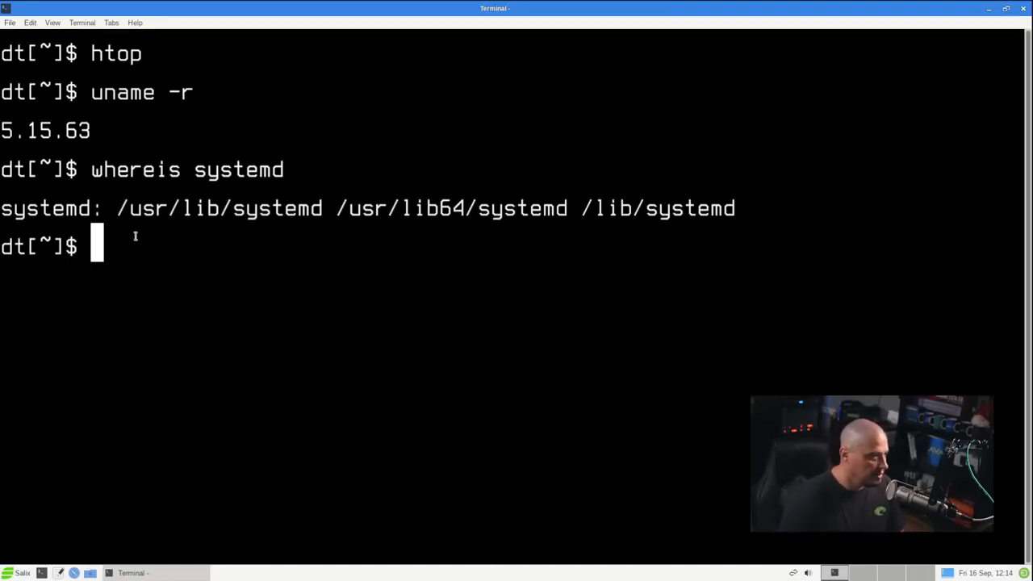
mouse_move(447, 332)
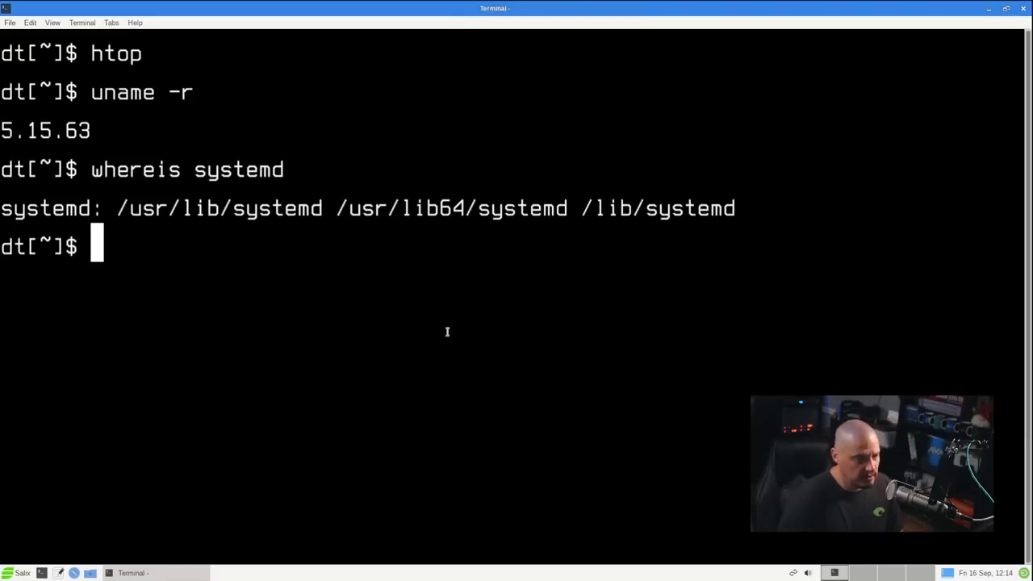
mouse_move(568, 378)
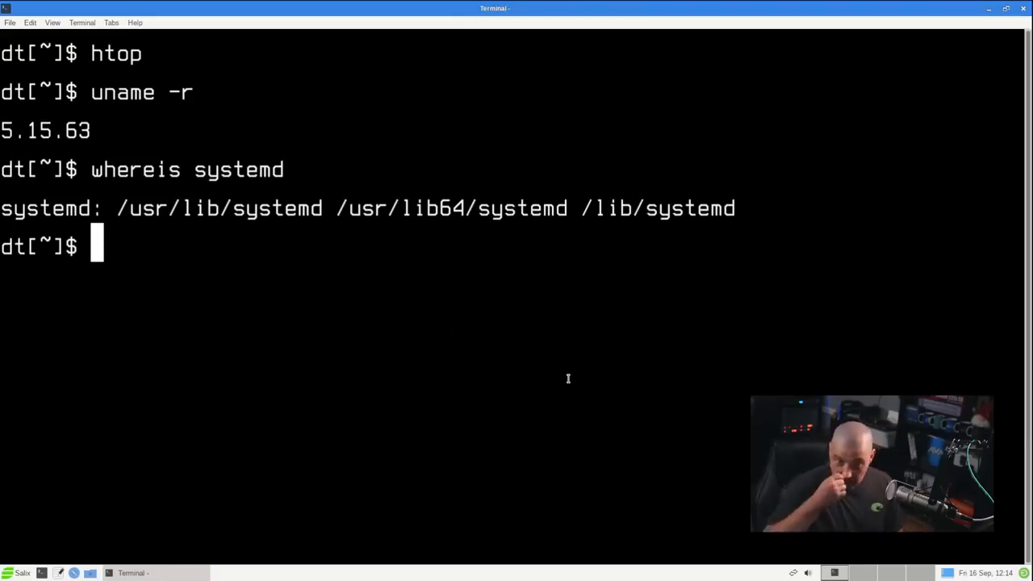
Run systemctl status (not found) and whereis init, then close the terminal
text(s)
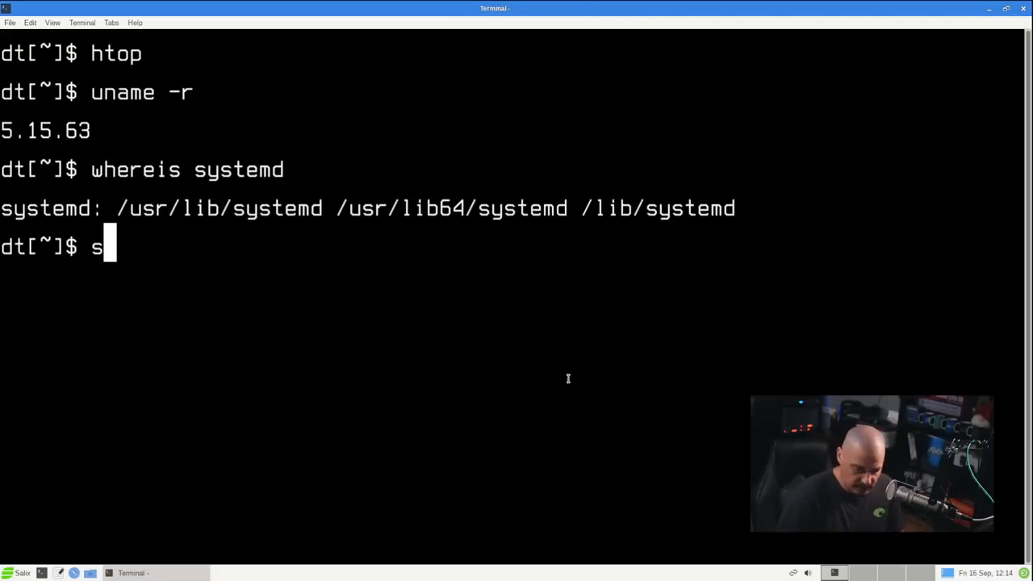
text(ystemctl)
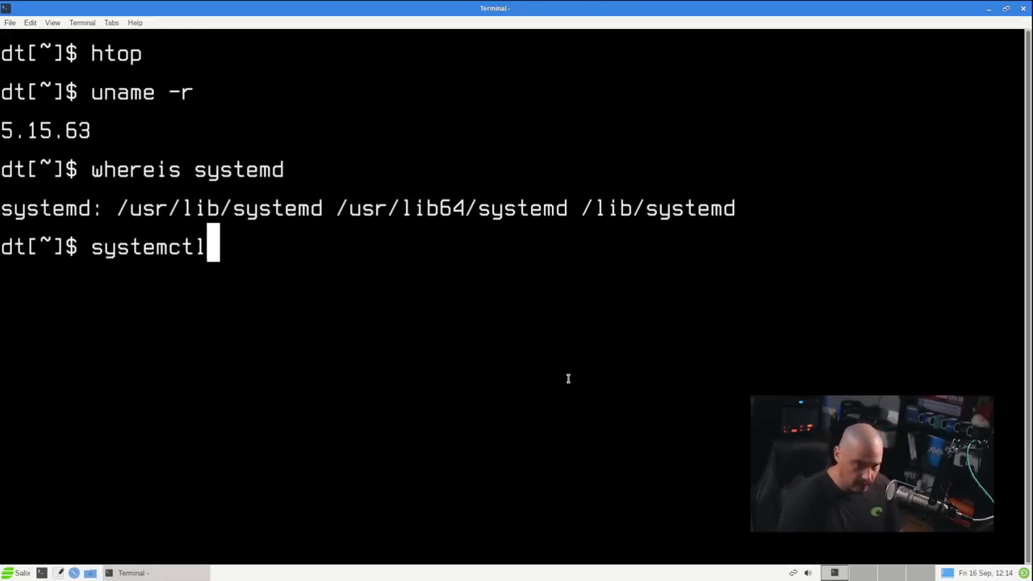
text(status)
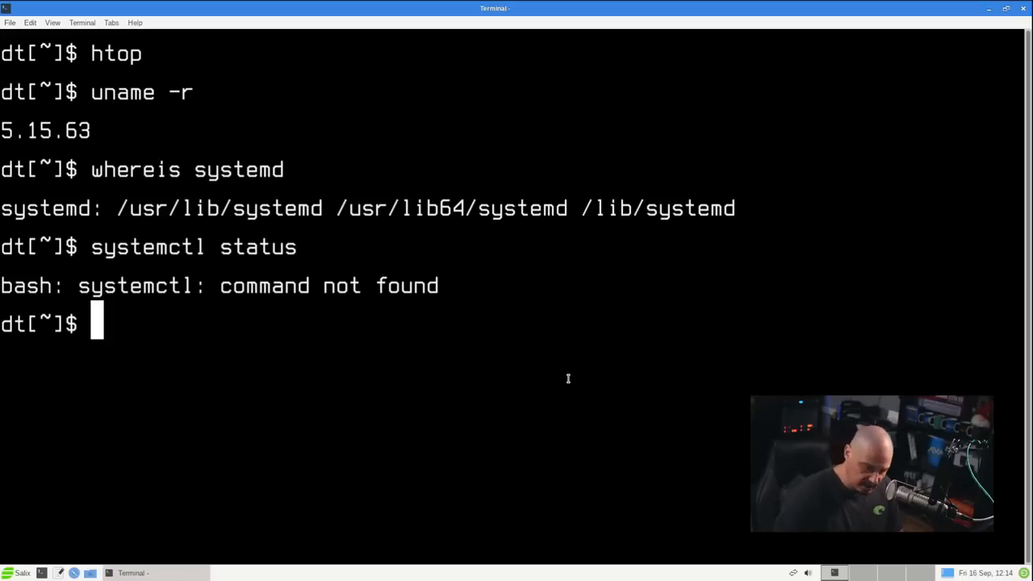
text(systemctl status)
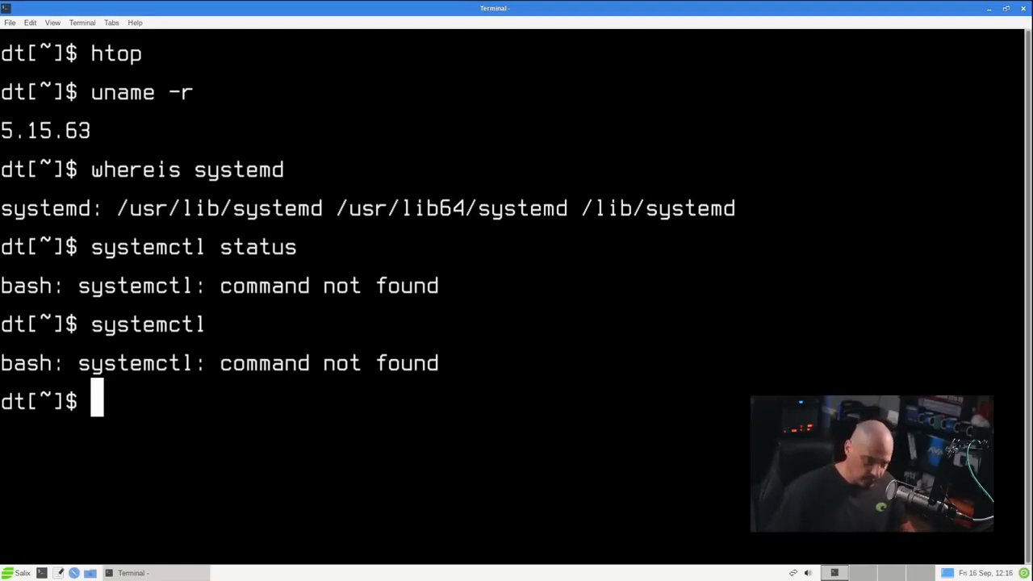
text(whereis init)
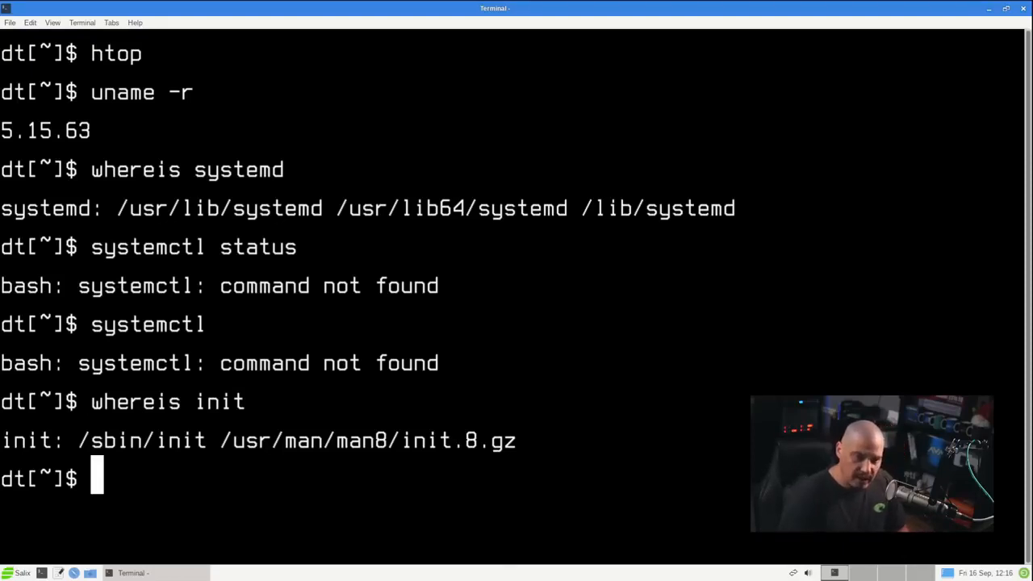
key(ctrl+l)
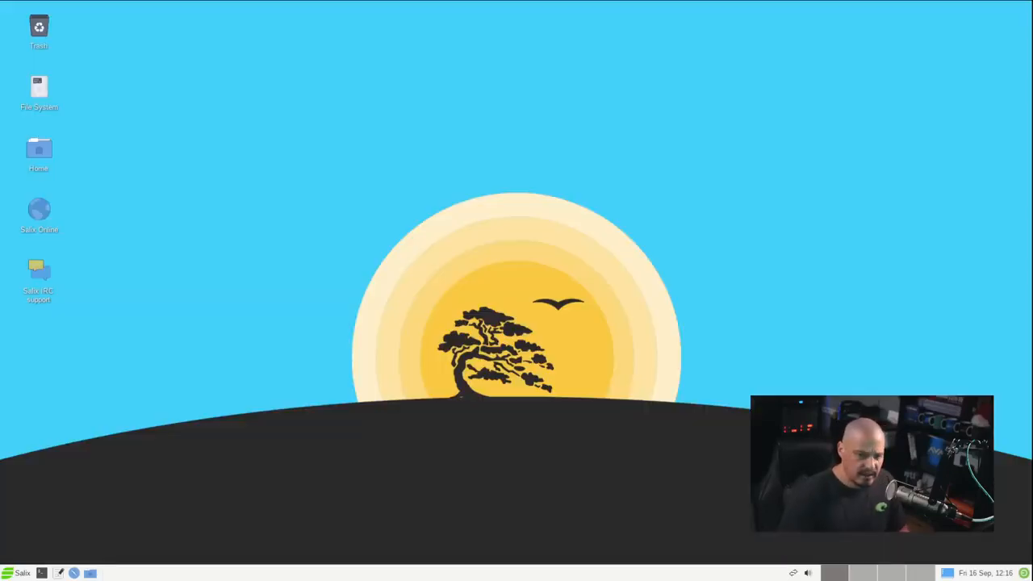
Bring up Desktop Settings from the desktop's context menu
right_click(294, 206)
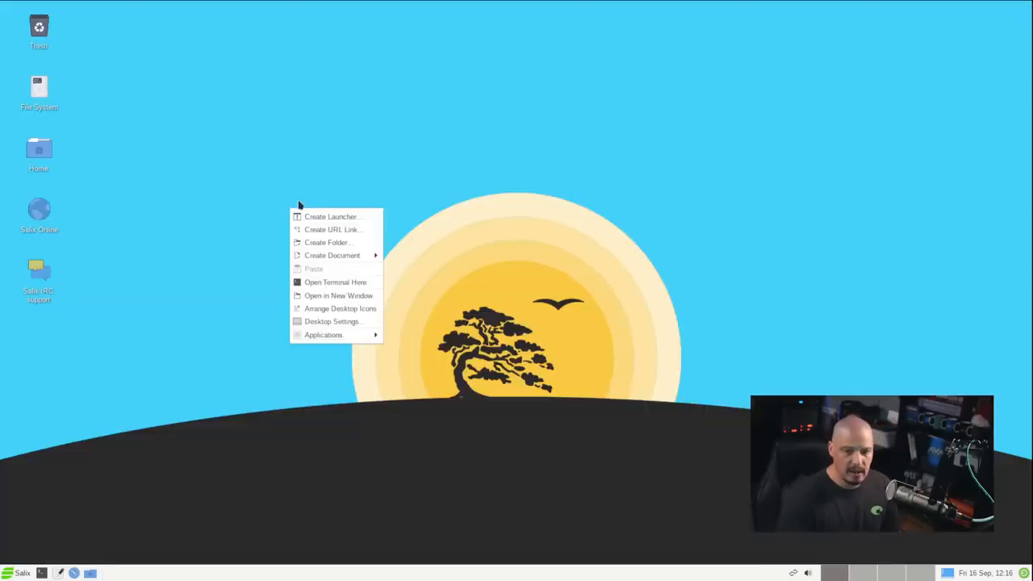
mouse_move(332, 321)
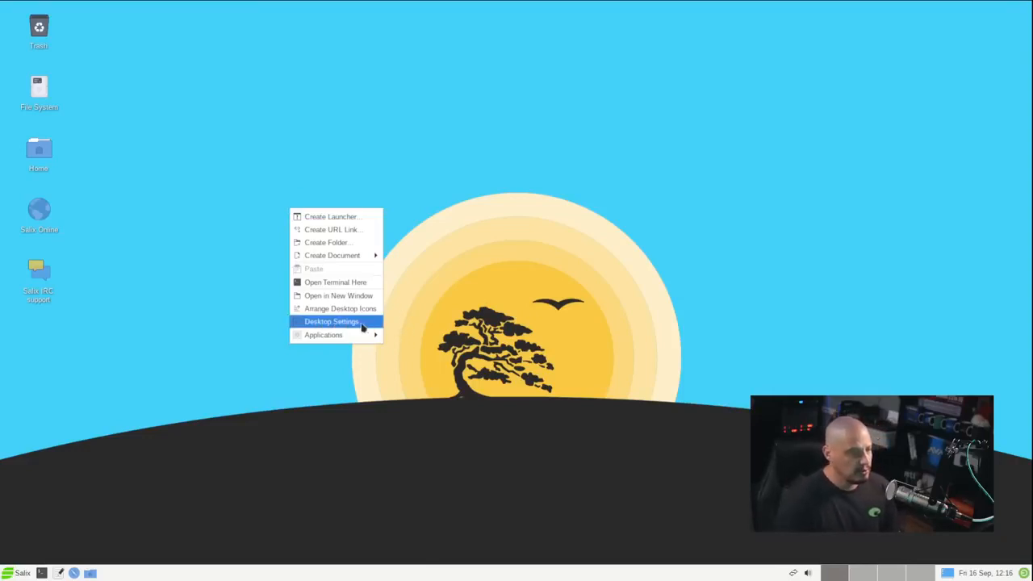
click(331, 322)
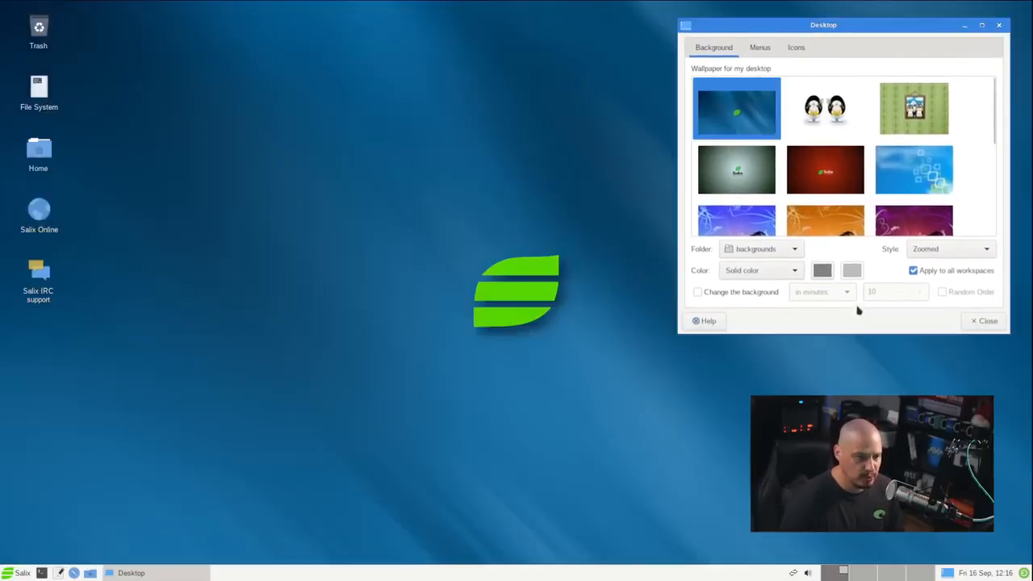
mouse_move(540, 226)
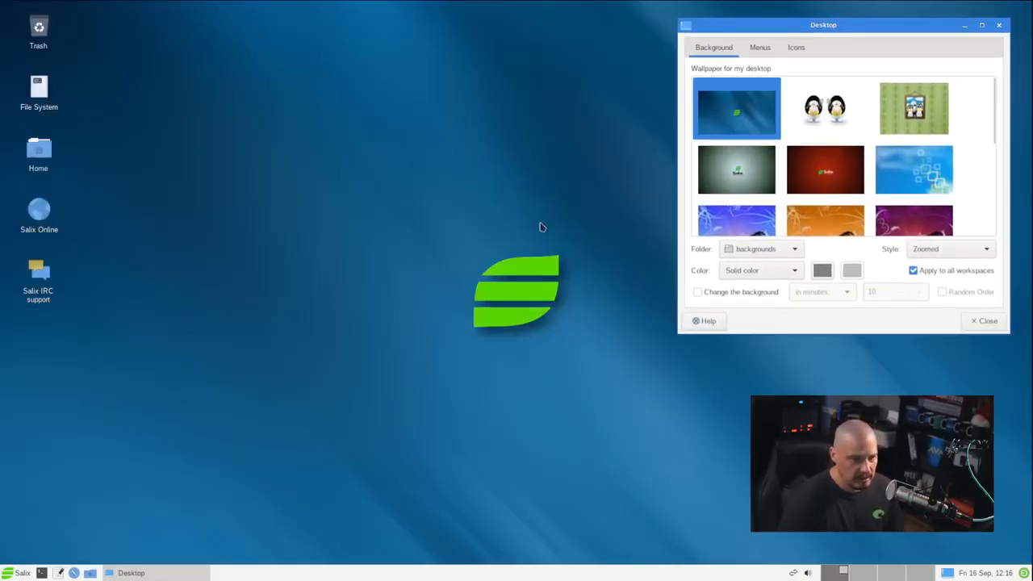
mouse_move(455, 458)
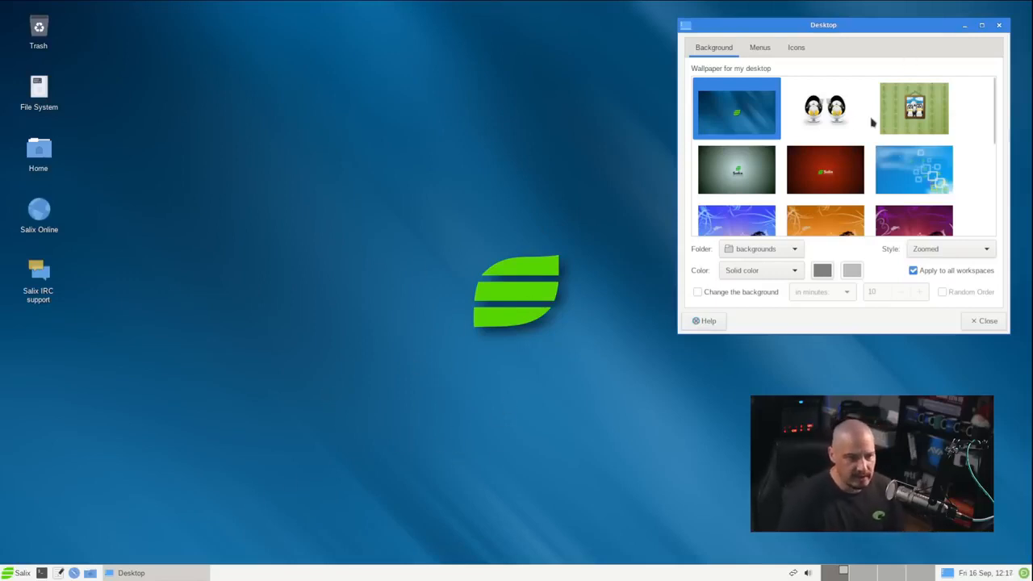
Try the penguin and Salix logo wallpapers, then move the dialog lower on screen
click(824, 106)
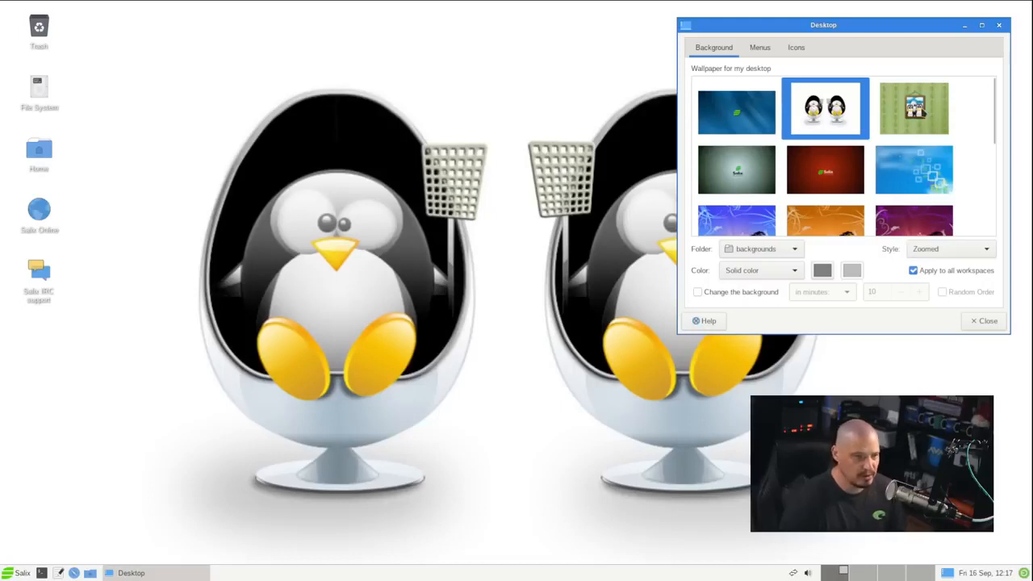
click(913, 109)
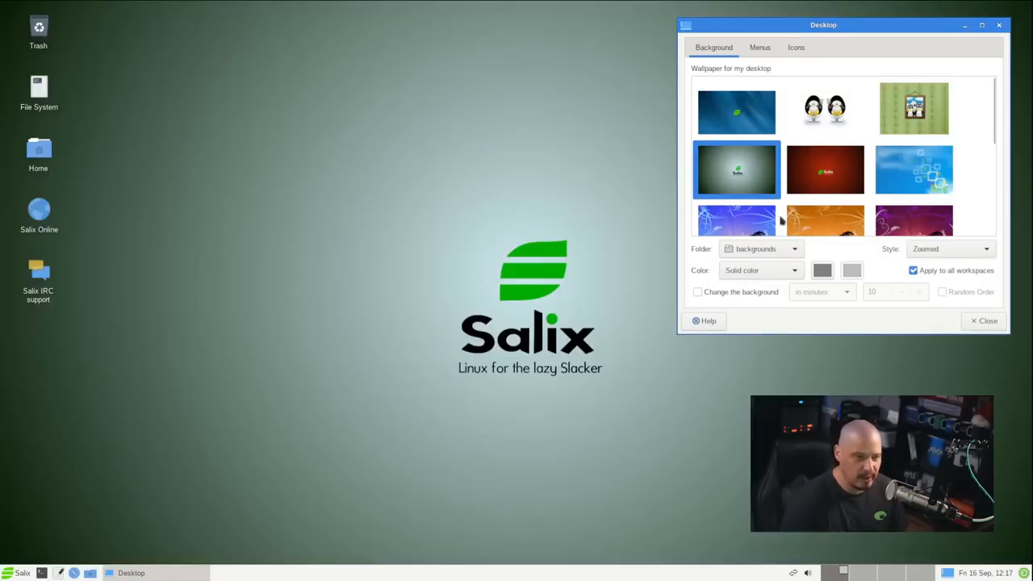
click(825, 169)
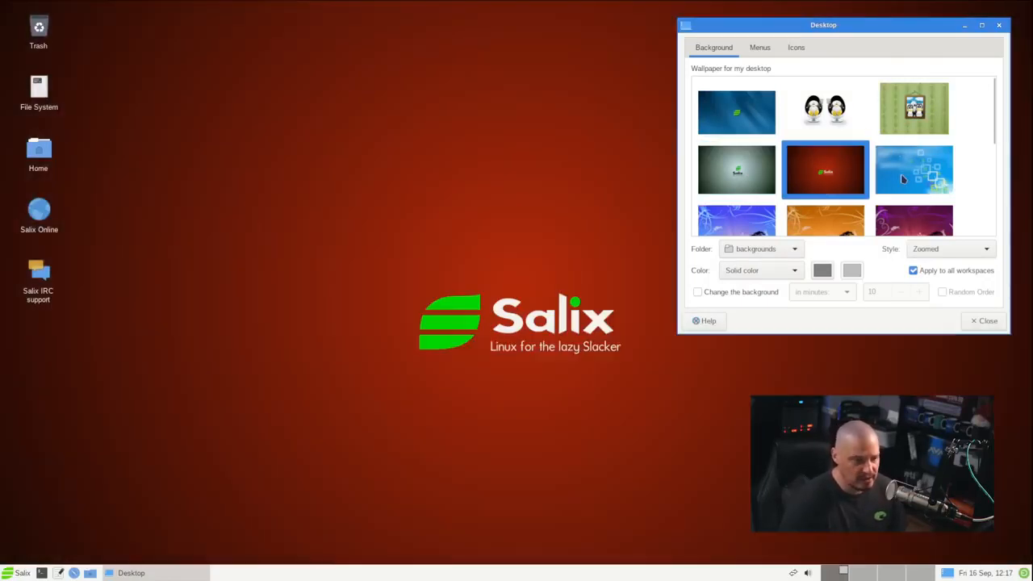
mouse_move(913, 169)
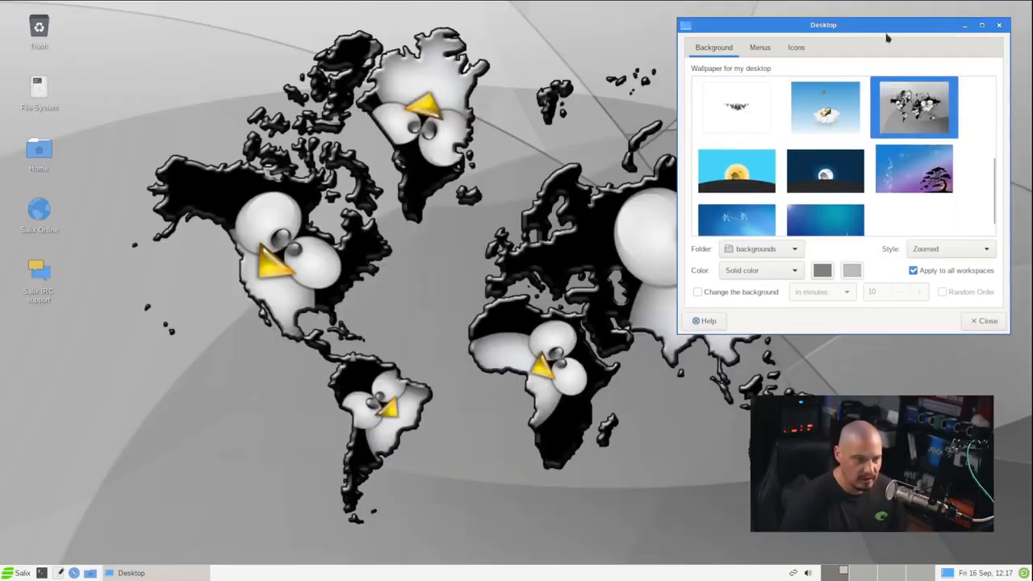
drag(823, 24, 746, 166)
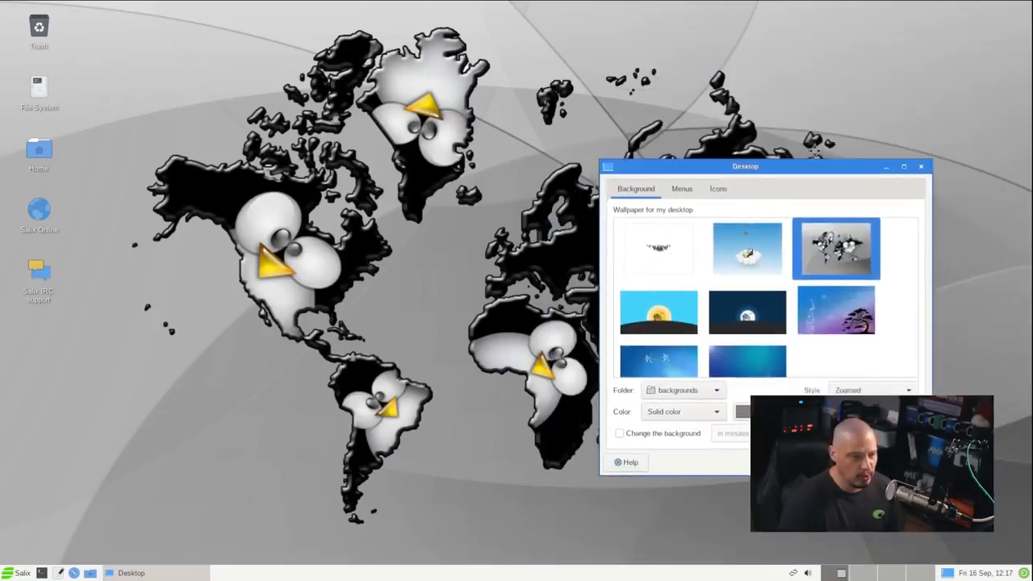